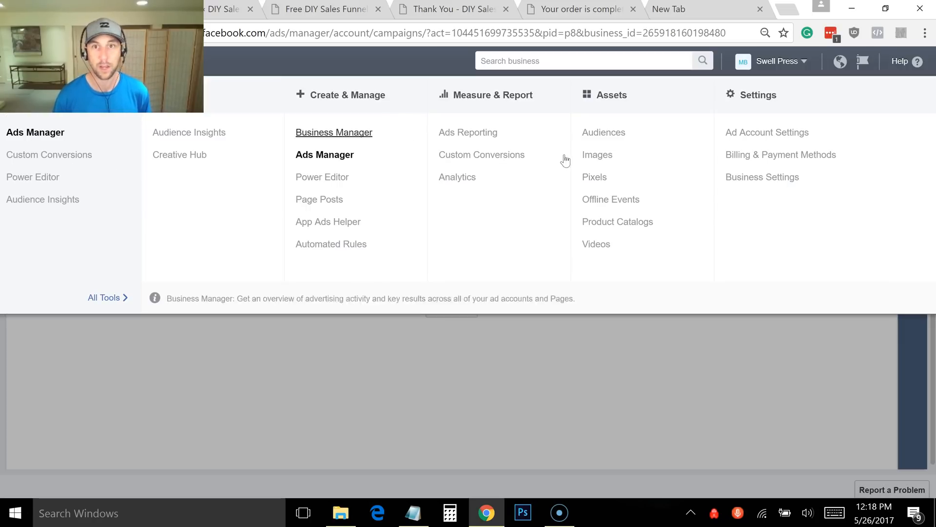
Open the MB DIYSF and LTC pixel overview and drop down its Actions list.
{"action": "left_click", "coordinate": [595, 176]}
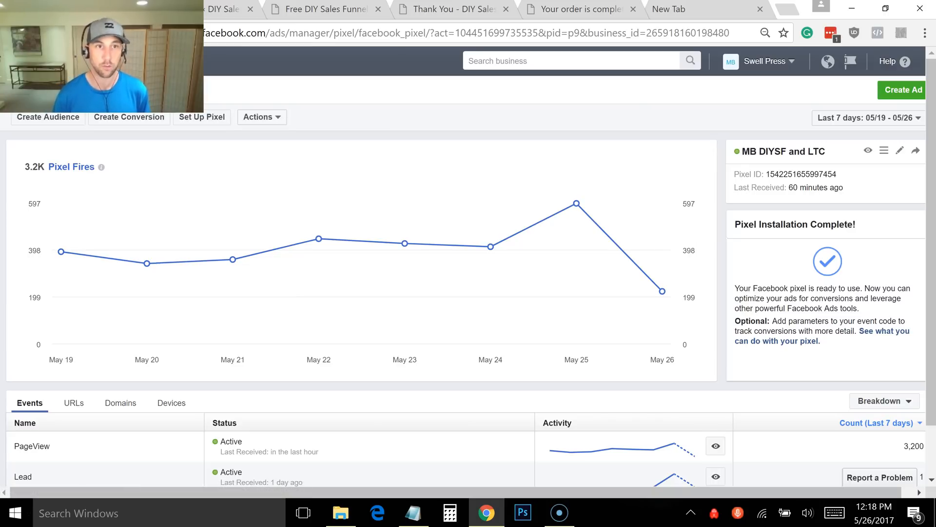
{"action": "mouse_move", "coordinate": [466, 134]}
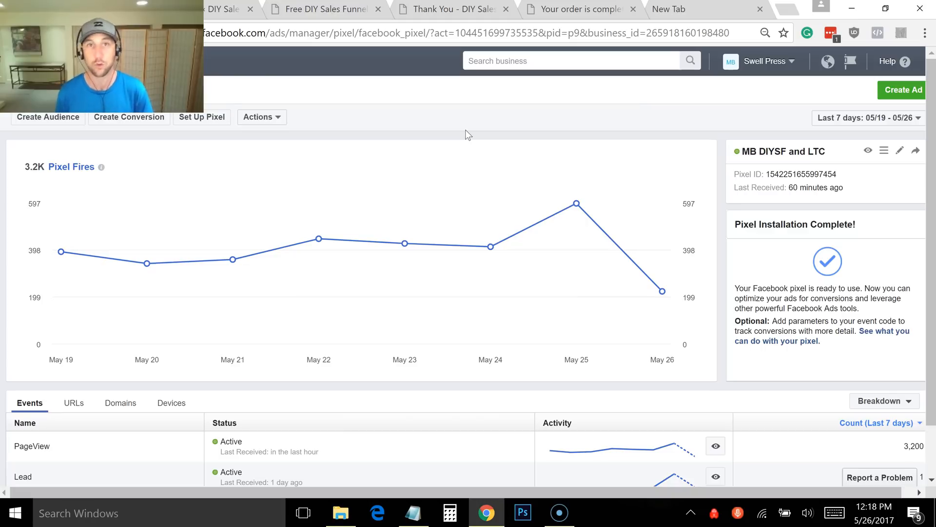
{"action": "left_click", "coordinate": [262, 117]}
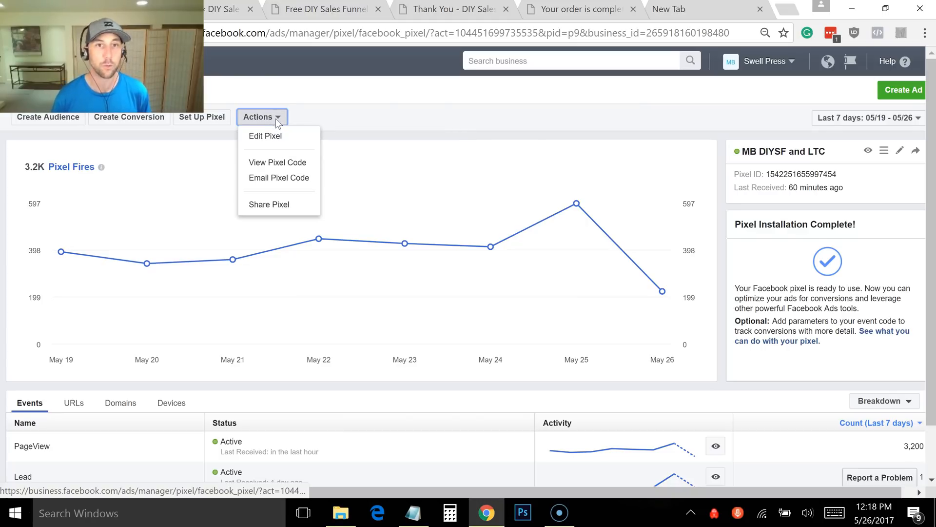
View the pixel code, enable Use Advanced Matching and copy the base code to the clipboard.
{"action": "left_click", "coordinate": [277, 162]}
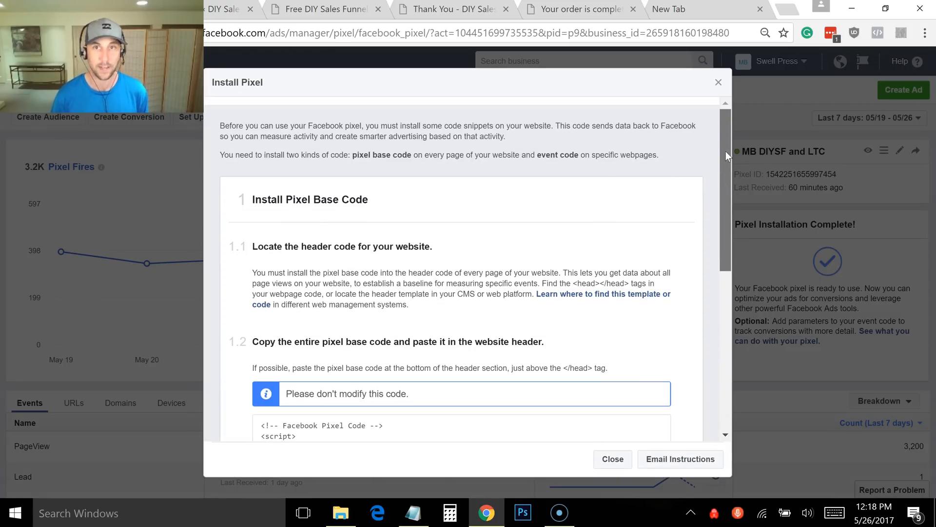
{"action": "scroll", "scroll_direction": "down", "scroll_amount": 3}
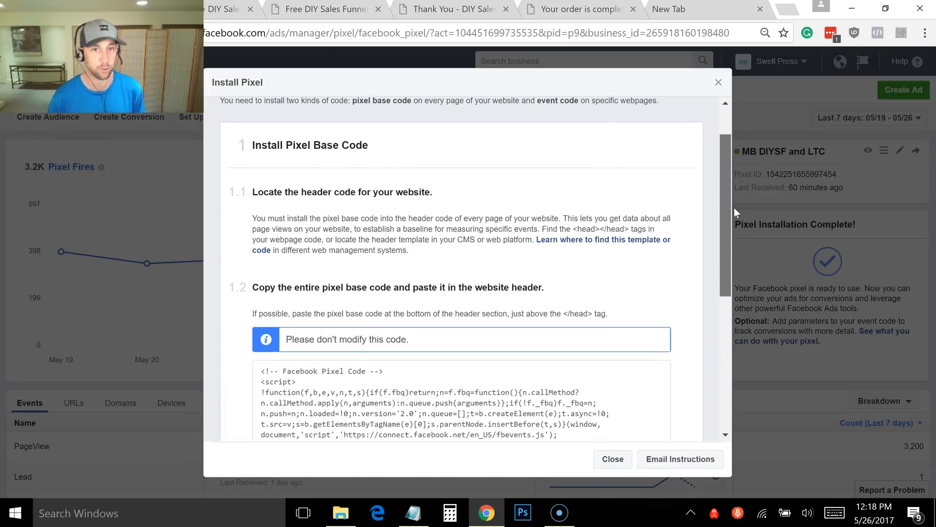
{"action": "scroll", "scroll_direction": "down", "scroll_amount": 3}
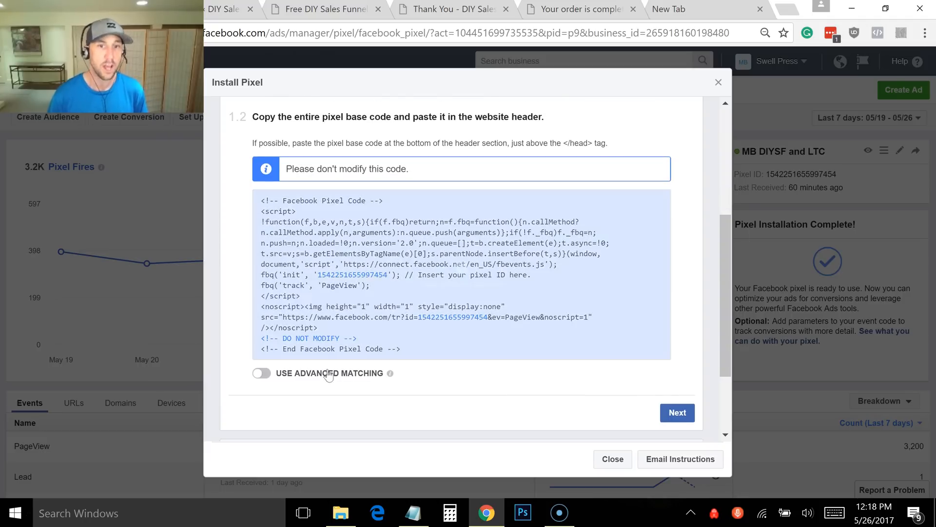
{"action": "left_click", "coordinate": [261, 373]}
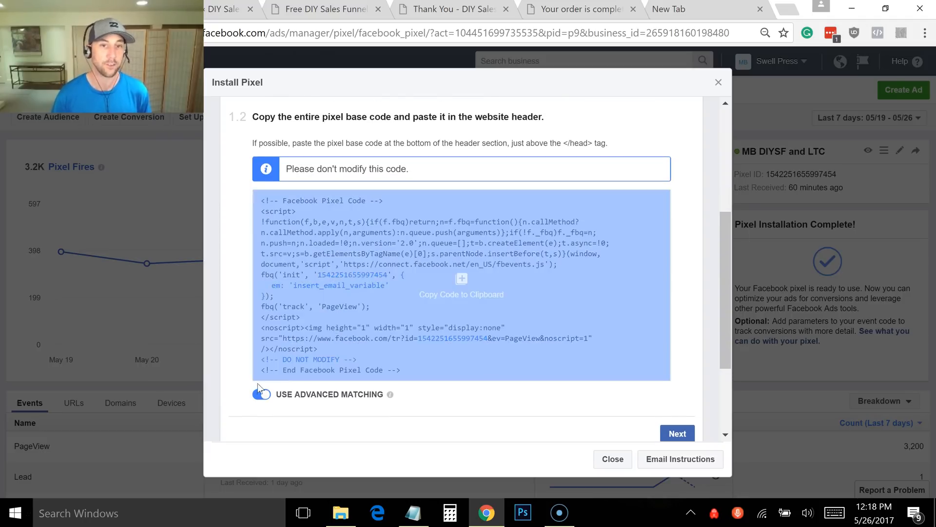
{"action": "left_click", "coordinate": [261, 394]}
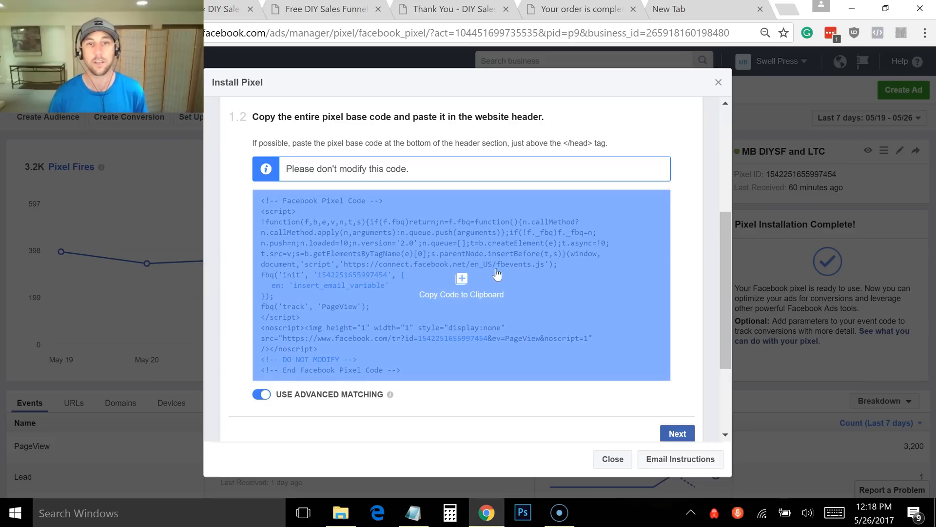
{"action": "mouse_move", "coordinate": [521, 296]}
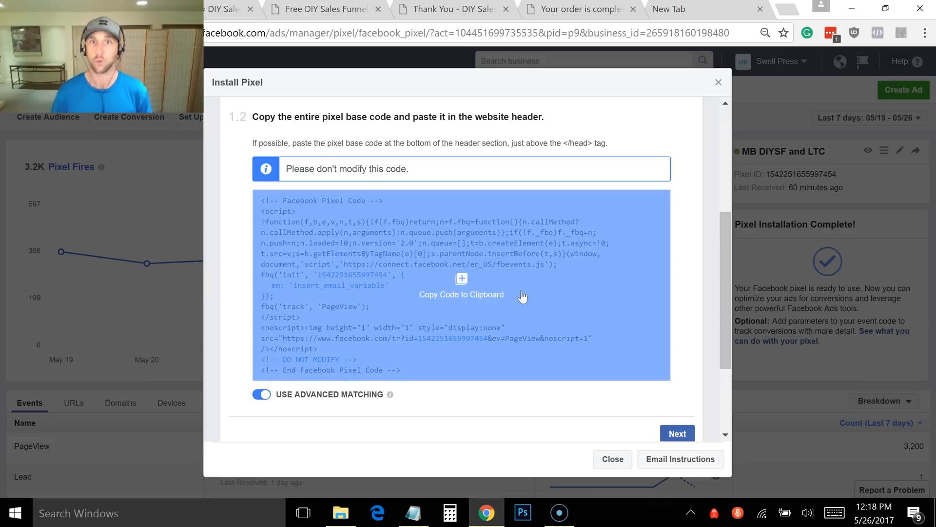
{"action": "left_click", "coordinate": [462, 287]}
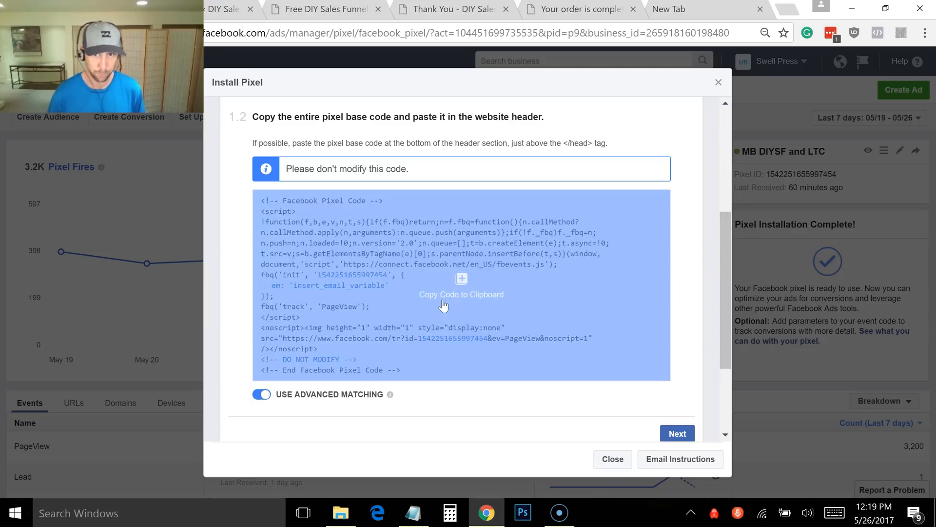
{"action": "left_click", "coordinate": [461, 295]}
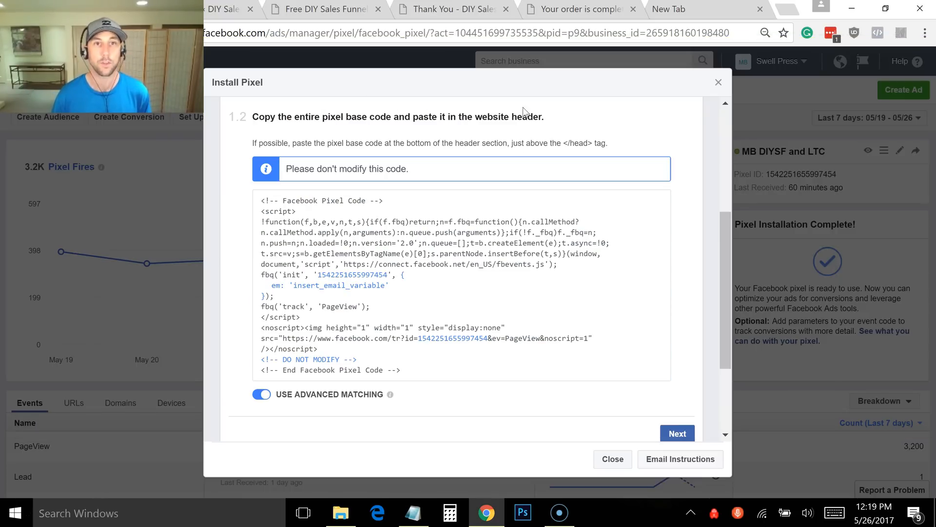
{"action": "mouse_move", "coordinate": [214, 19]}
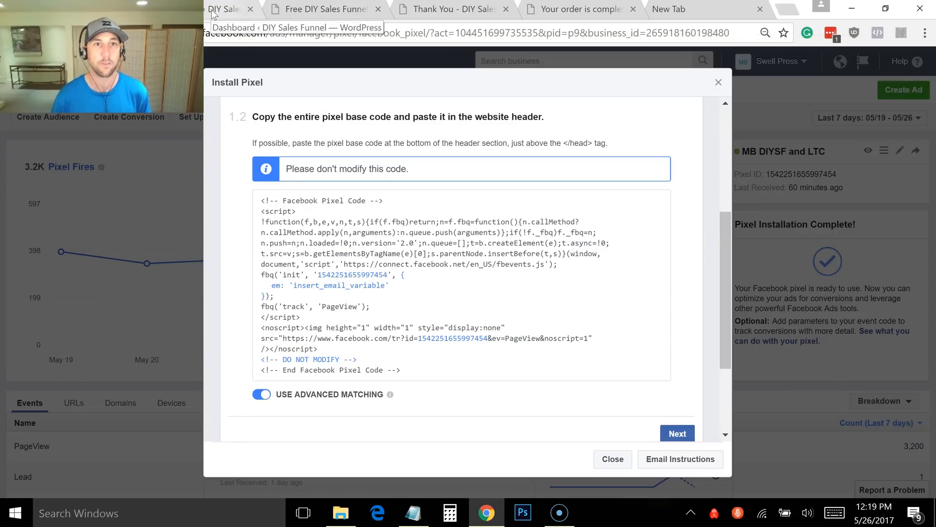
In the WordPress dashboard's Installed Plugins list, deactivate Wordfence Security.
{"action": "left_click", "coordinate": [216, 9]}
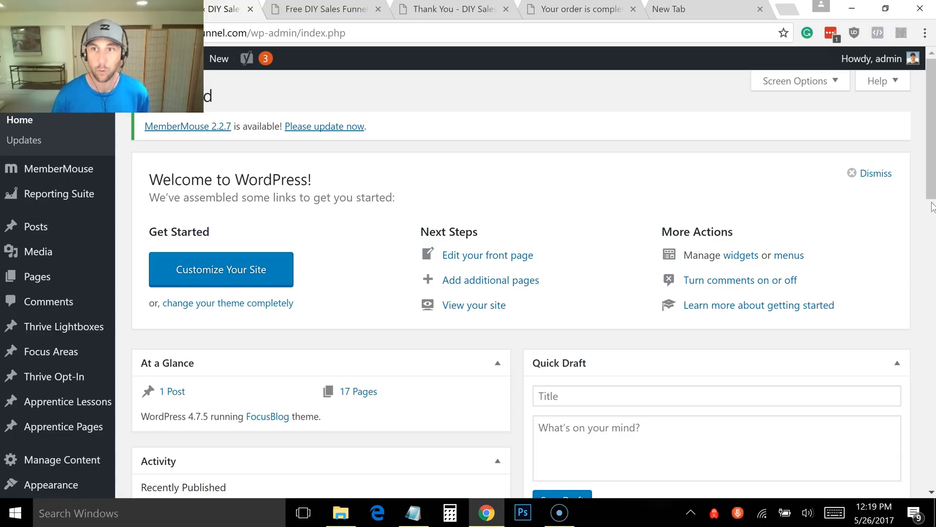
{"action": "scroll", "scroll_direction": "down", "scroll_amount": 3}
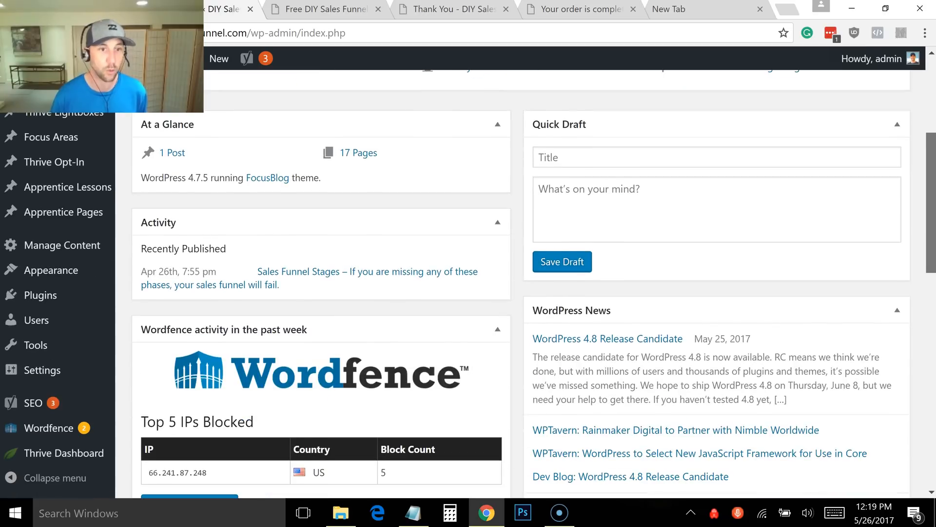
{"action": "mouse_move", "coordinate": [57, 301]}
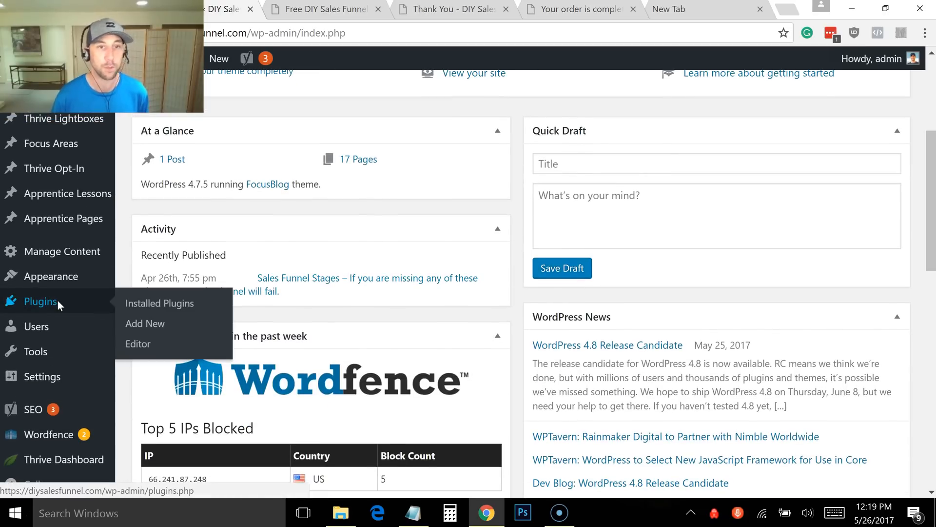
{"action": "left_click", "coordinate": [159, 303]}
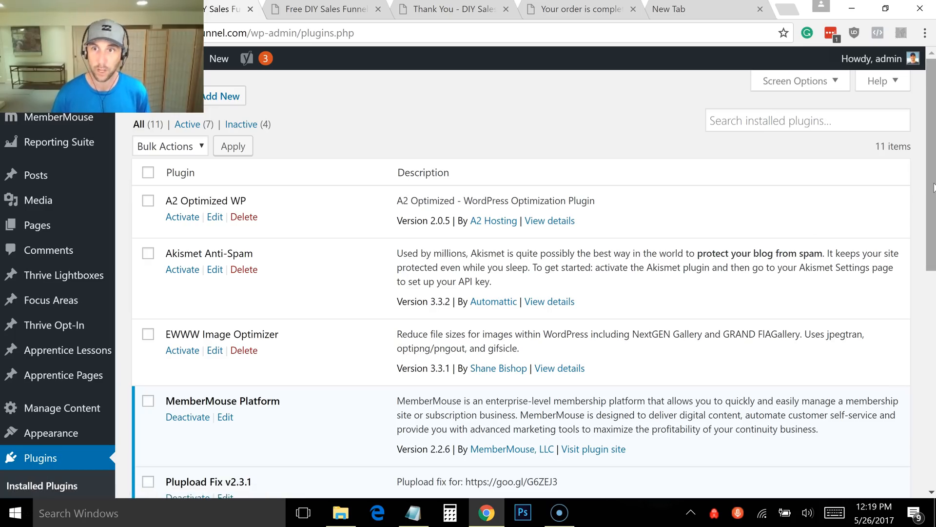
{"action": "scroll", "scroll_direction": "down", "scroll_amount": 3}
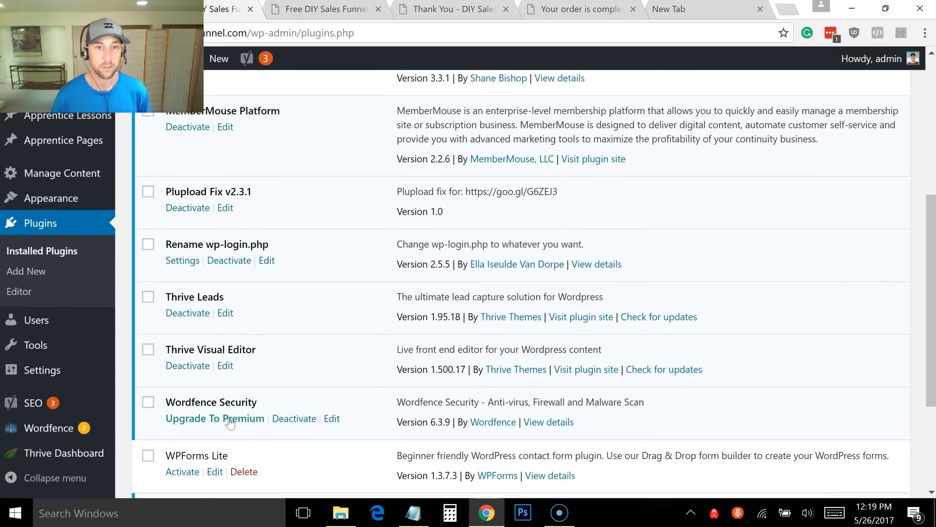
{"action": "left_click", "coordinate": [294, 418]}
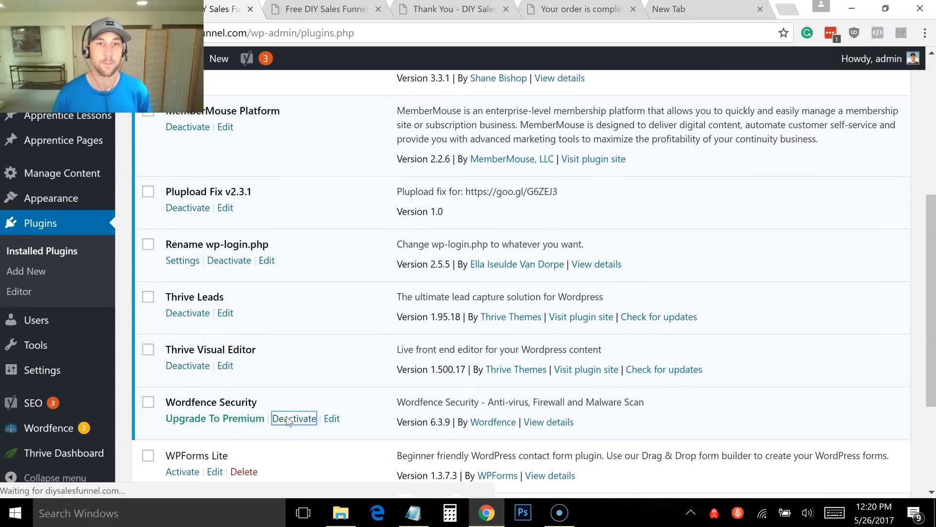
{"action": "left_click", "coordinate": [294, 419]}
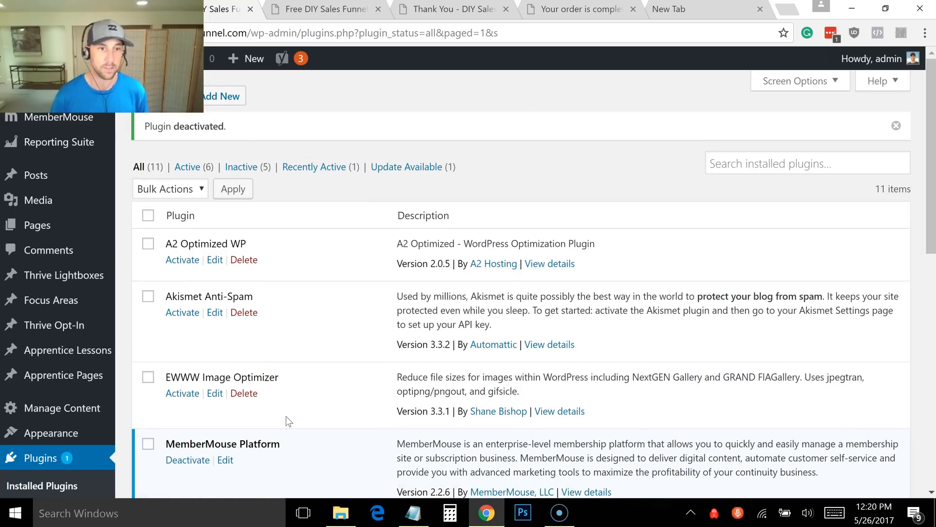
{"action": "scroll", "scroll_direction": "down", "scroll_amount": 3}
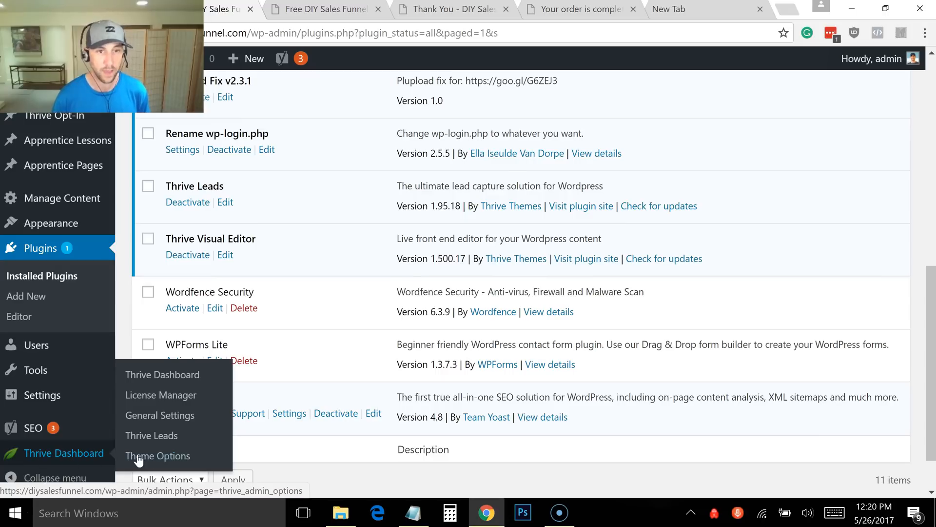
Open Thrive Dashboard Theme Options at the Analytics / Scripts section.
{"action": "left_click", "coordinate": [158, 456]}
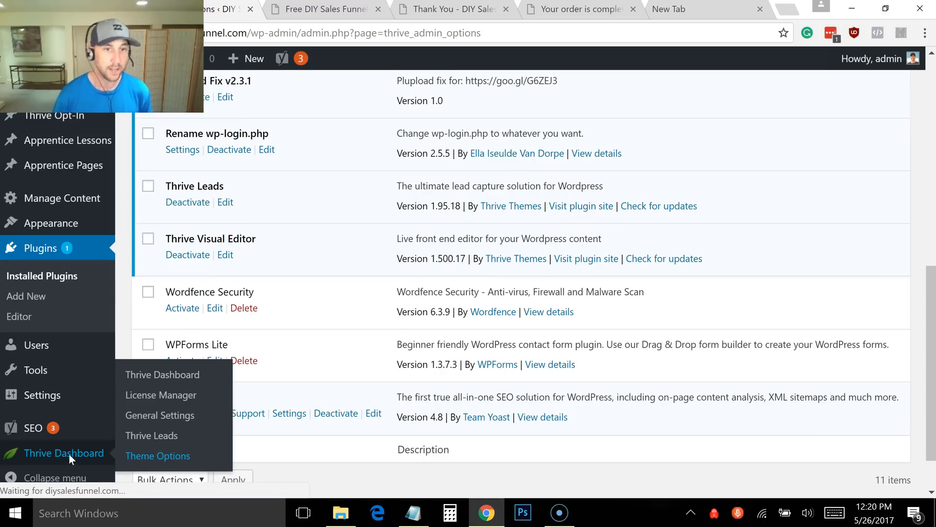
{"action": "left_click", "coordinate": [158, 455]}
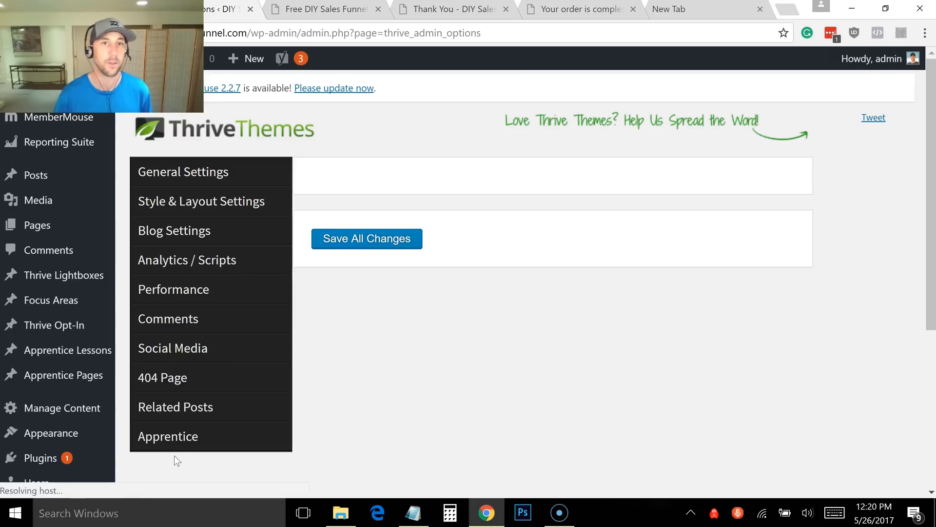
{"action": "left_click", "coordinate": [184, 171]}
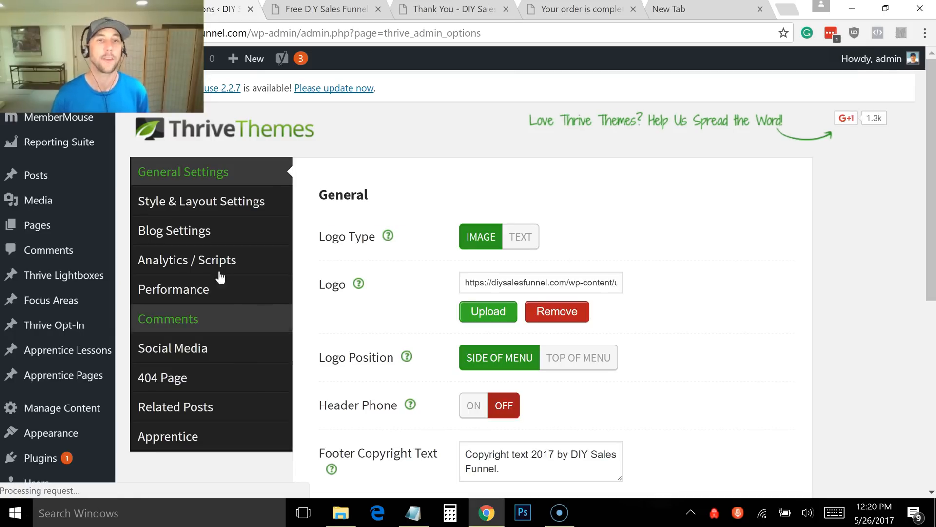
{"action": "left_click", "coordinate": [188, 259]}
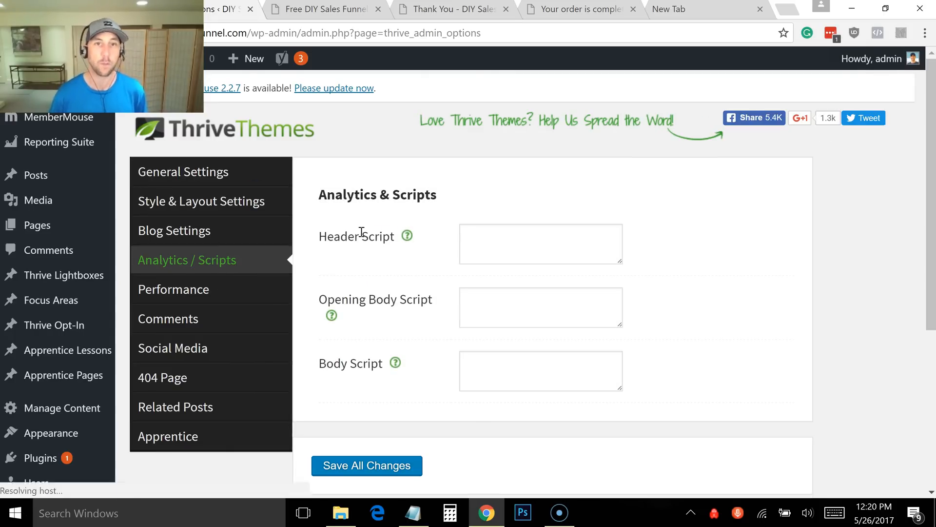
Paste the pixel base code into Header Script and save all theme changes.
{"action": "left_click", "coordinate": [541, 244]}
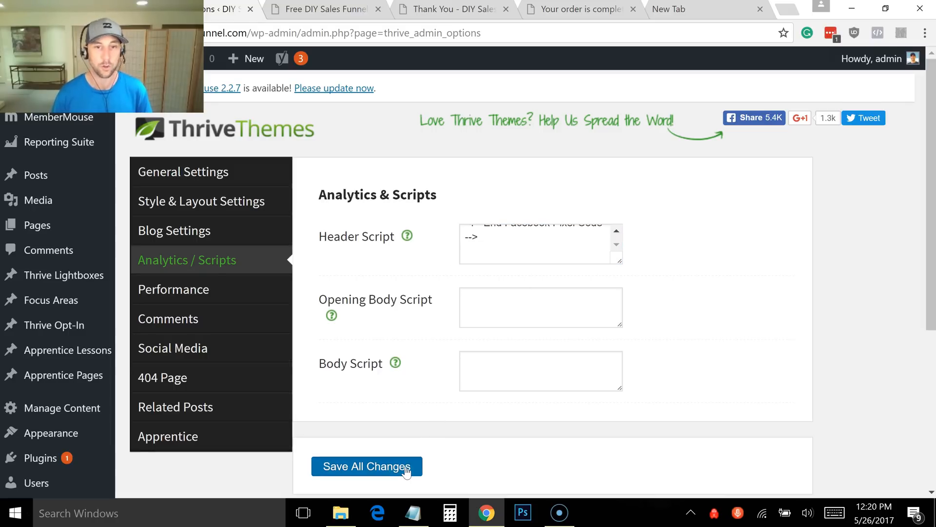
{"action": "left_click", "coordinate": [366, 467]}
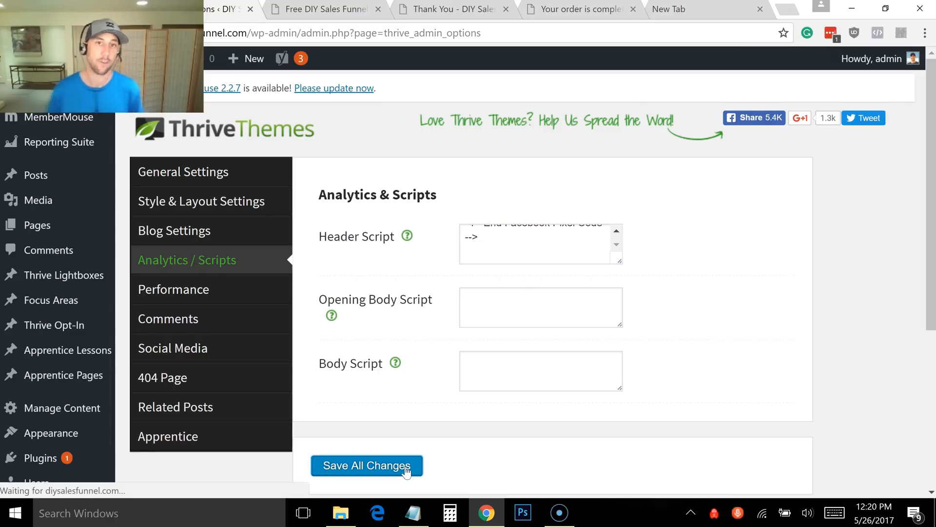
{"action": "left_click", "coordinate": [366, 465]}
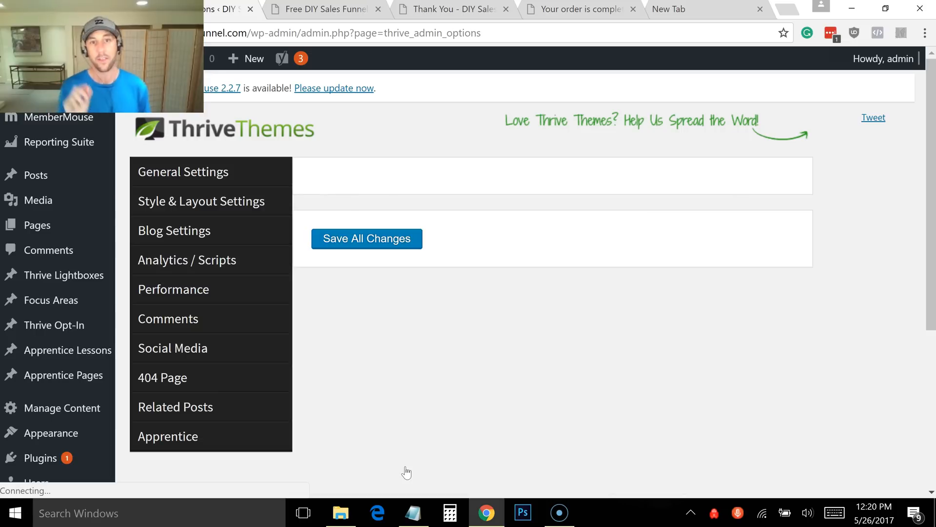
{"action": "left_click", "coordinate": [187, 259]}
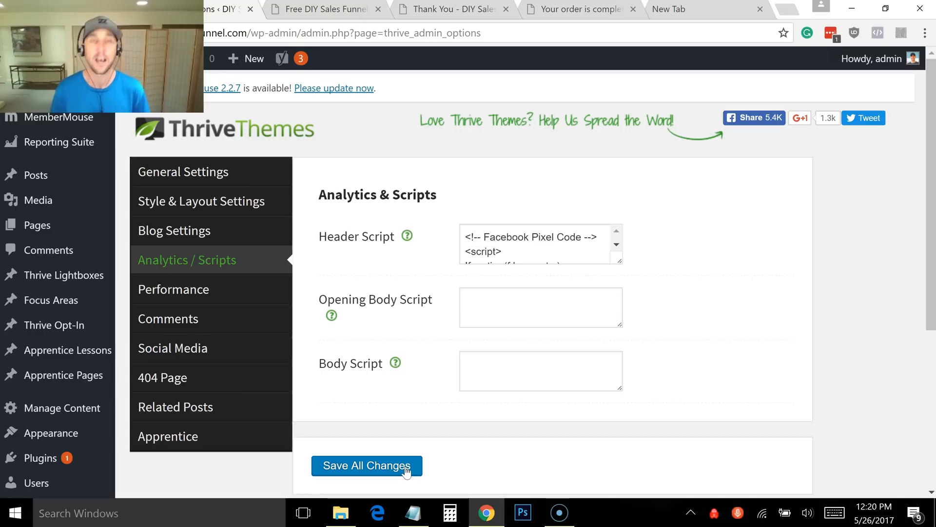
{"action": "mouse_move", "coordinate": [443, 308]}
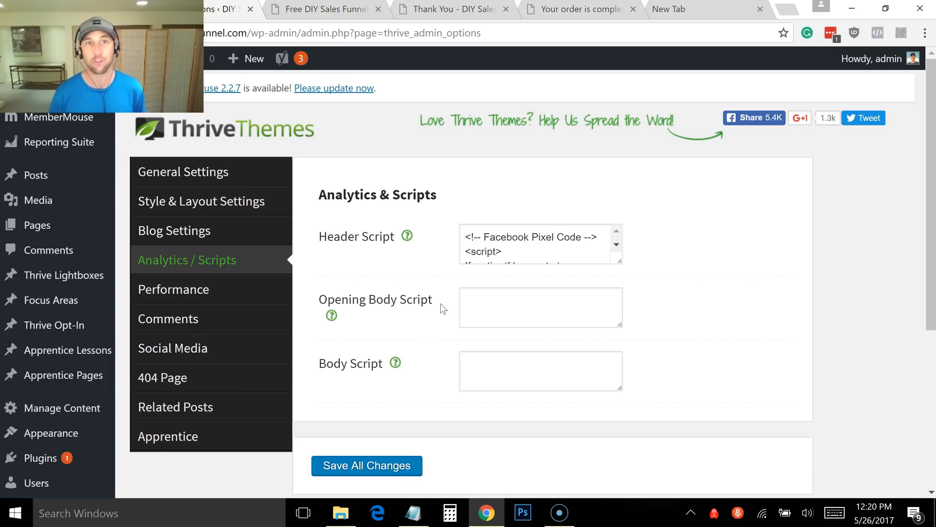
{"action": "mouse_move", "coordinate": [380, 133]}
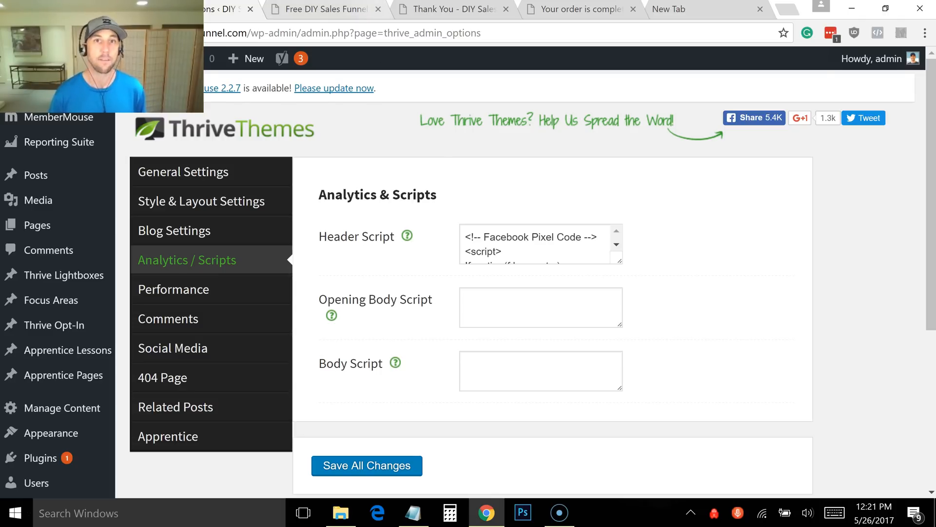
Flip between the Thank You and Free DIY Sales Funnel tabs, ending on the landing page.
{"action": "left_click", "coordinate": [451, 9]}
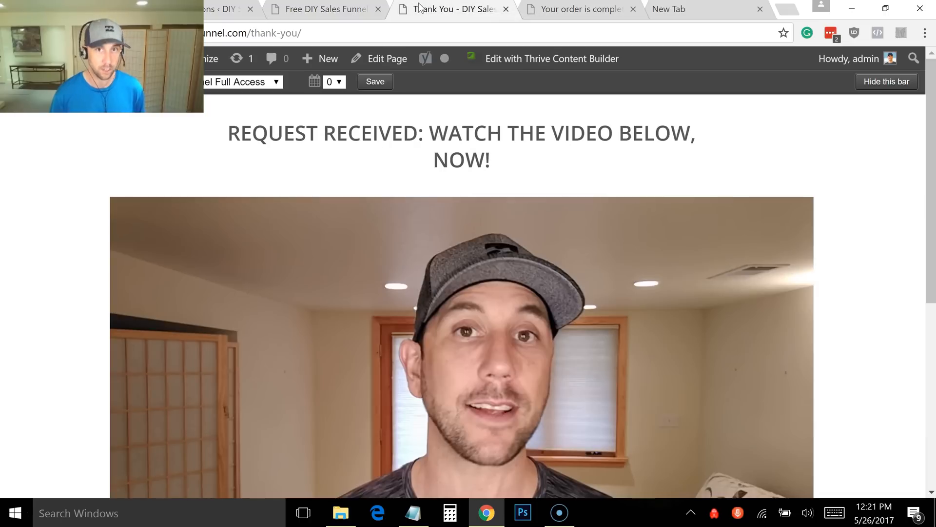
{"action": "left_click", "coordinate": [322, 9]}
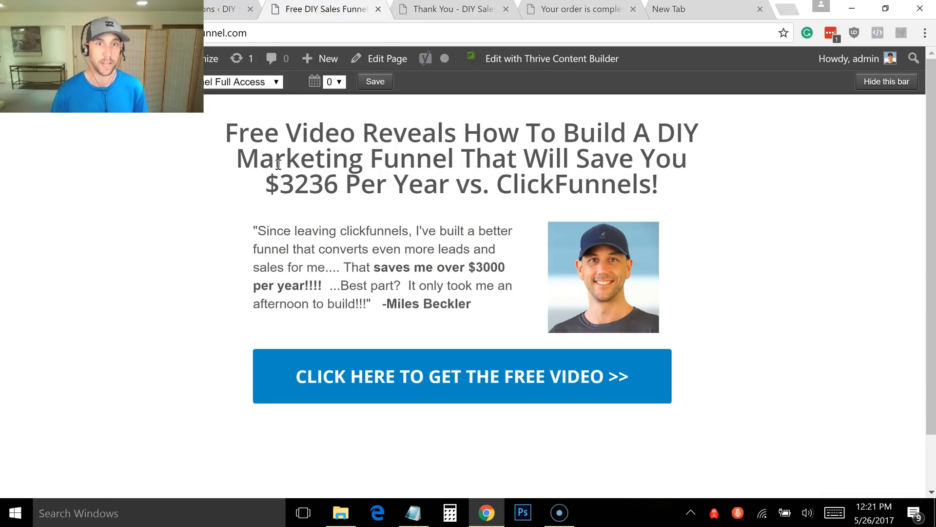
{"action": "left_click", "coordinate": [445, 9]}
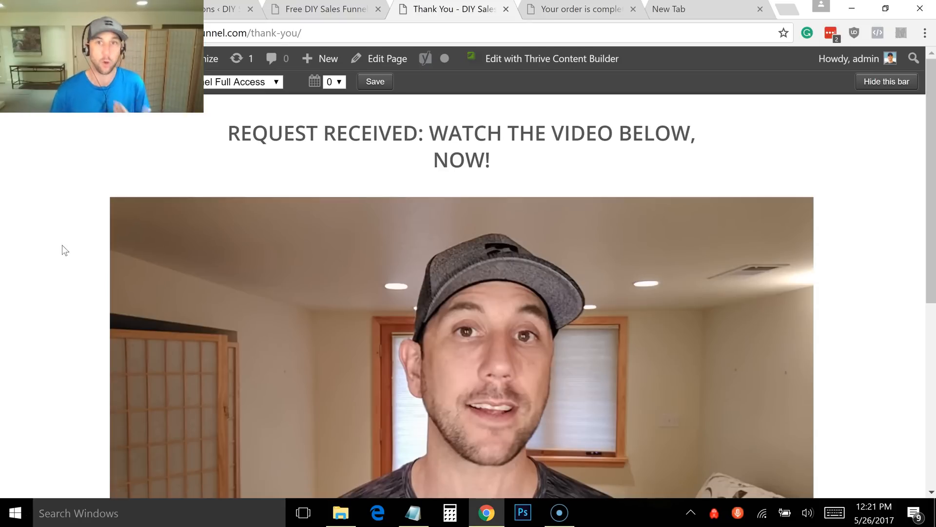
{"action": "mouse_move", "coordinate": [290, 169]}
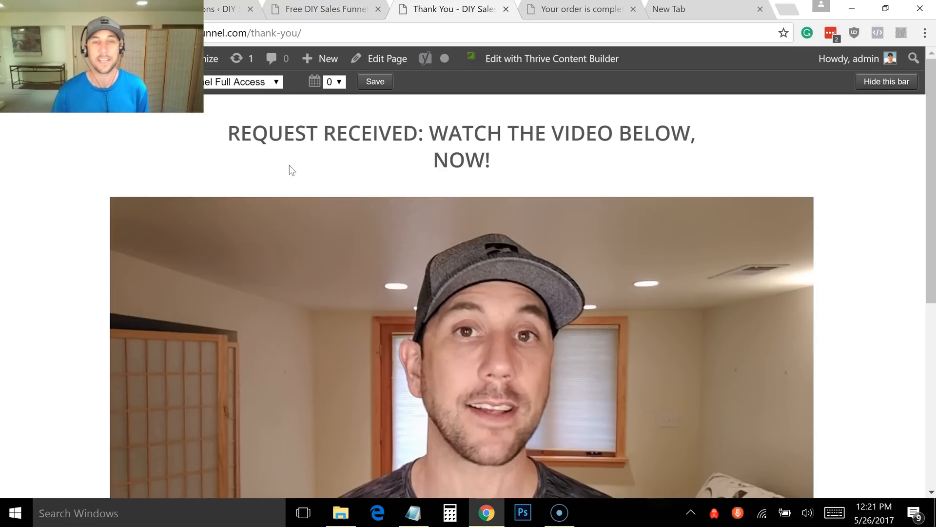
{"action": "left_click", "coordinate": [322, 9]}
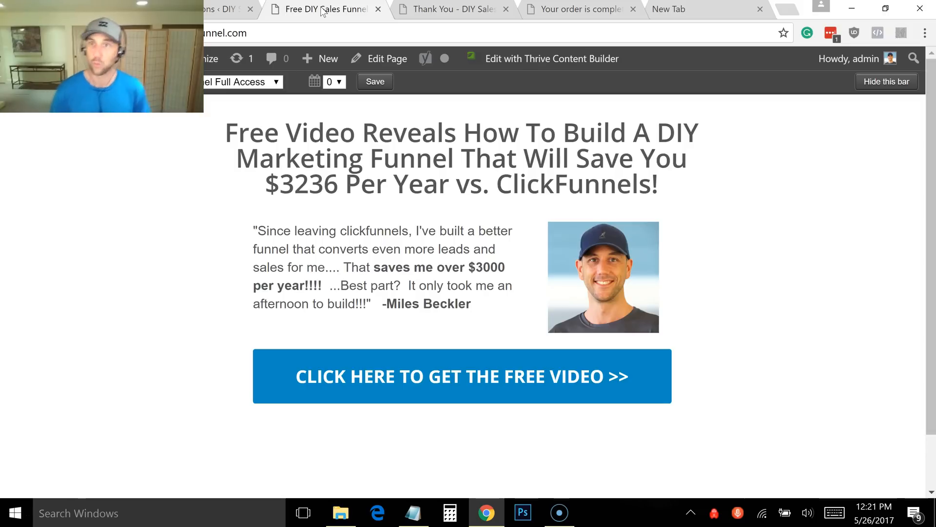
{"action": "mouse_move", "coordinate": [529, 66]}
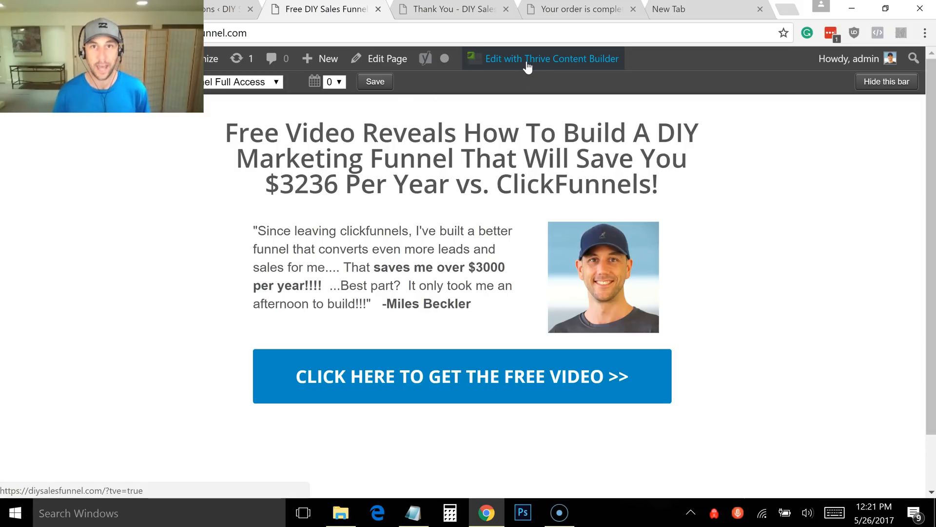
Edit the free-video landing page in Thrive, open Landing Page Settings and save changes.
{"action": "left_click", "coordinate": [534, 58]}
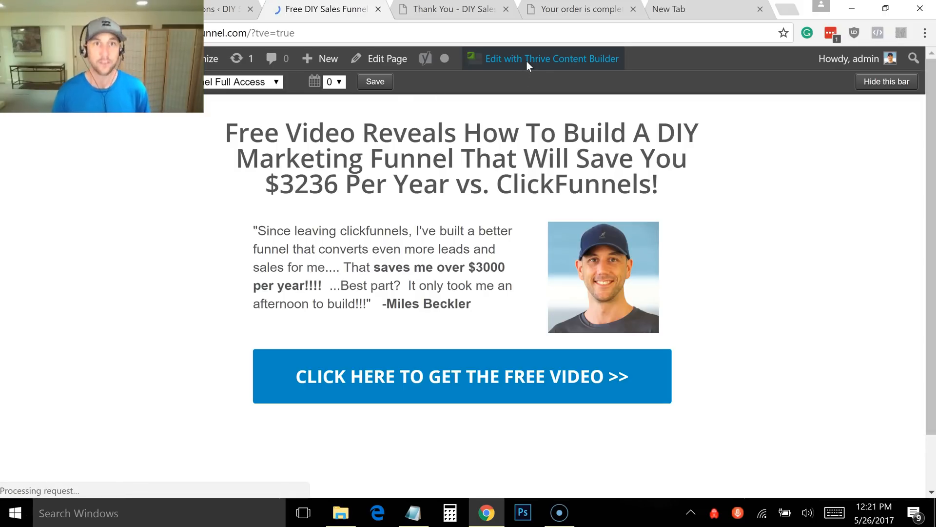
{"action": "left_click", "coordinate": [552, 59]}
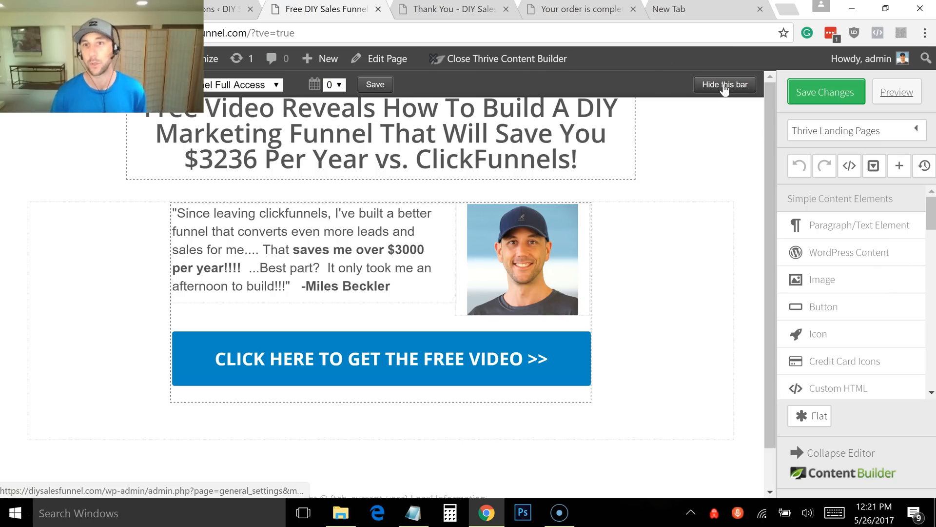
{"action": "left_click", "coordinate": [856, 131]}
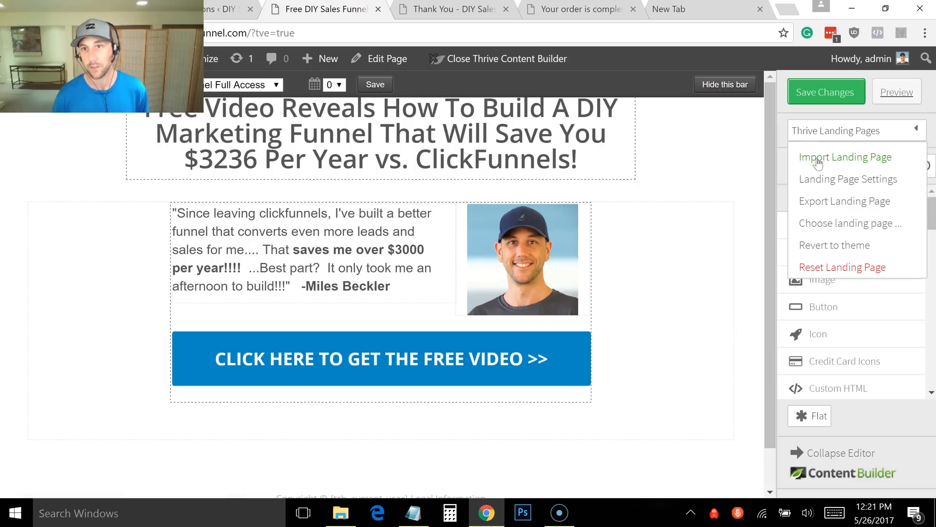
{"action": "left_click", "coordinate": [848, 179]}
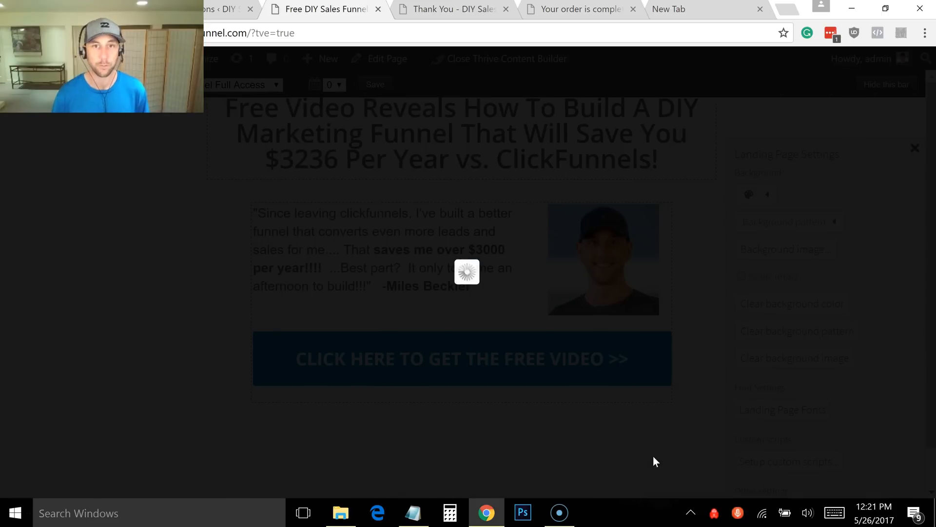
{"action": "left_click", "coordinate": [802, 461]}
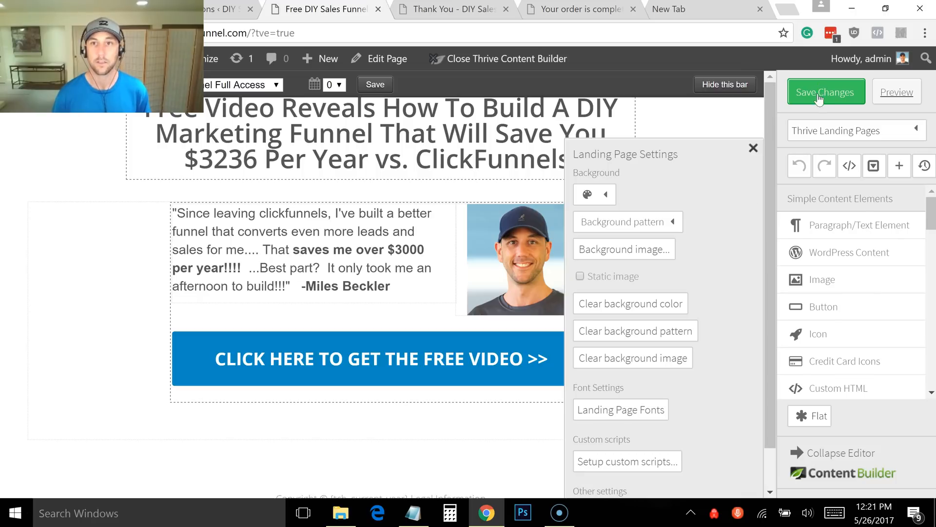
{"action": "left_click", "coordinate": [826, 92]}
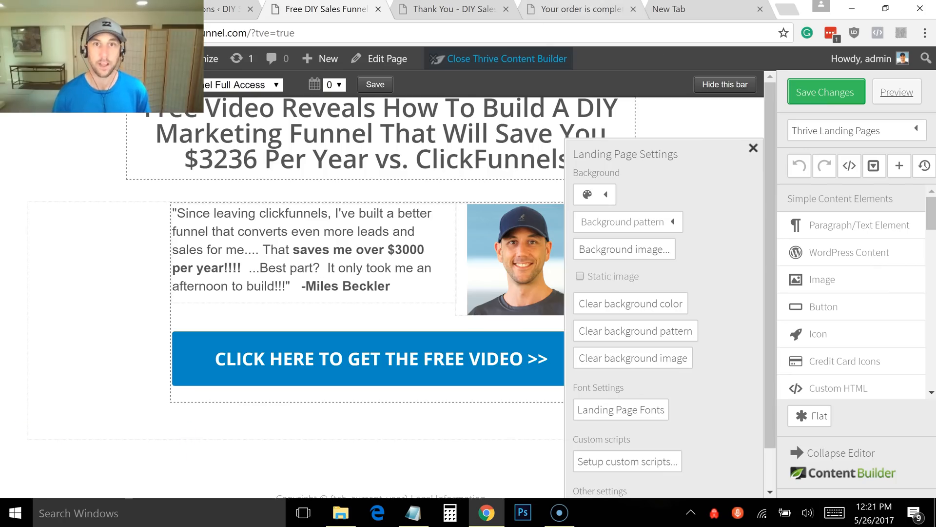
Paste the pixel code into the thank-you page's Header scripts and save the page.
{"action": "left_click", "coordinate": [449, 9]}
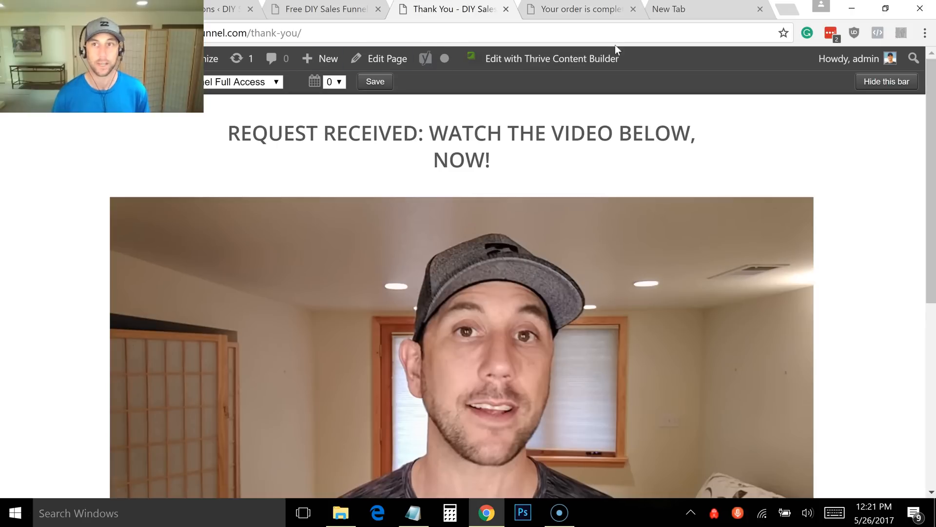
{"action": "left_click", "coordinate": [552, 58]}
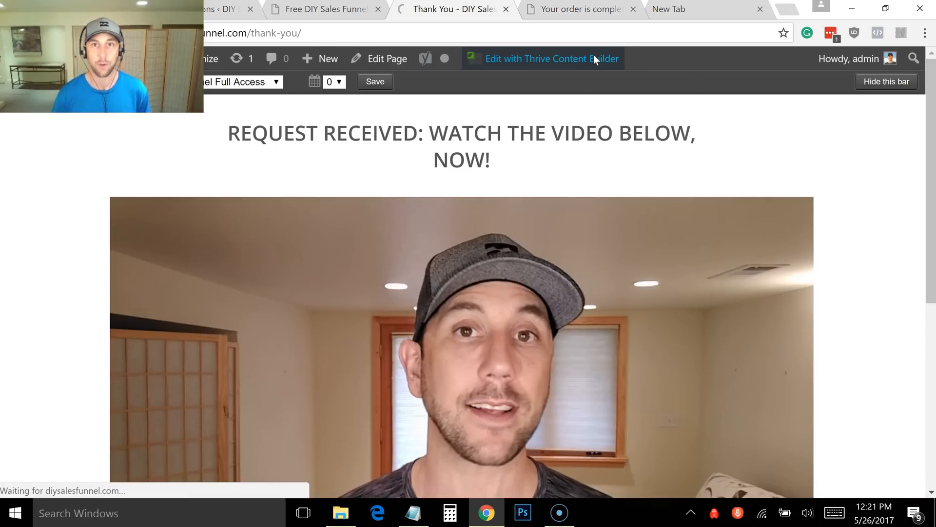
{"action": "left_click", "coordinate": [554, 59]}
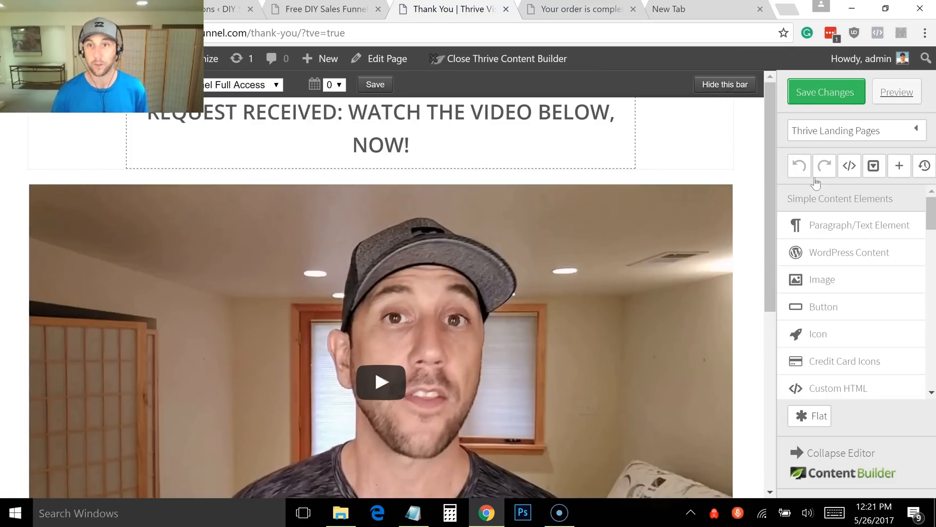
{"action": "left_click", "coordinate": [856, 131]}
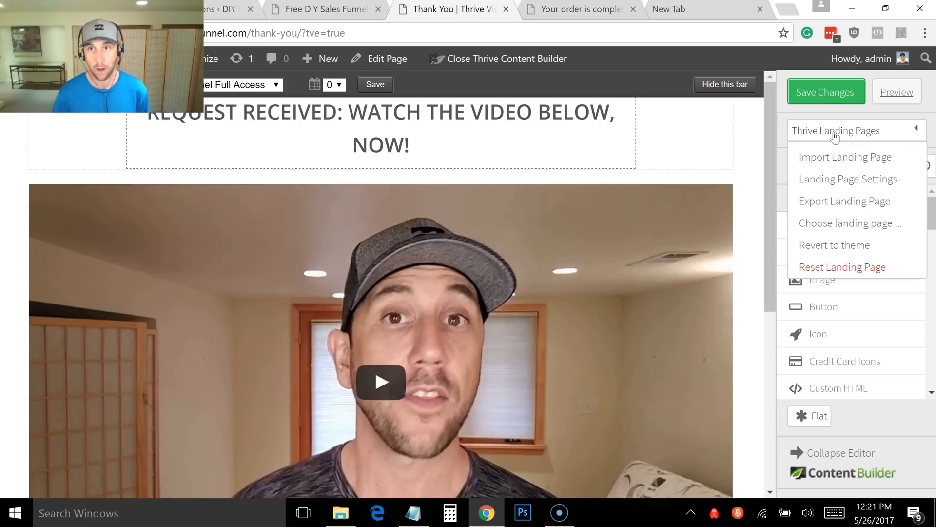
{"action": "left_click", "coordinate": [849, 179]}
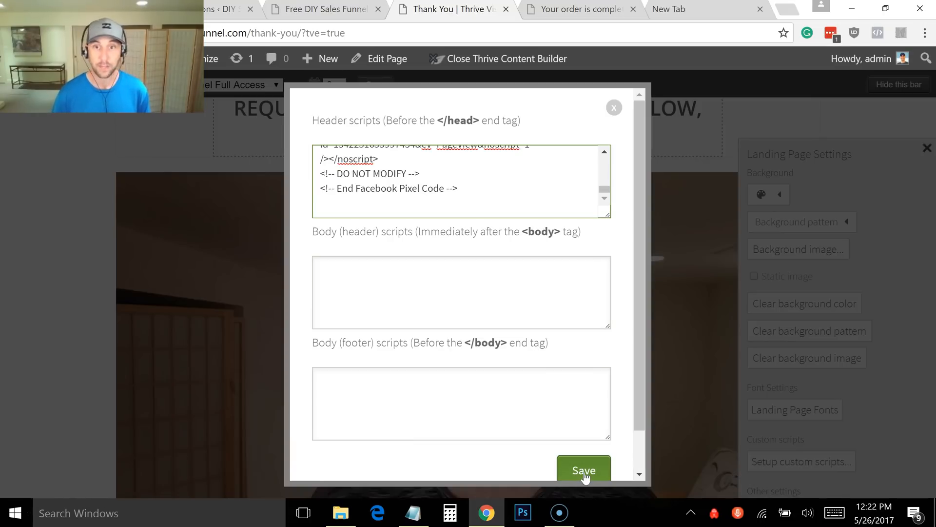
{"action": "left_click", "coordinate": [584, 470]}
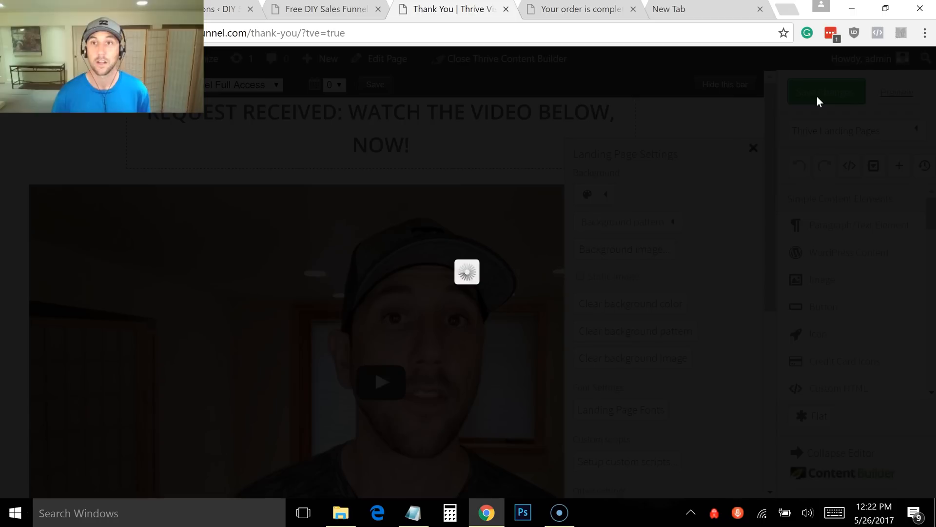
{"action": "left_click", "coordinate": [827, 92]}
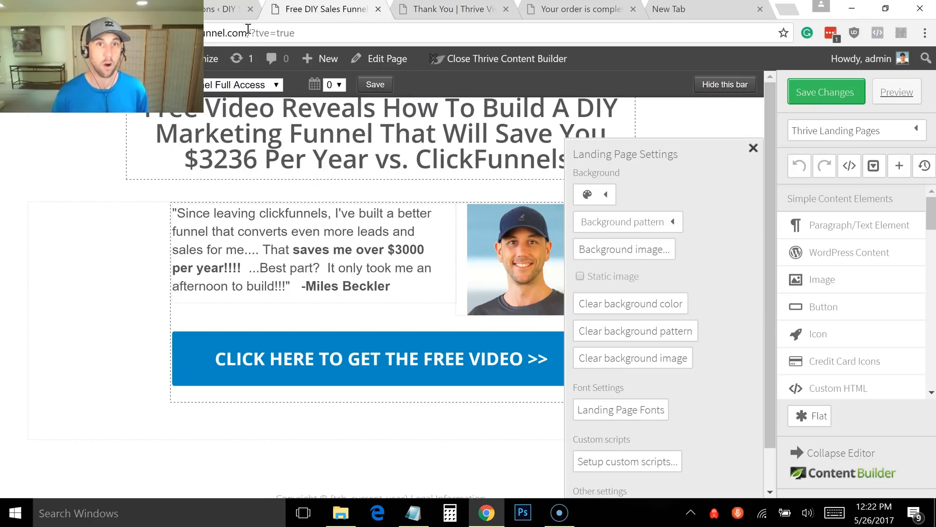
Remove ?tve=true from the address and reload the live free-video landing page.
{"action": "double_click", "coordinate": [271, 34]}
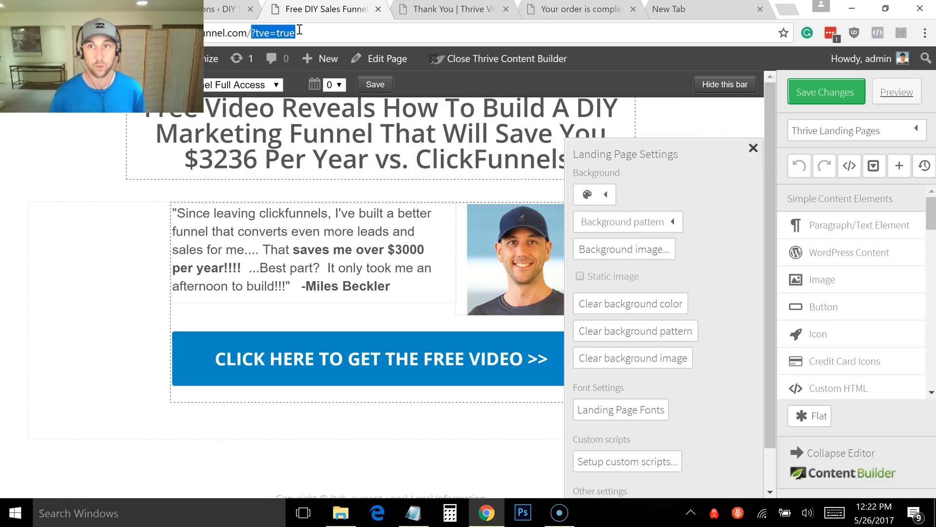
{"action": "key", "text": "Enter"}
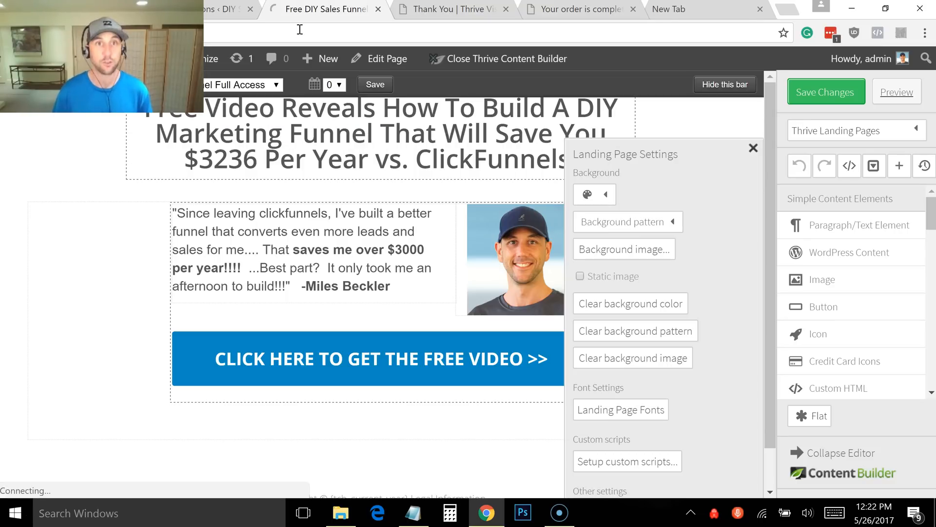
{"action": "left_click", "coordinate": [505, 58]}
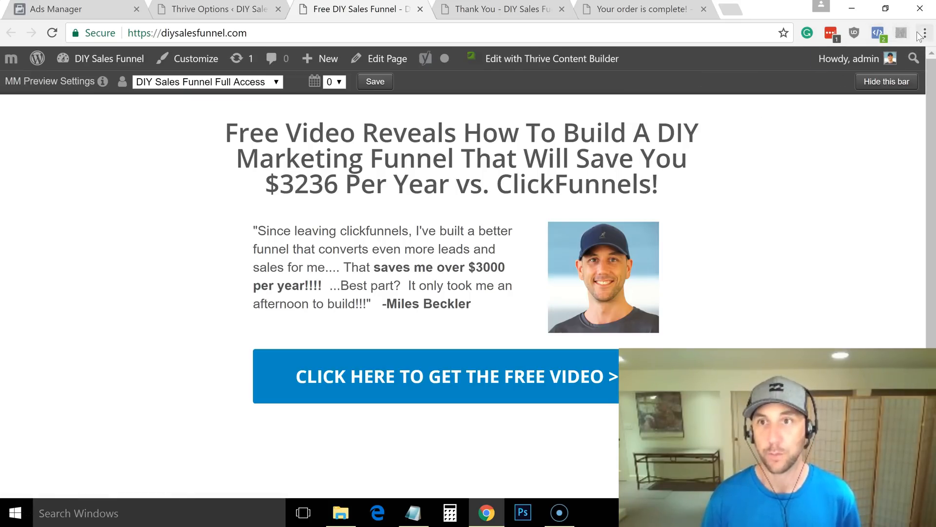
Show Chrome's Extensions page with Facebook Pixel Helper enabled.
{"action": "left_click", "coordinate": [924, 31]}
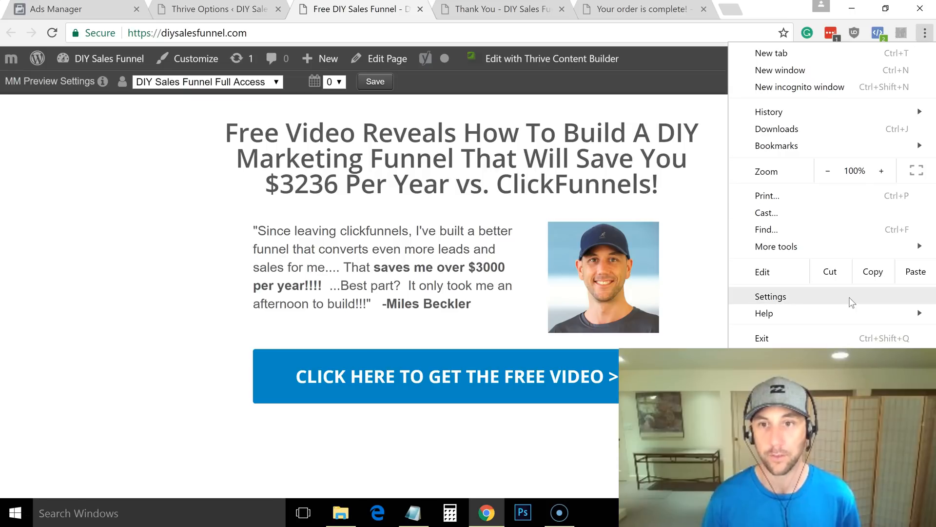
{"action": "left_click", "coordinate": [771, 296]}
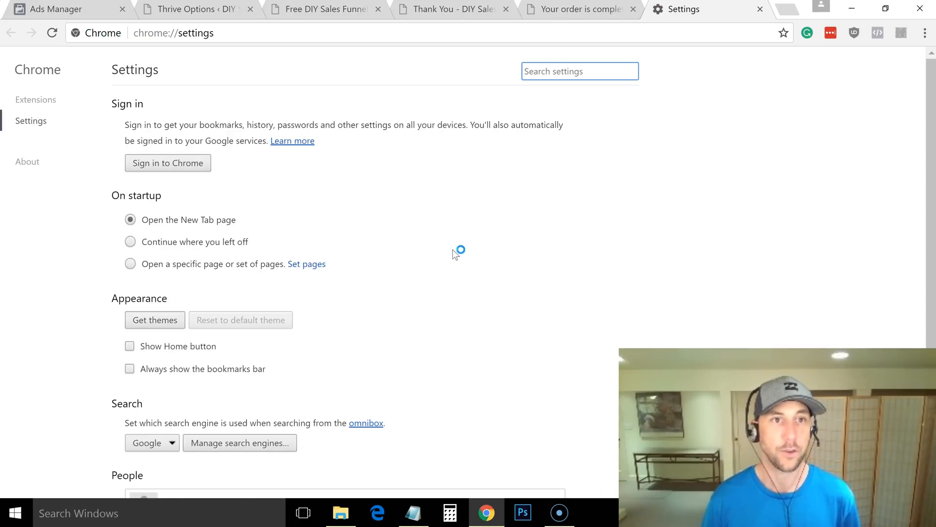
{"action": "left_click", "coordinate": [35, 99]}
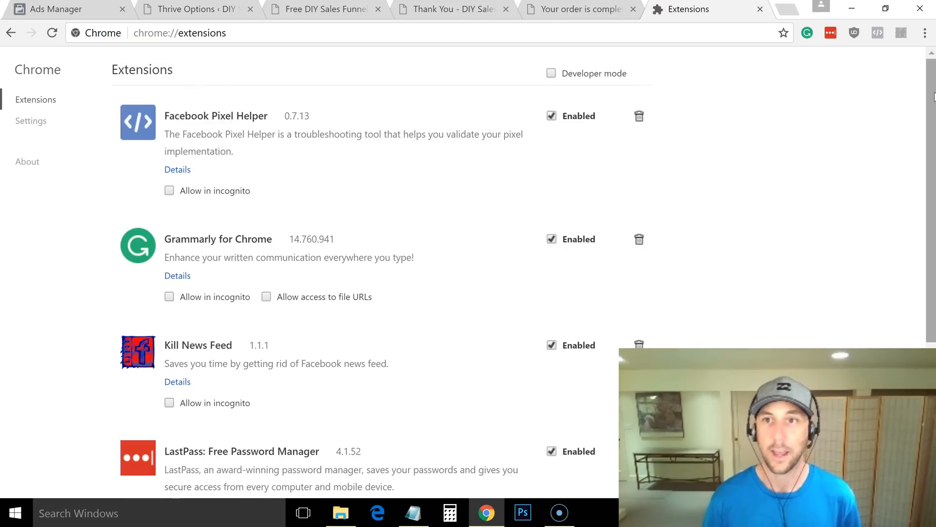
{"action": "scroll", "scroll_direction": "down", "scroll_amount": 3}
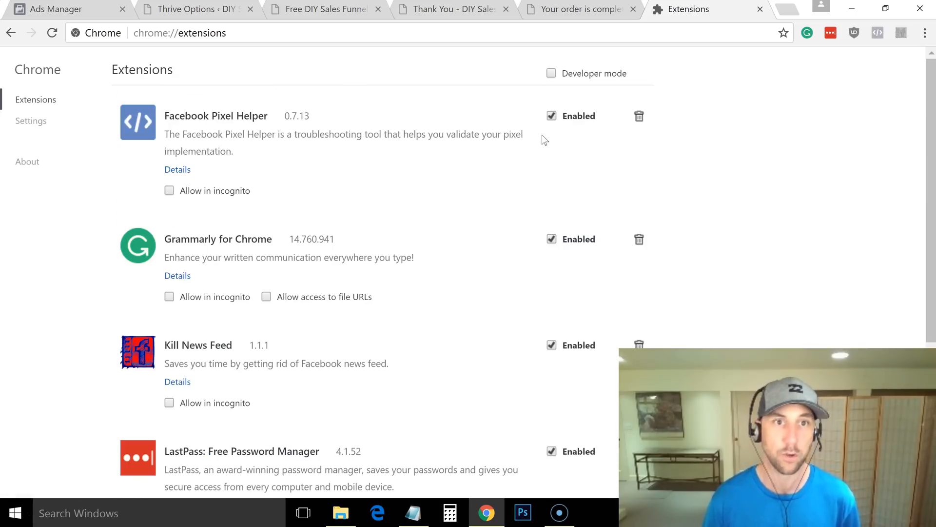
{"action": "mouse_move", "coordinate": [234, 115]}
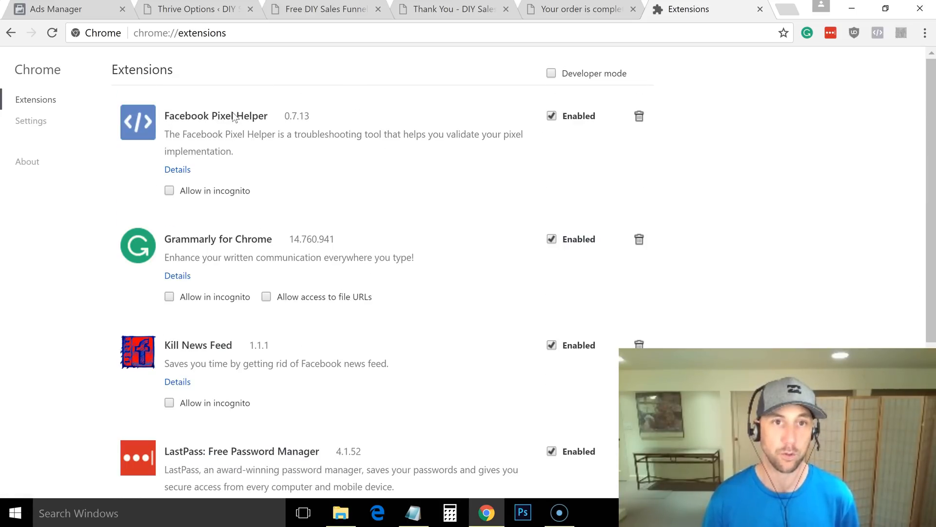
{"action": "mouse_move", "coordinate": [731, 62]}
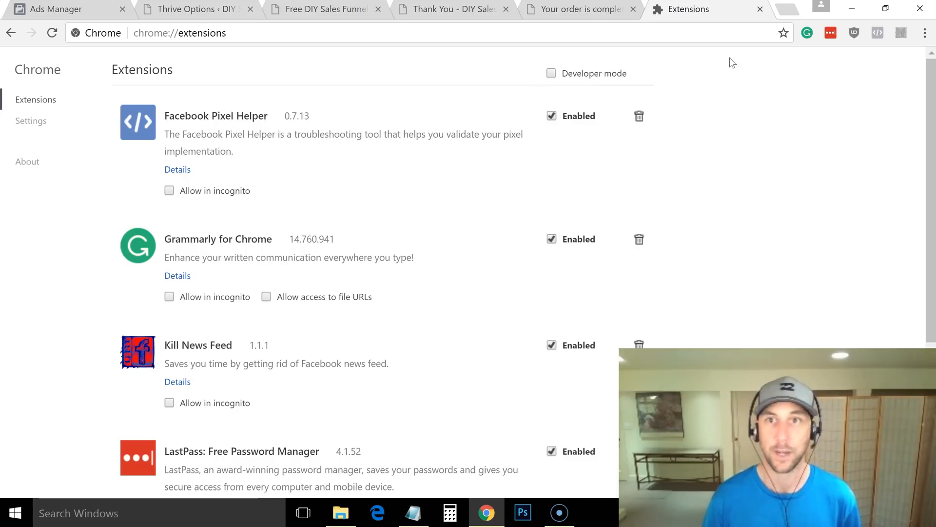
{"action": "left_click", "coordinate": [347, 8]}
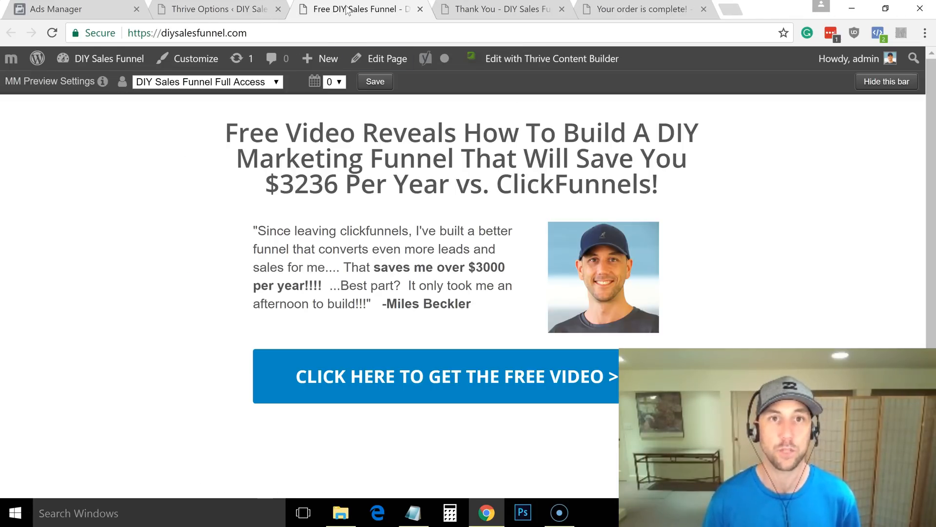
{"action": "mouse_move", "coordinate": [877, 33]}
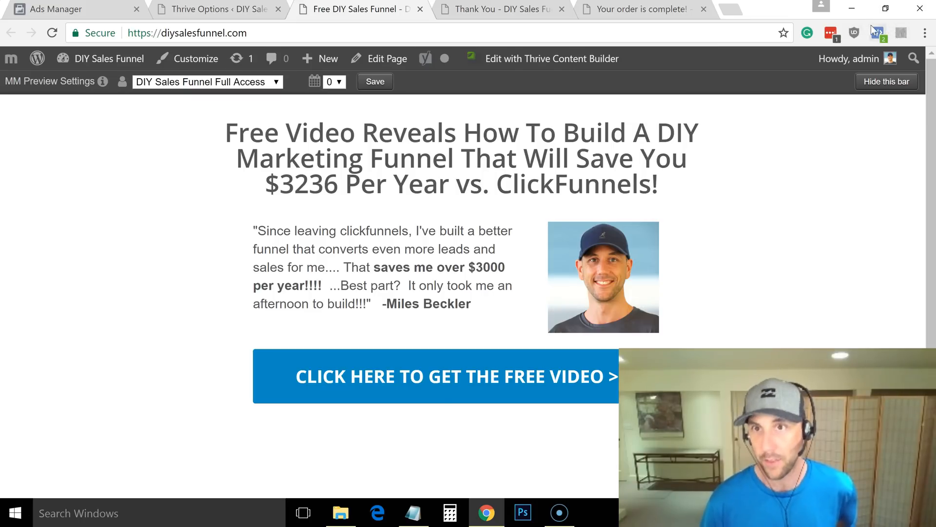
{"action": "mouse_move", "coordinate": [878, 33]}
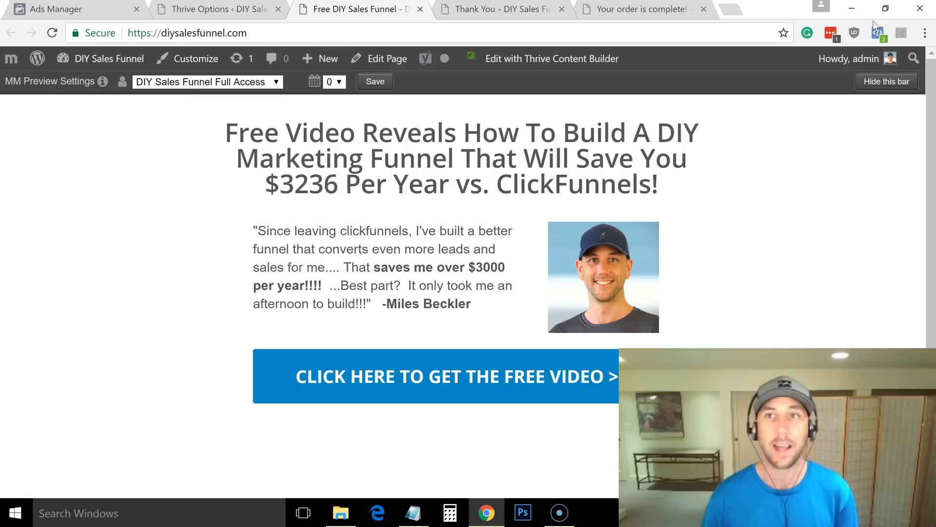
{"action": "mouse_move", "coordinate": [876, 31]}
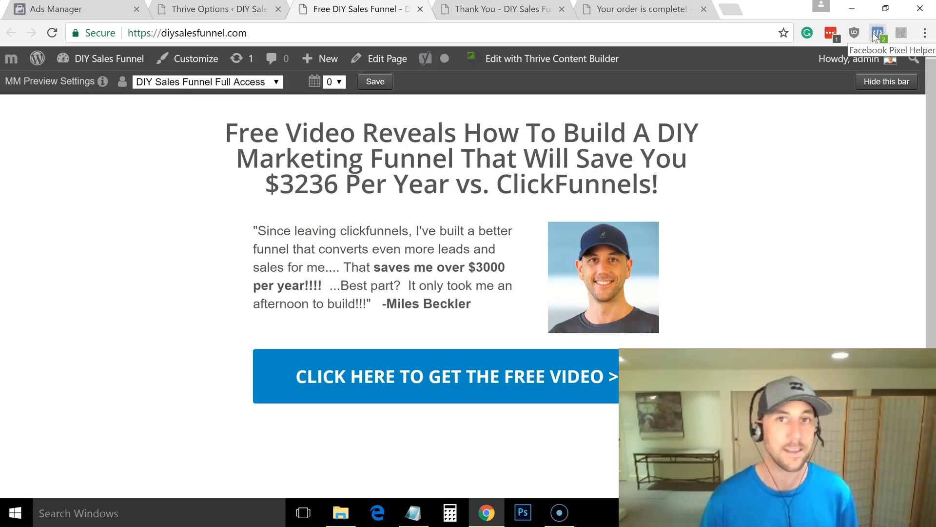
{"action": "mouse_move", "coordinate": [878, 44]}
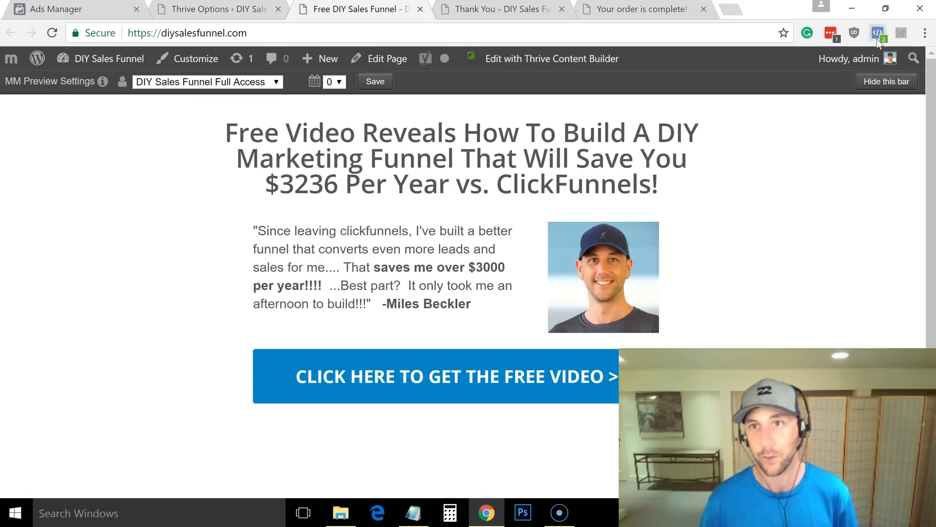
{"action": "mouse_move", "coordinate": [877, 32]}
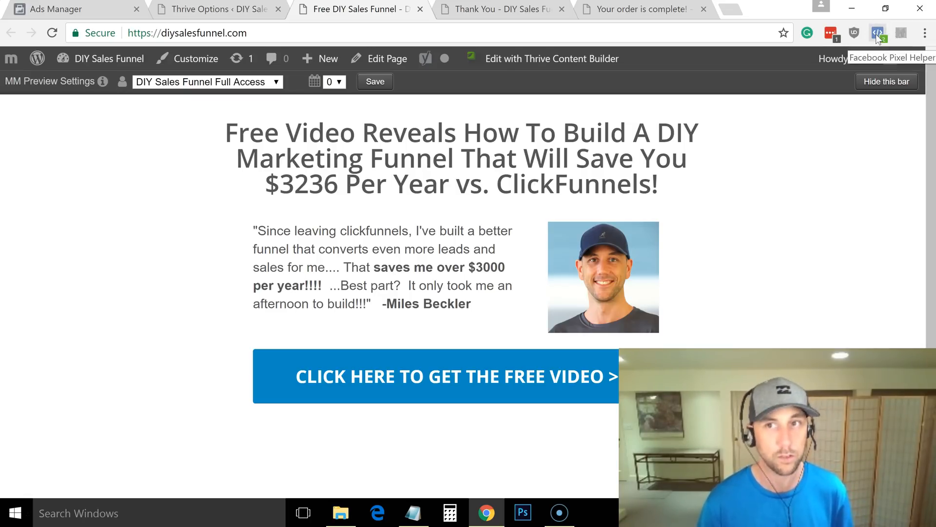
{"action": "left_click", "coordinate": [877, 31]}
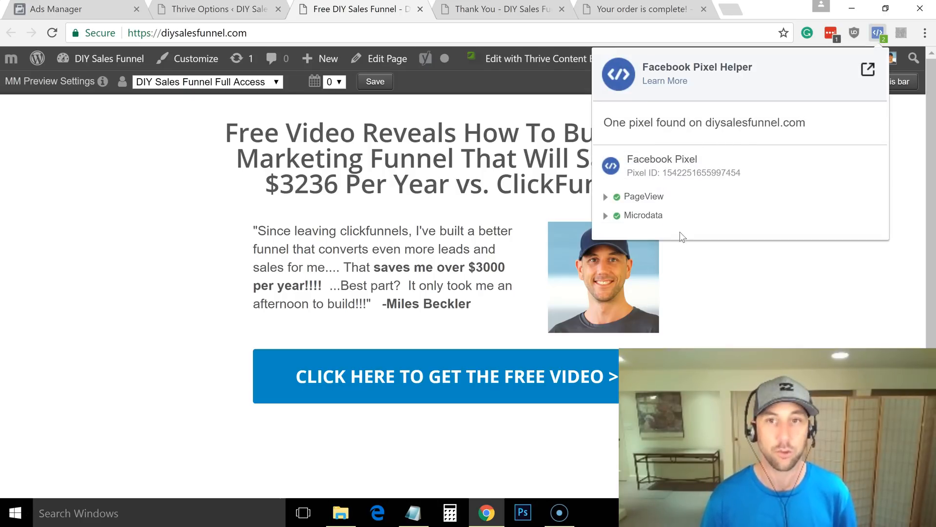
{"action": "mouse_move", "coordinate": [618, 139]}
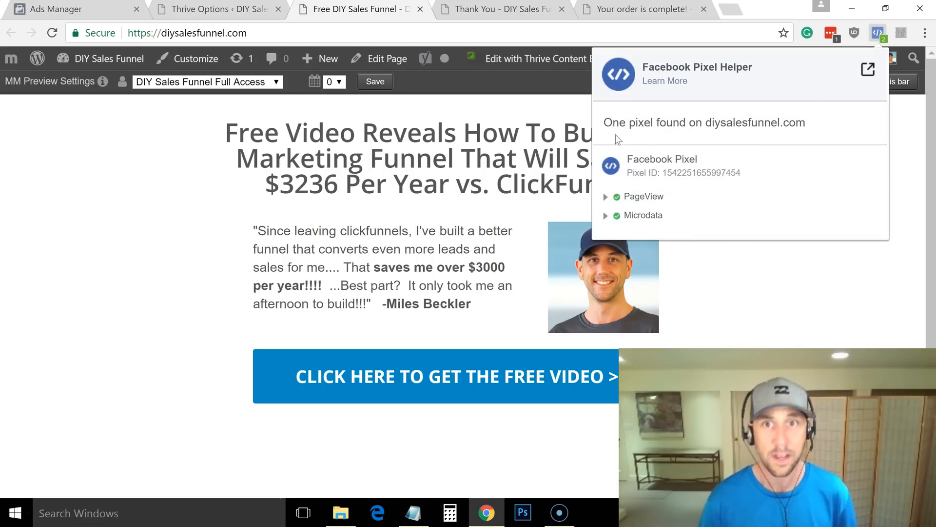
{"action": "double_click", "coordinate": [659, 123]}
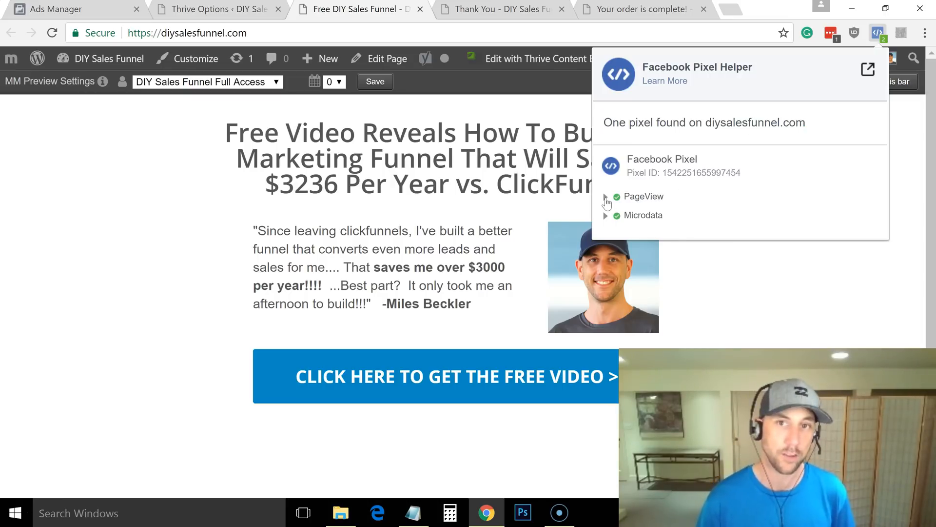
{"action": "left_click", "coordinate": [605, 196]}
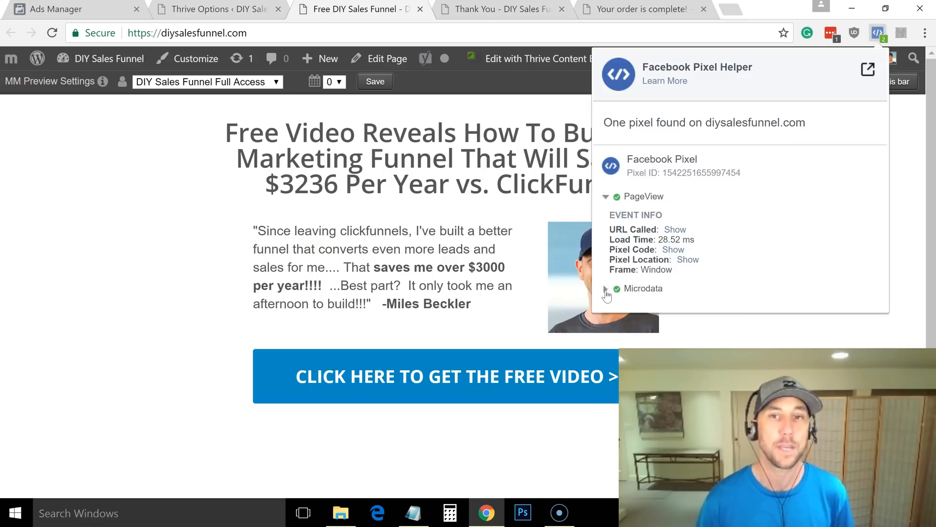
{"action": "left_click", "coordinate": [606, 288]}
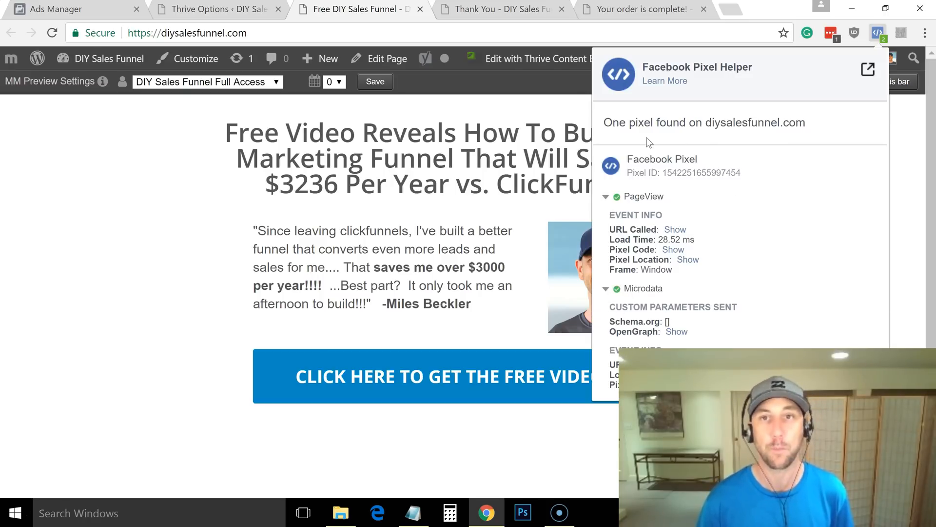
{"action": "mouse_move", "coordinate": [878, 34]}
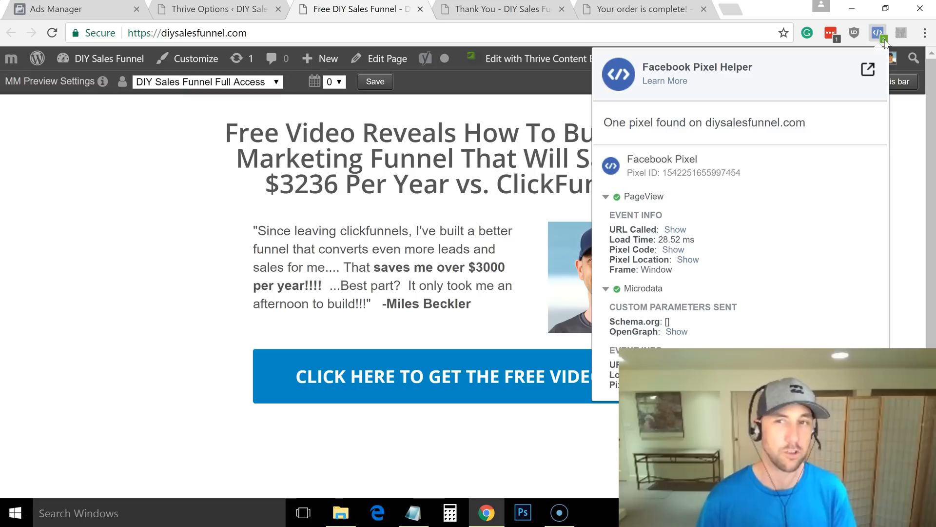
{"action": "mouse_move", "coordinate": [877, 33]}
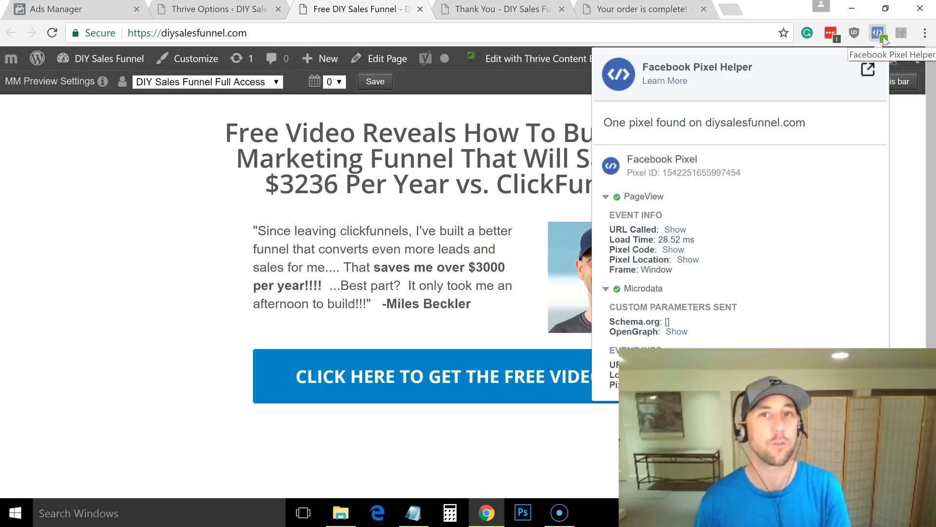
{"action": "mouse_move", "coordinate": [603, 279]}
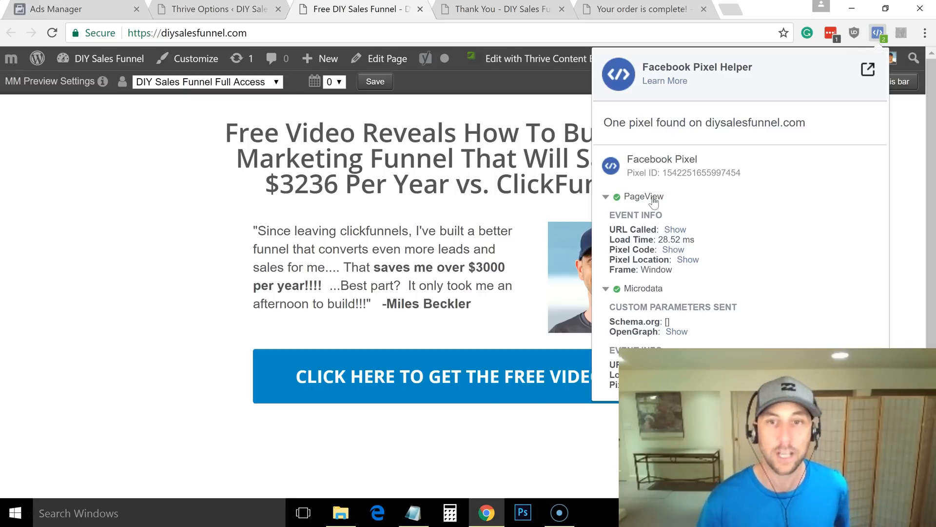
{"action": "left_click", "coordinate": [609, 288]}
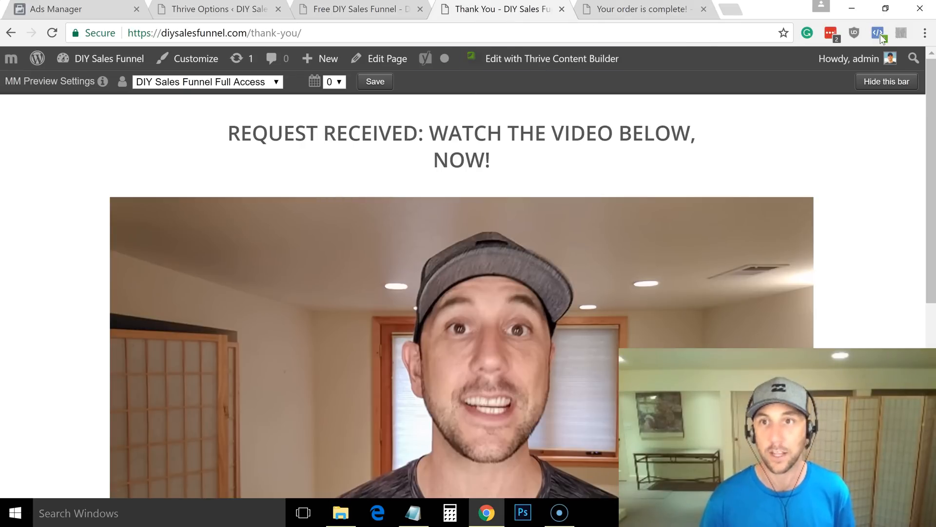
{"action": "left_click", "coordinate": [648, 9]}
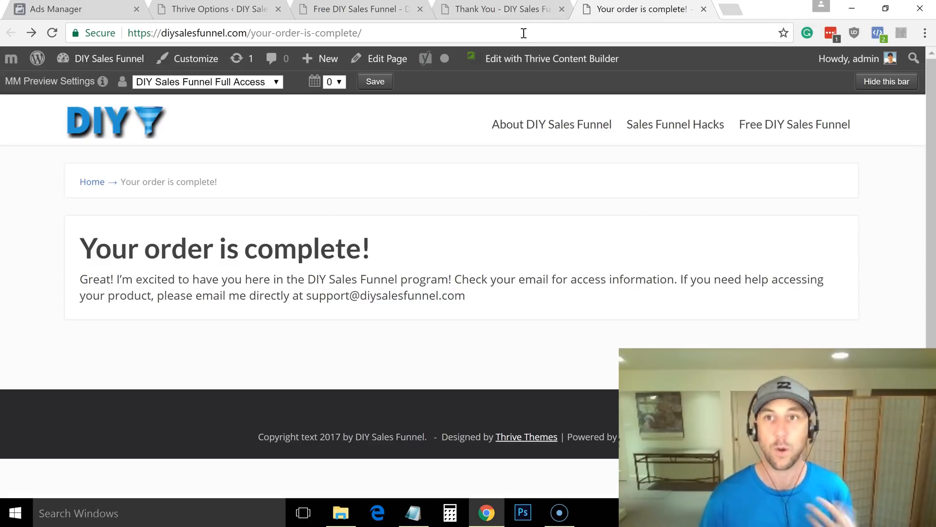
{"action": "mouse_move", "coordinate": [784, 52]}
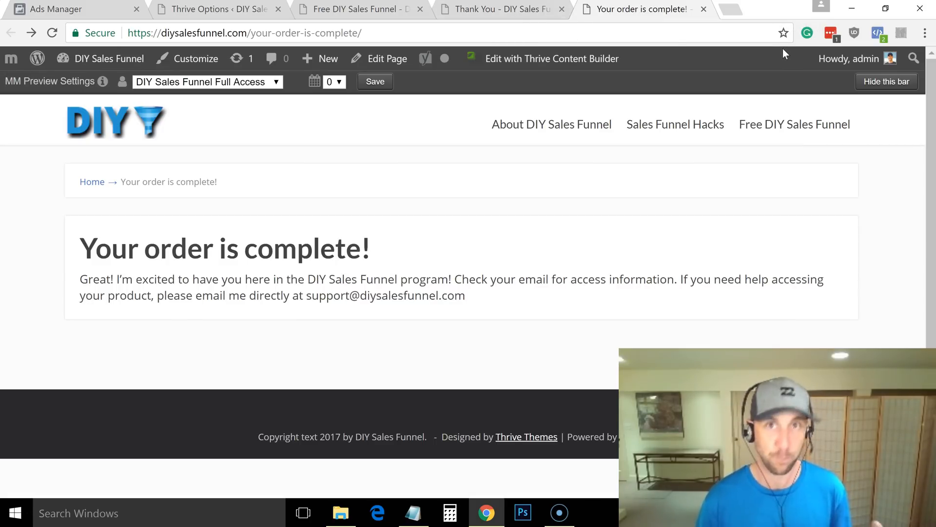
{"action": "mouse_move", "coordinate": [900, 33]}
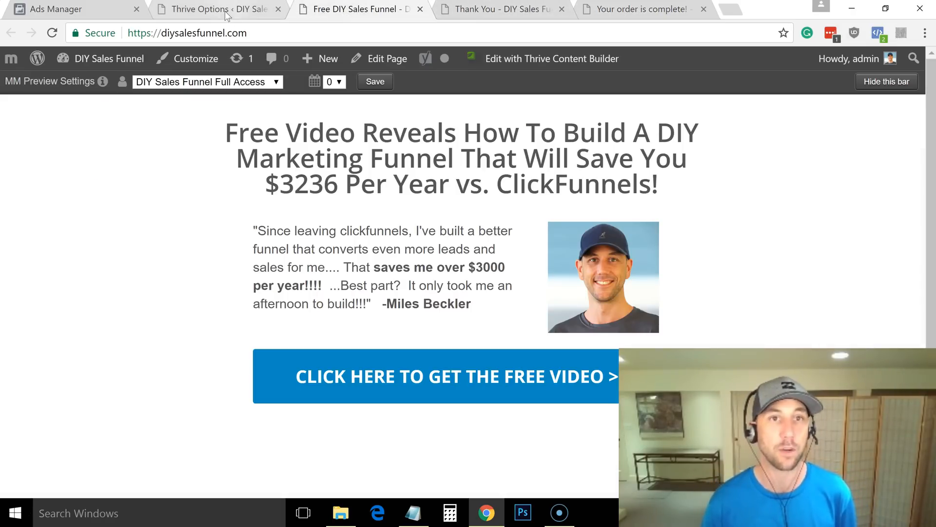
Check the WordPress Installed Plugins list, then return to the Ads Manager pixel code tab.
{"action": "left_click", "coordinate": [209, 8]}
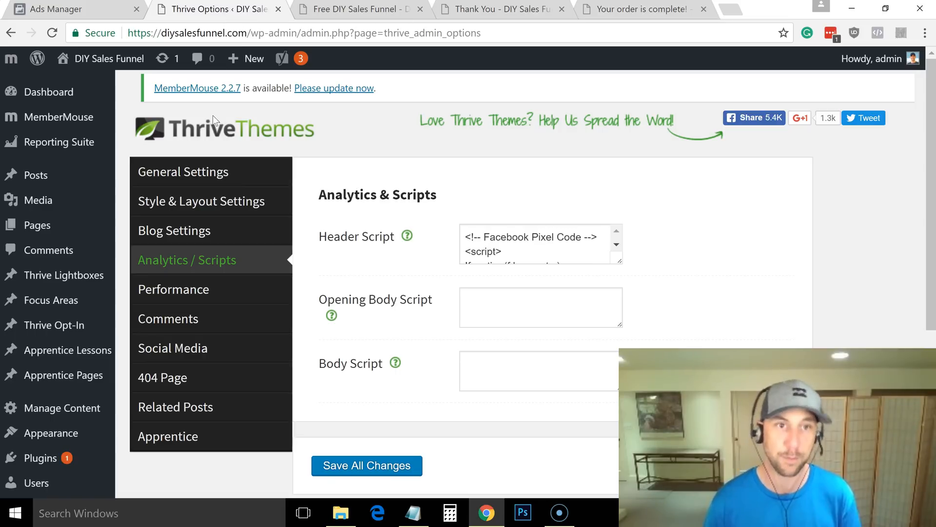
{"action": "mouse_move", "coordinate": [72, 256]}
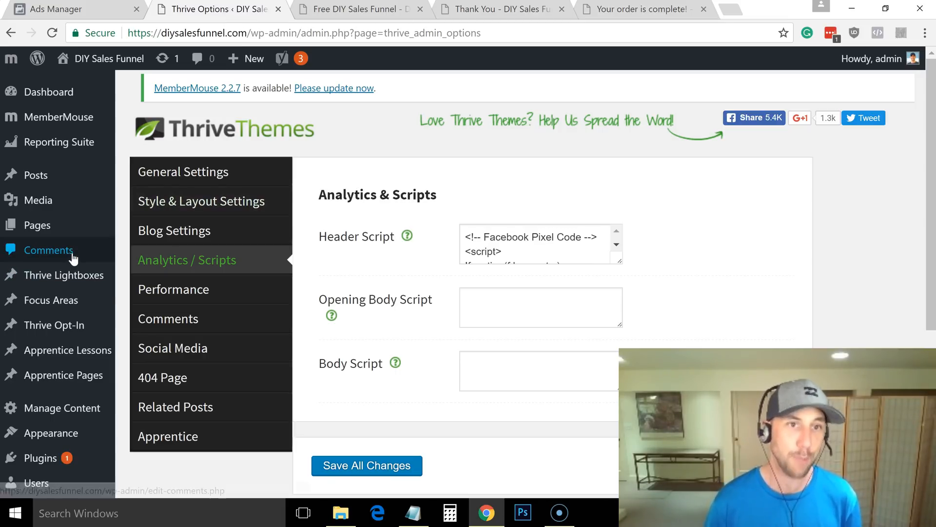
{"action": "mouse_move", "coordinate": [50, 433]}
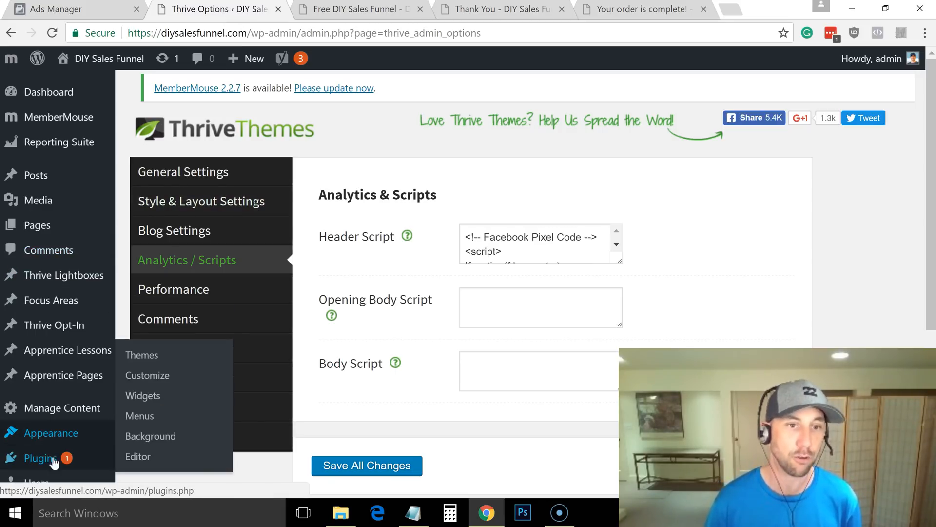
{"action": "left_click", "coordinate": [37, 458]}
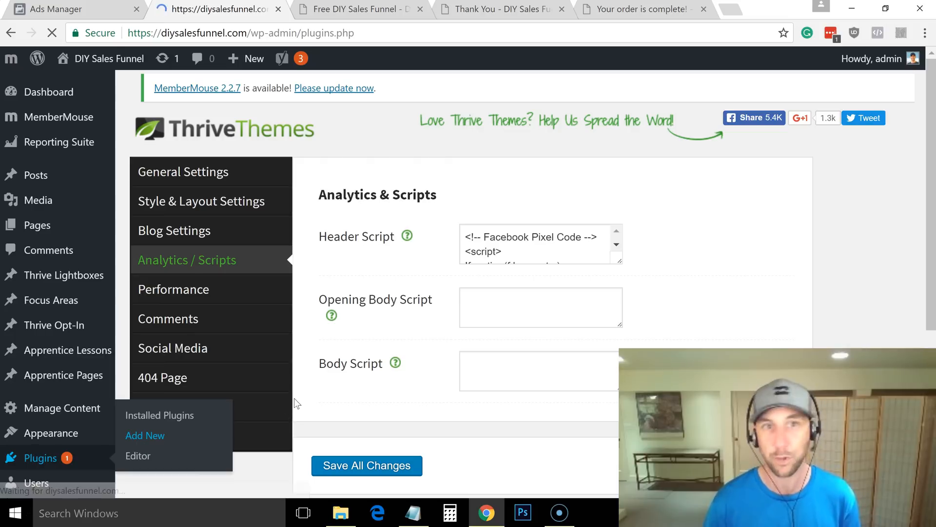
{"action": "left_click", "coordinate": [160, 416]}
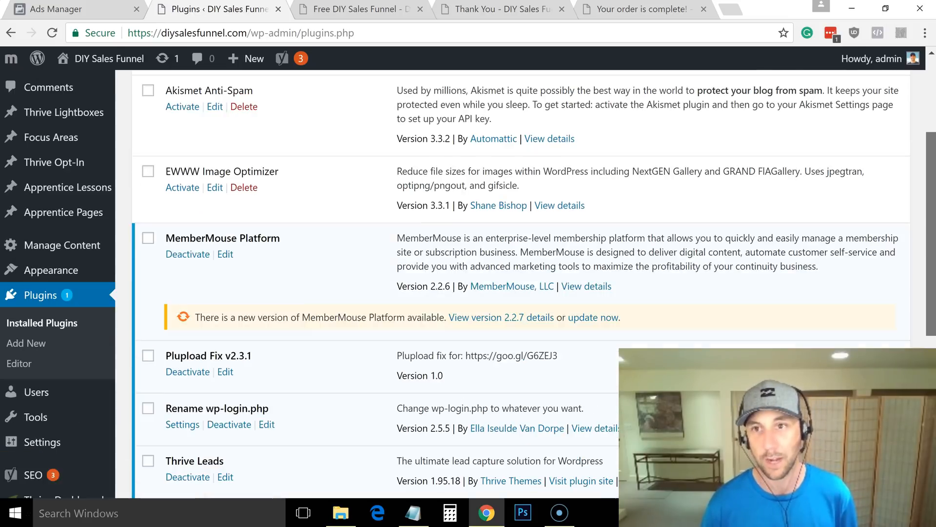
{"action": "scroll", "scroll_direction": "down", "scroll_amount": 3}
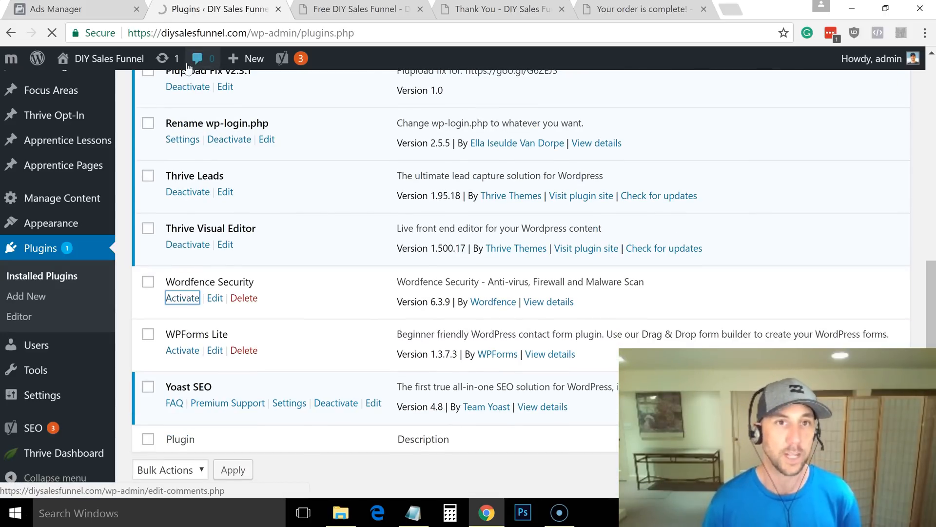
{"action": "left_click", "coordinate": [199, 9]}
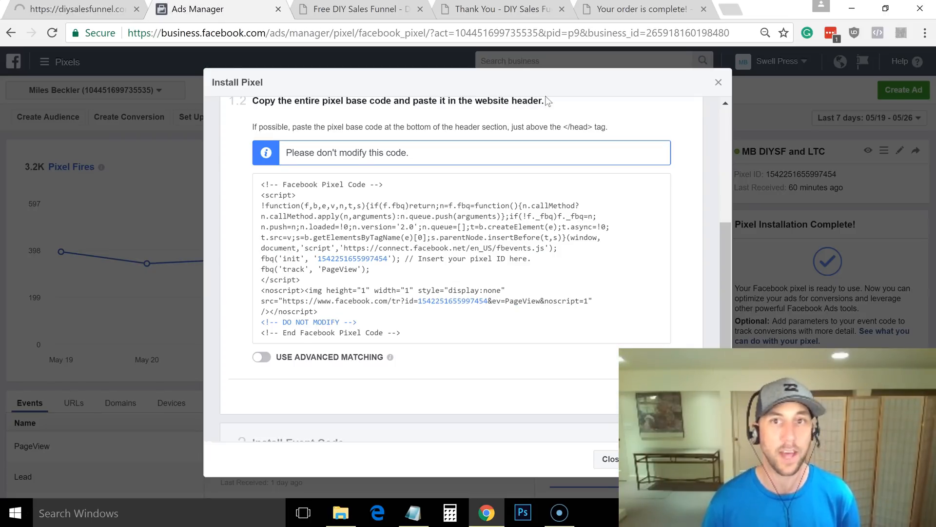
Dismiss the Install Pixel dialog and start a new custom conversion from the Custom Conversions page.
{"action": "left_click", "coordinate": [718, 82]}
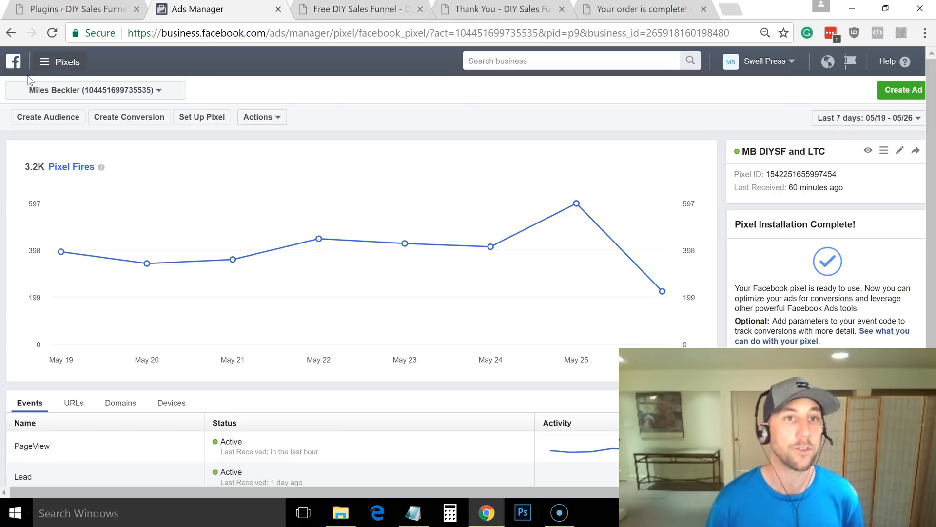
{"action": "left_click", "coordinate": [45, 61]}
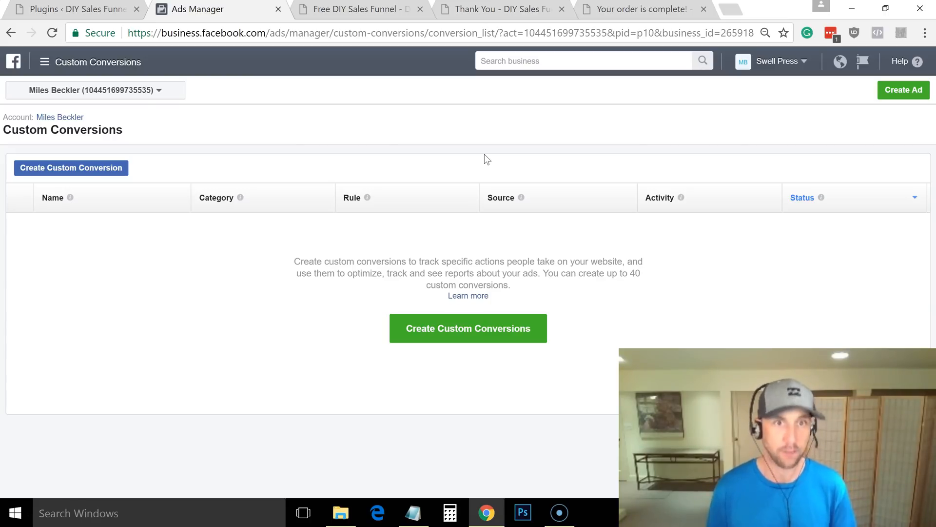
{"action": "mouse_move", "coordinate": [203, 167]}
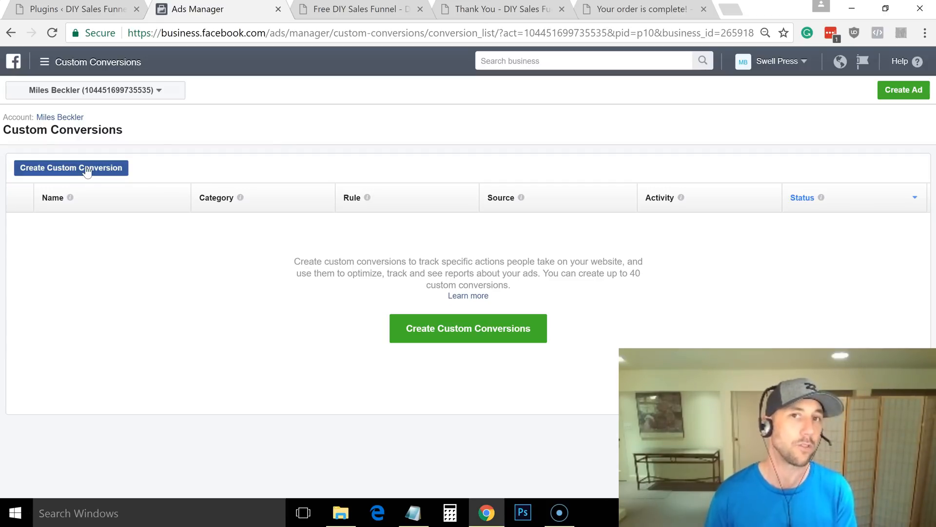
{"action": "left_click", "coordinate": [71, 167]}
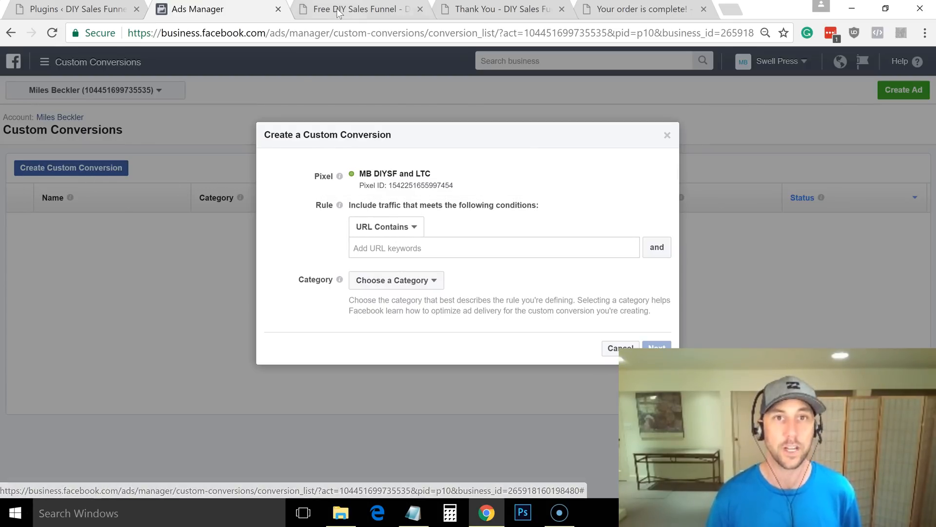
{"action": "left_click", "coordinate": [355, 9]}
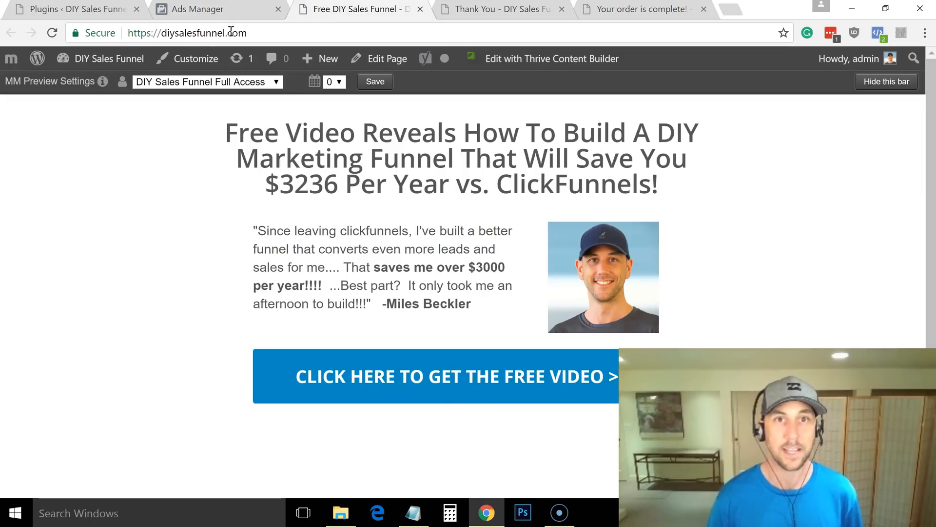
{"action": "left_click", "coordinate": [184, 33]}
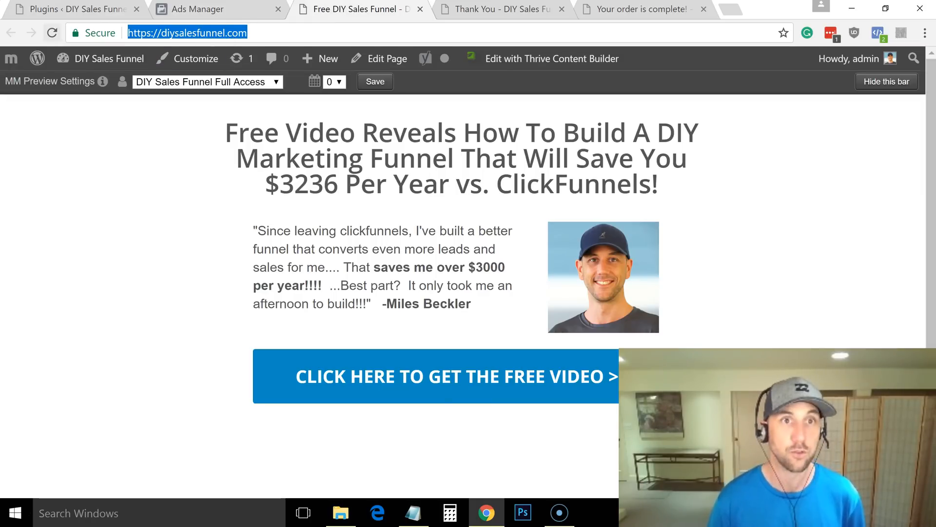
{"action": "left_click", "coordinate": [199, 8]}
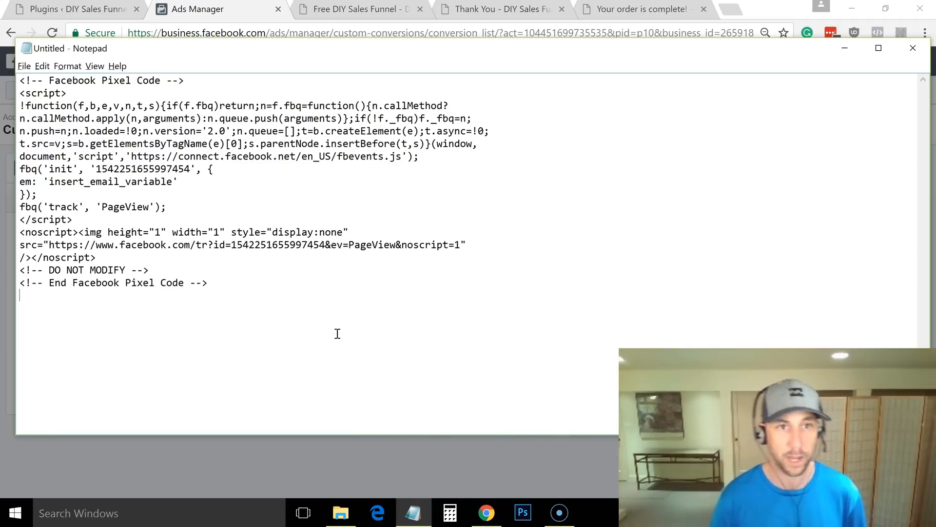
{"action": "type", "text": "https://diysalesfunnel.com/"}
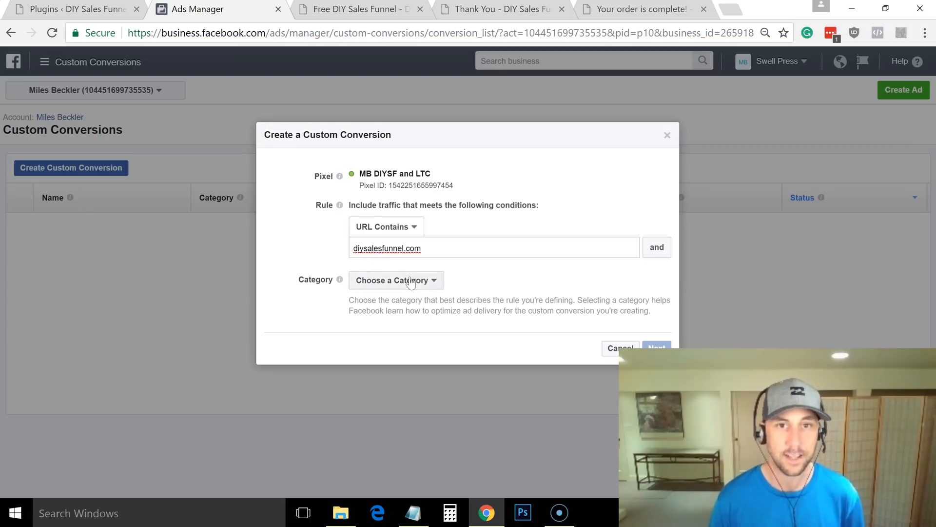
Categorise the conversion as View Content and name it Opt In Page Reached.
{"action": "left_click", "coordinate": [396, 281]}
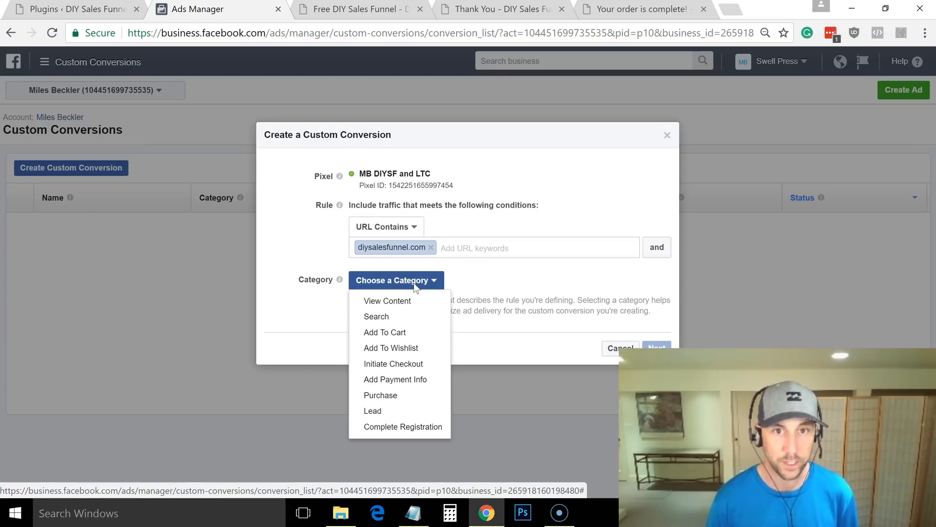
{"action": "left_click", "coordinate": [387, 300]}
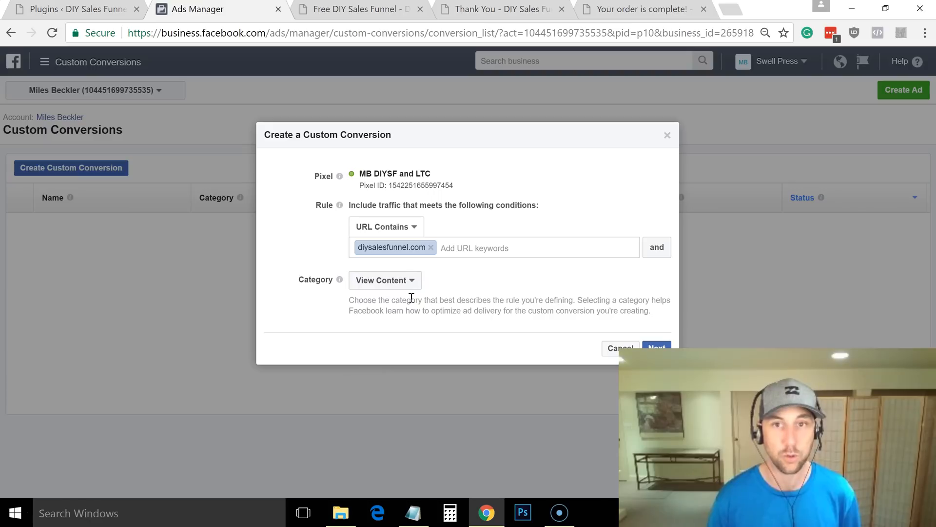
{"action": "left_click", "coordinate": [658, 348]}
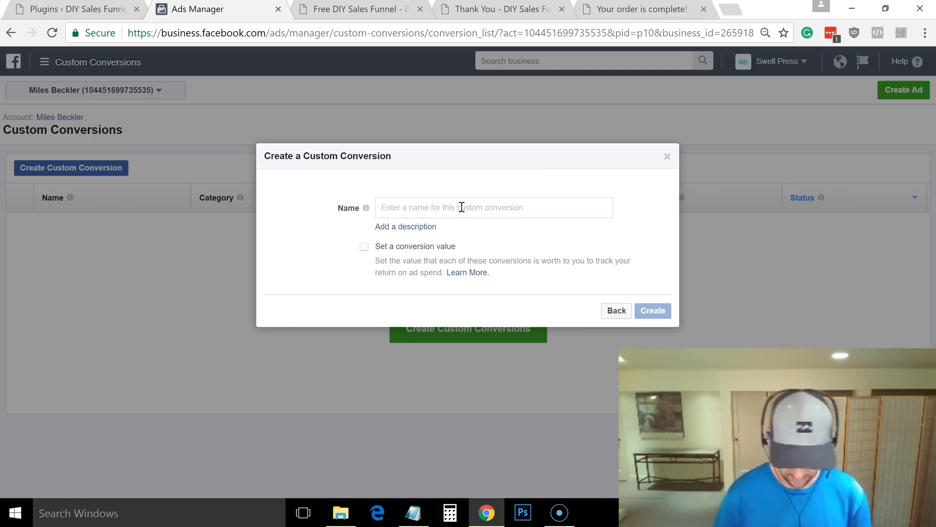
{"action": "type", "text": "Opt In Page Reached"}
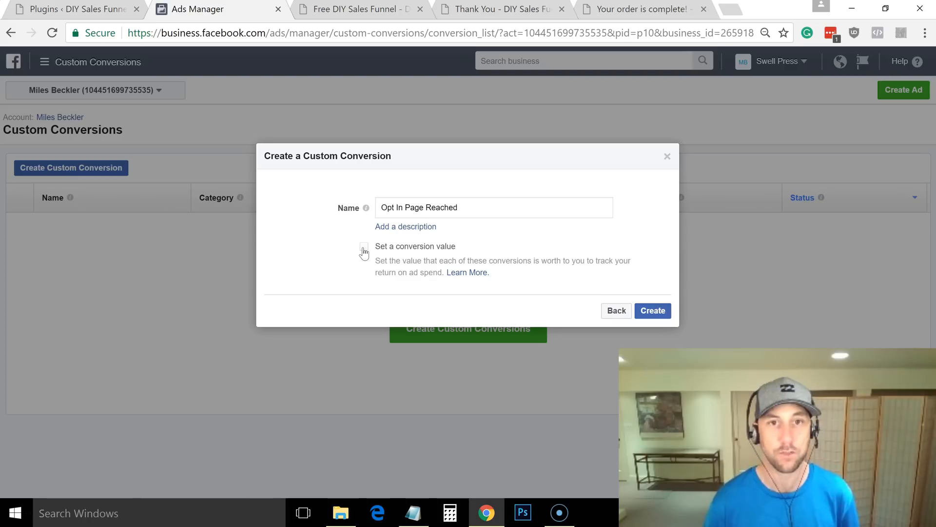
Give the conversion a value of .10 and create it, returning to the list.
{"action": "left_click", "coordinate": [363, 246]}
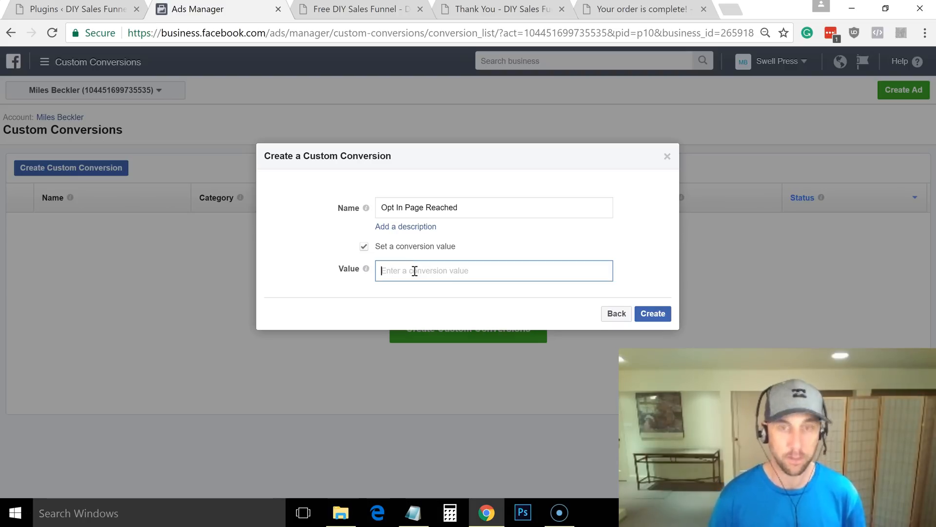
{"action": "type", "text": "."}
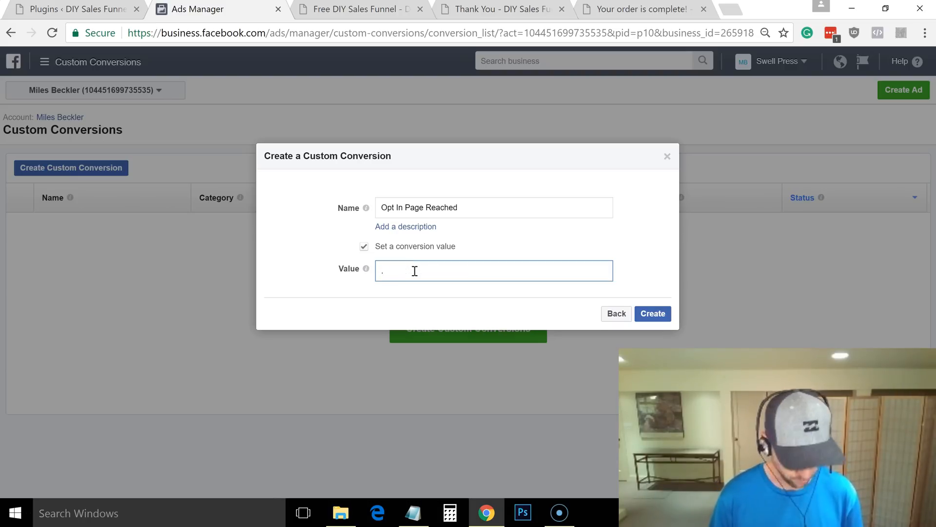
{"action": "type", "text": "10"}
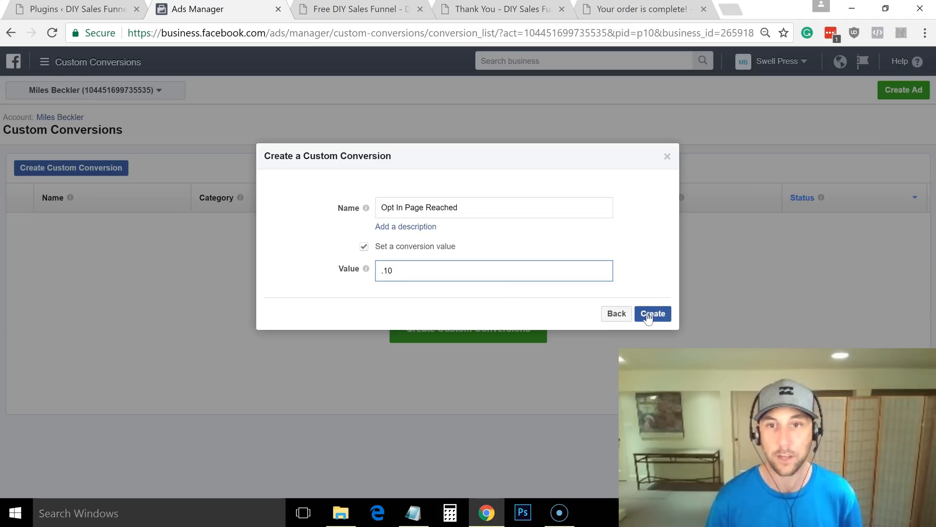
{"action": "left_click", "coordinate": [653, 314]}
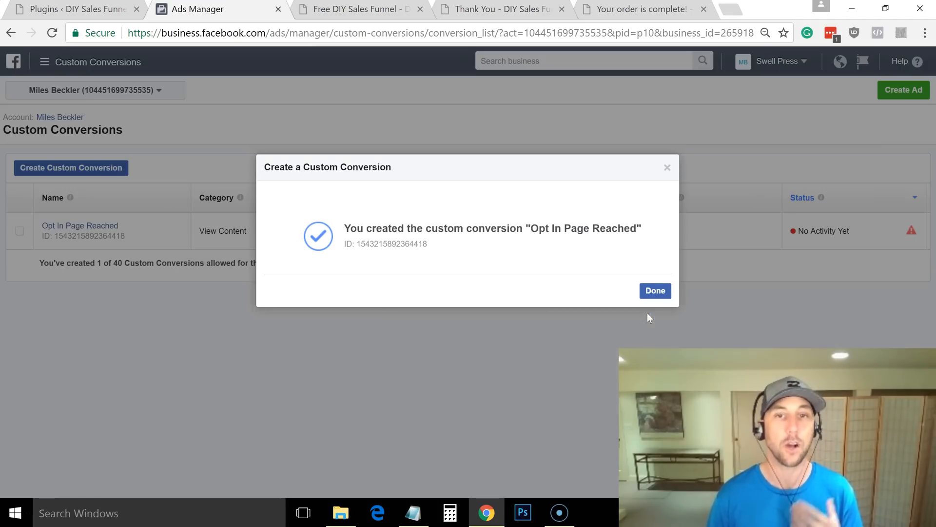
{"action": "left_click", "coordinate": [656, 291]}
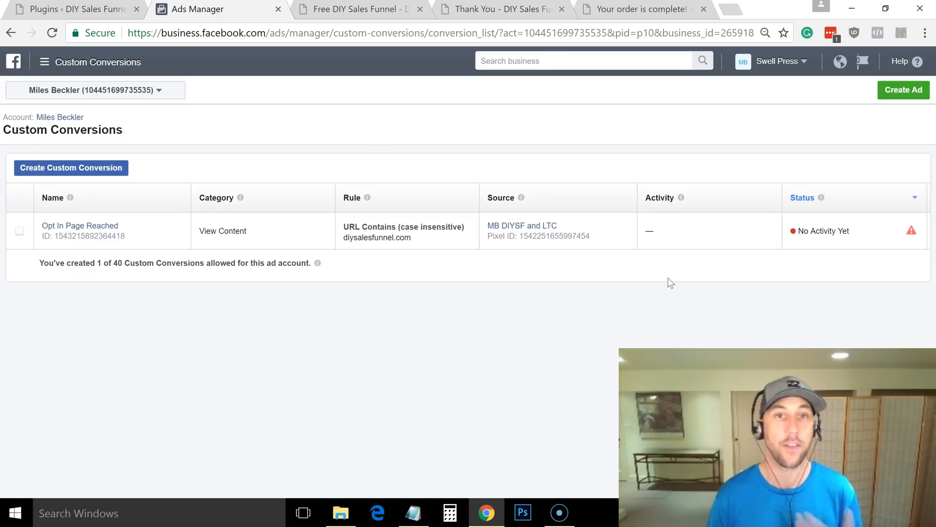
{"action": "mouse_move", "coordinate": [459, 267]}
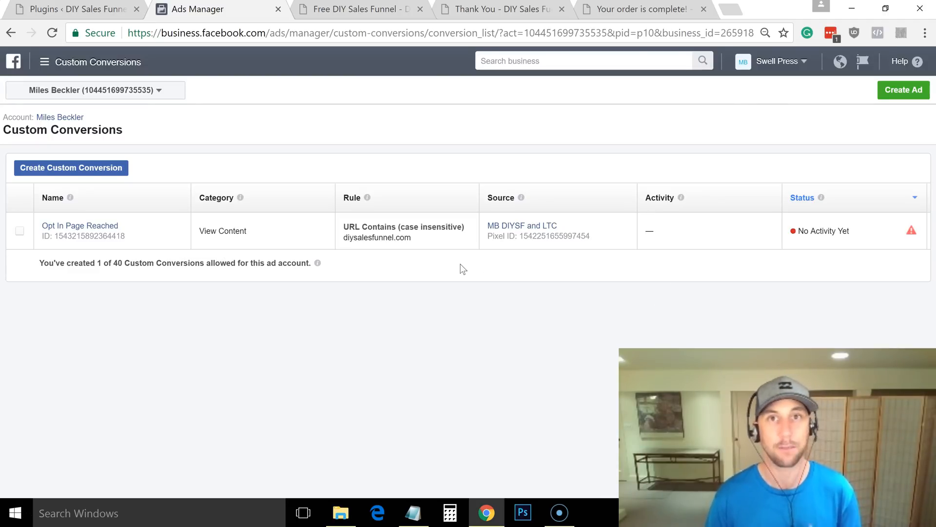
Start creating a second custom conversion from the list.
{"action": "left_click", "coordinate": [63, 8]}
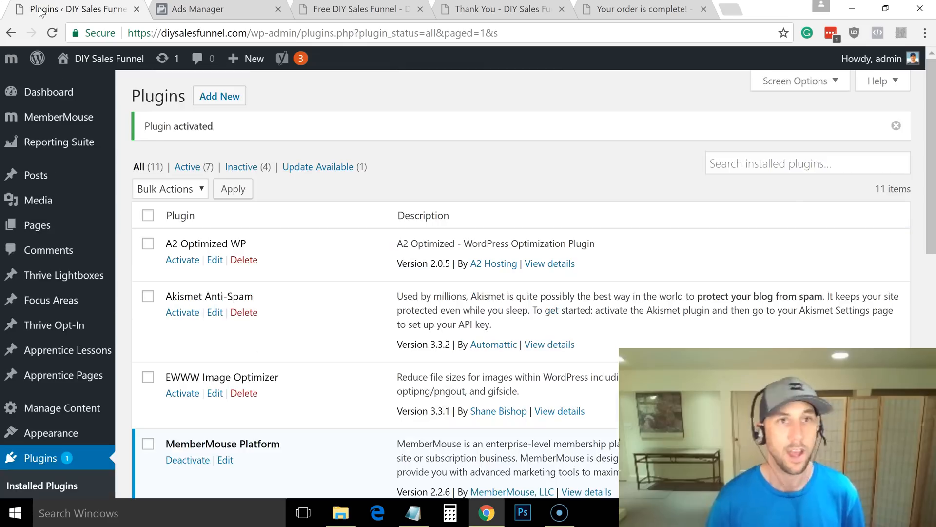
{"action": "left_click", "coordinate": [199, 9]}
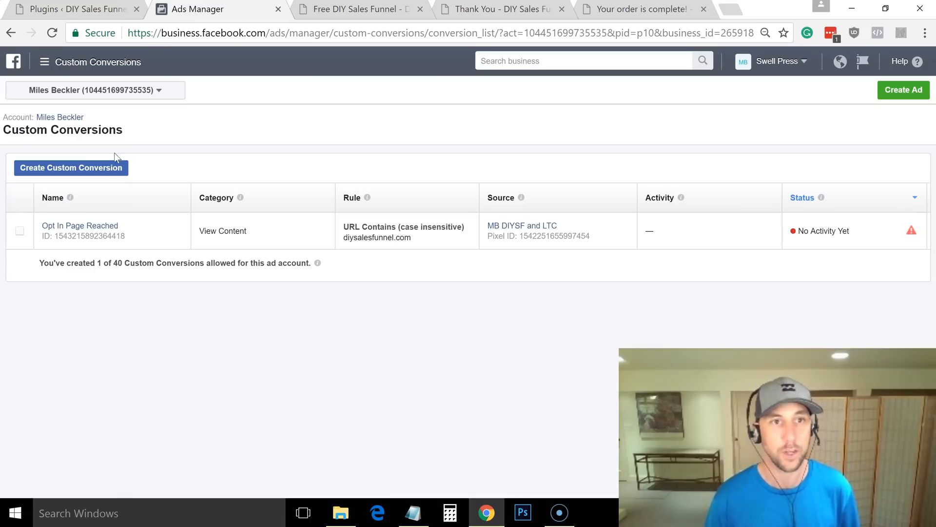
{"action": "left_click", "coordinate": [70, 168]}
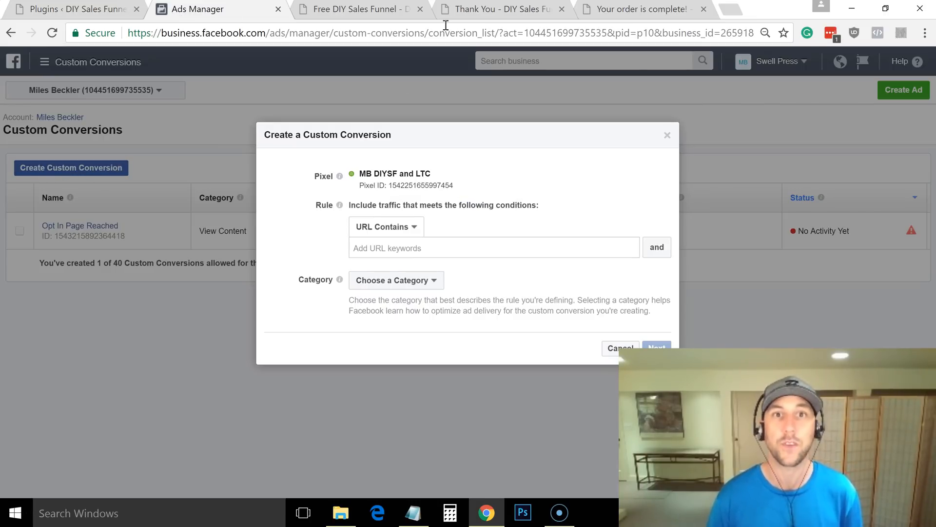
{"action": "left_click", "coordinate": [505, 9]}
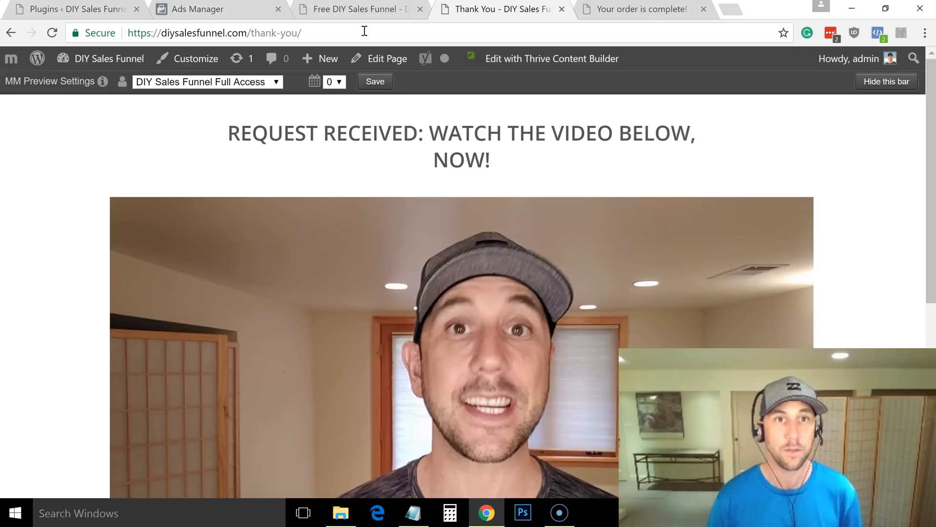
{"action": "left_click", "coordinate": [214, 34]}
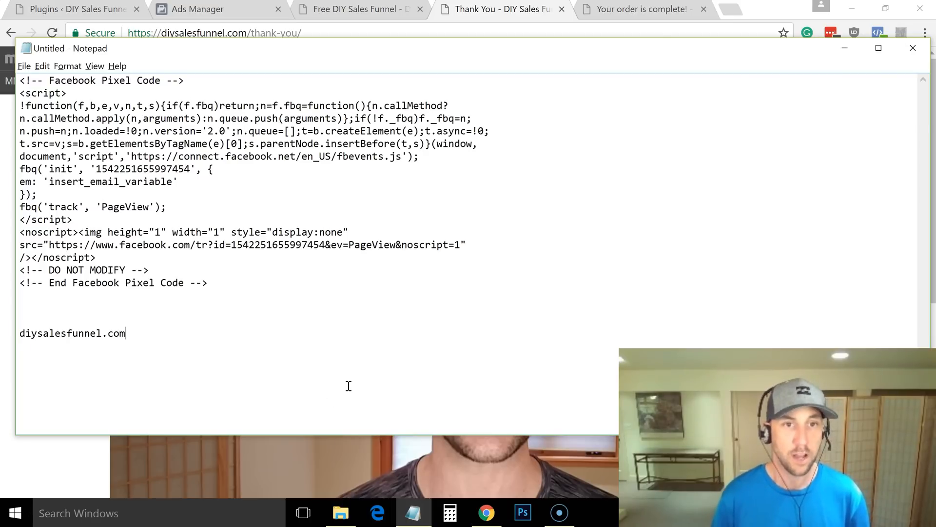
{"action": "type", "text": "https://diysalesfunnel.com/thank-you/"}
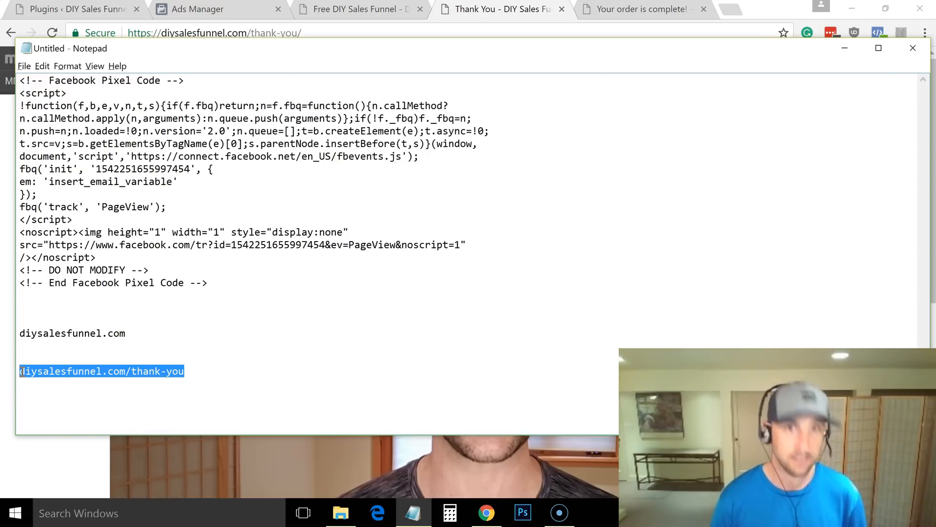
{"action": "left_click", "coordinate": [191, 9]}
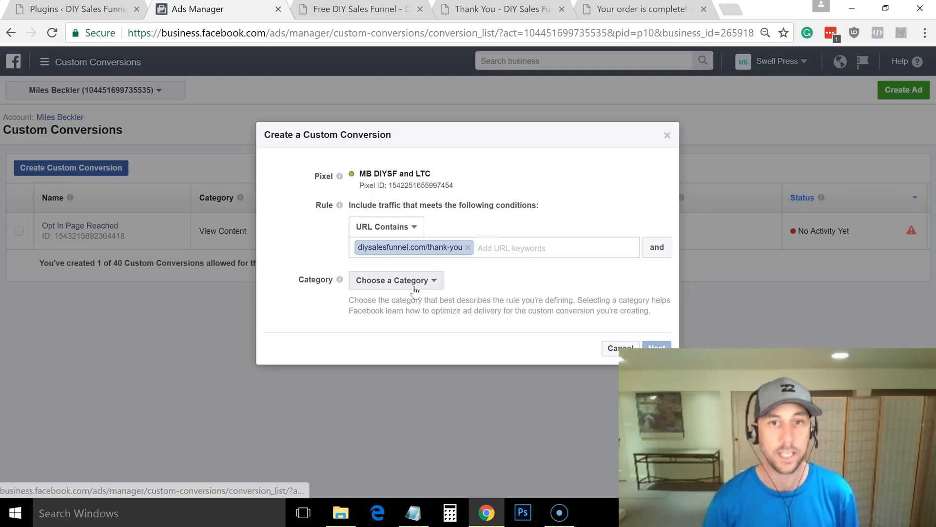
Categorise the conversion as Lead and name it DIY SF - Lead.
{"action": "left_click", "coordinate": [396, 280]}
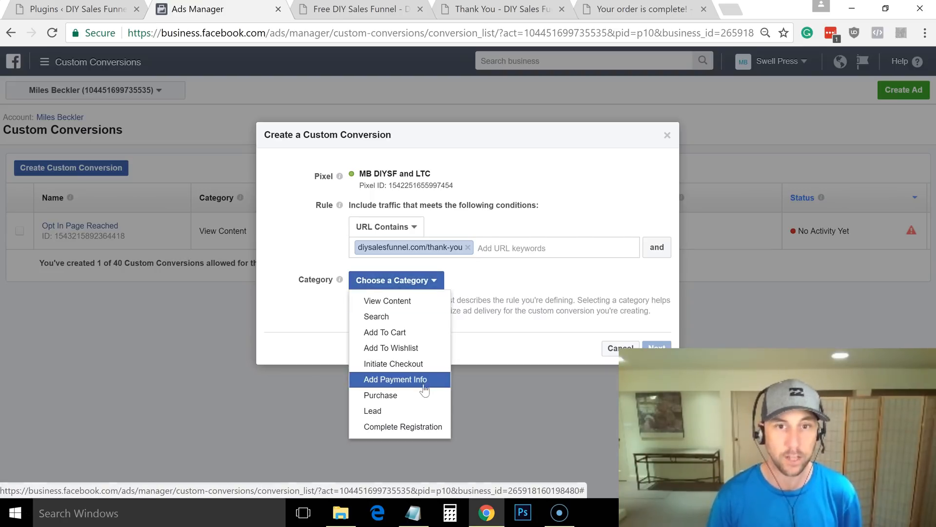
{"action": "left_click", "coordinate": [373, 411]}
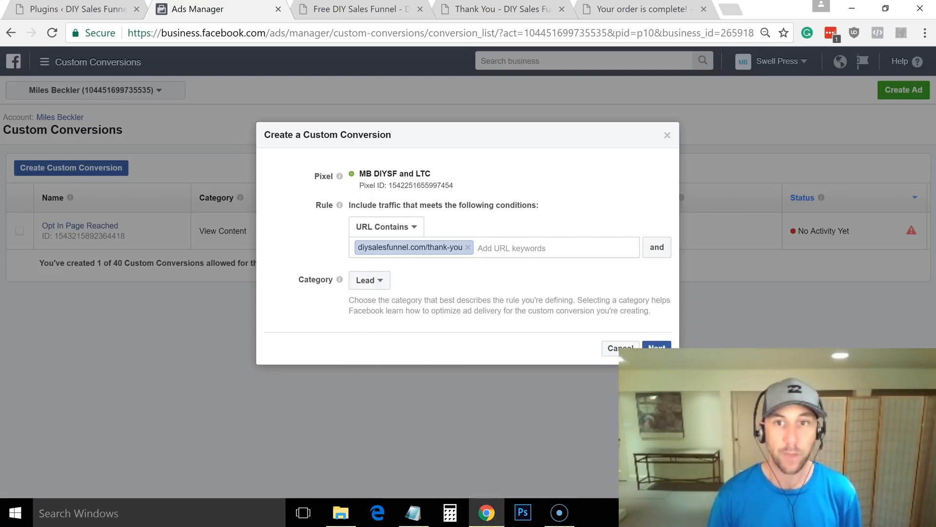
{"action": "left_click", "coordinate": [657, 348]}
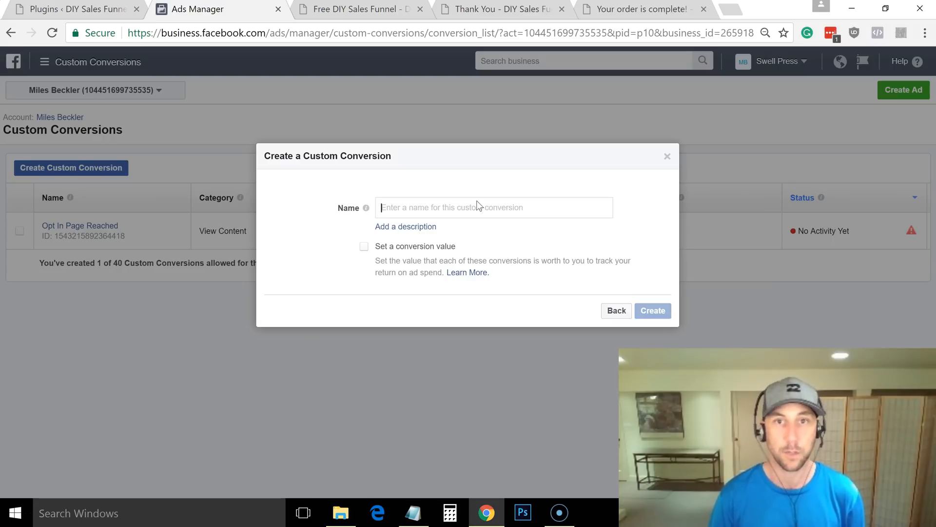
{"action": "type", "text": "DIY"}
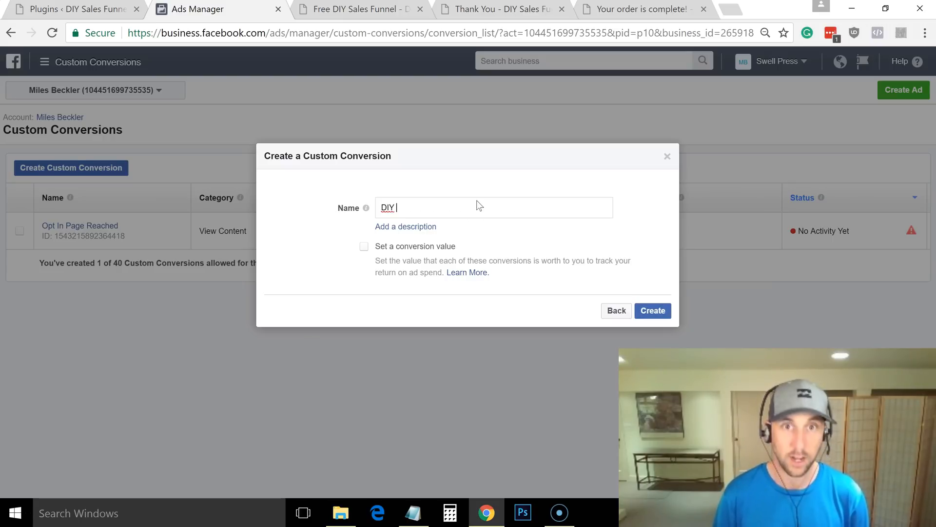
{"action": "type", "text": "SF - Lead"}
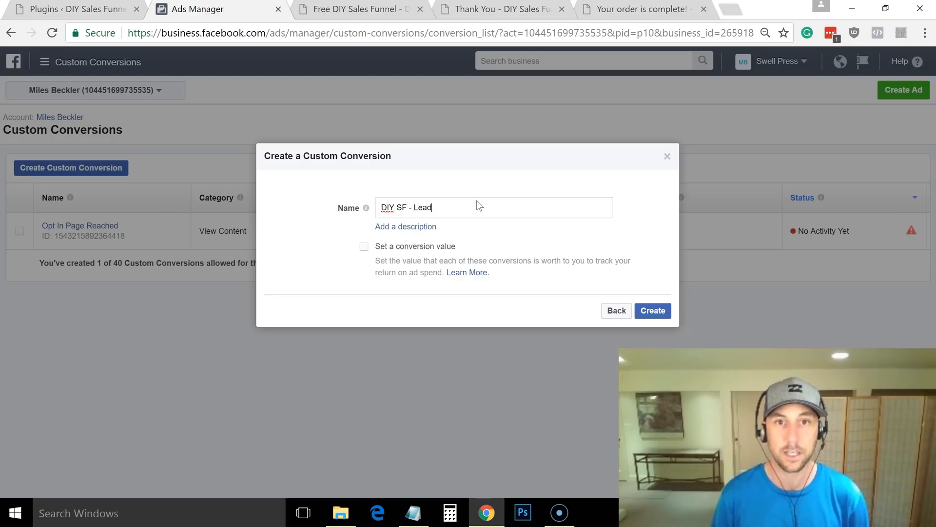
Give the conversion a value of .50, create it and return to the thank-you page.
{"action": "left_click", "coordinate": [364, 246]}
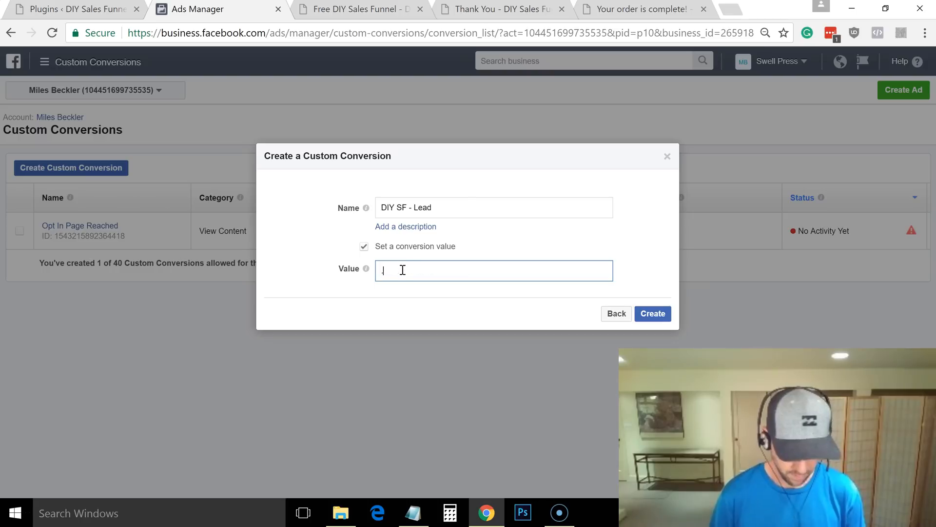
{"action": "left_click", "coordinate": [653, 314]}
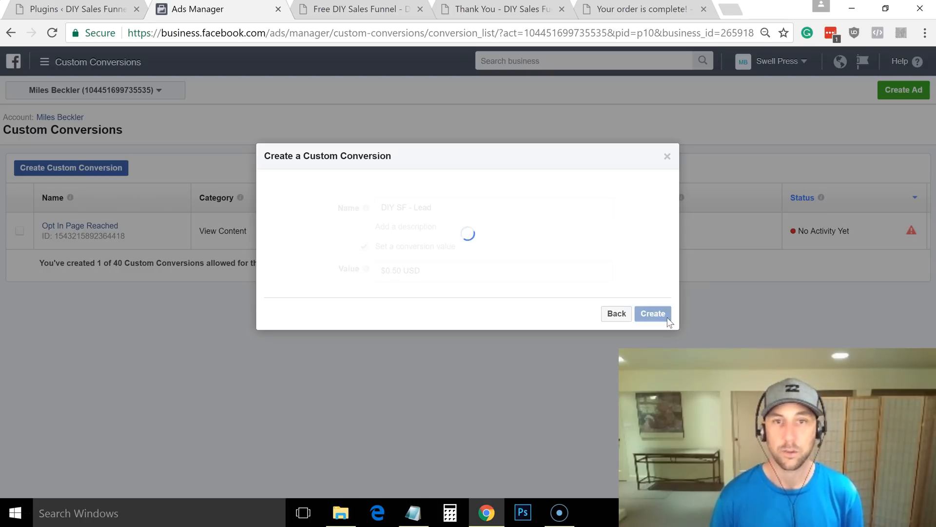
{"action": "left_click", "coordinate": [654, 314]}
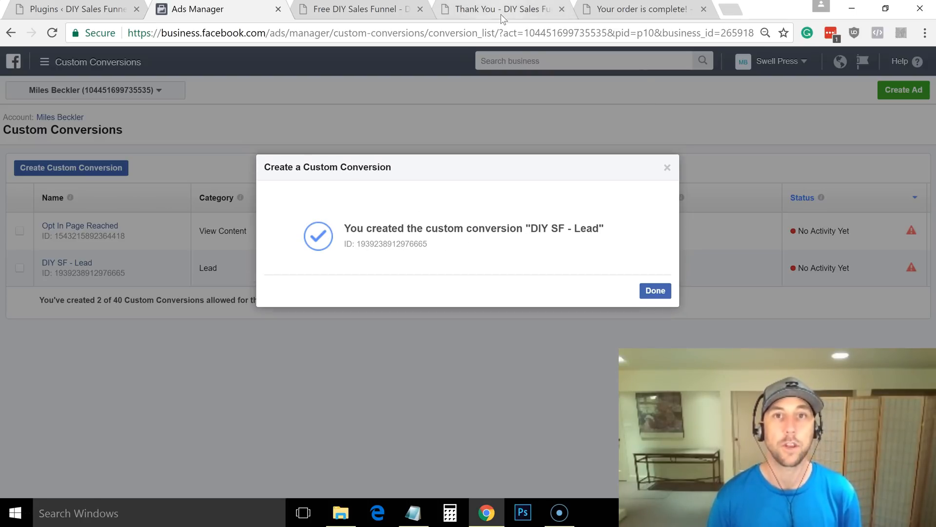
{"action": "left_click", "coordinate": [656, 291]}
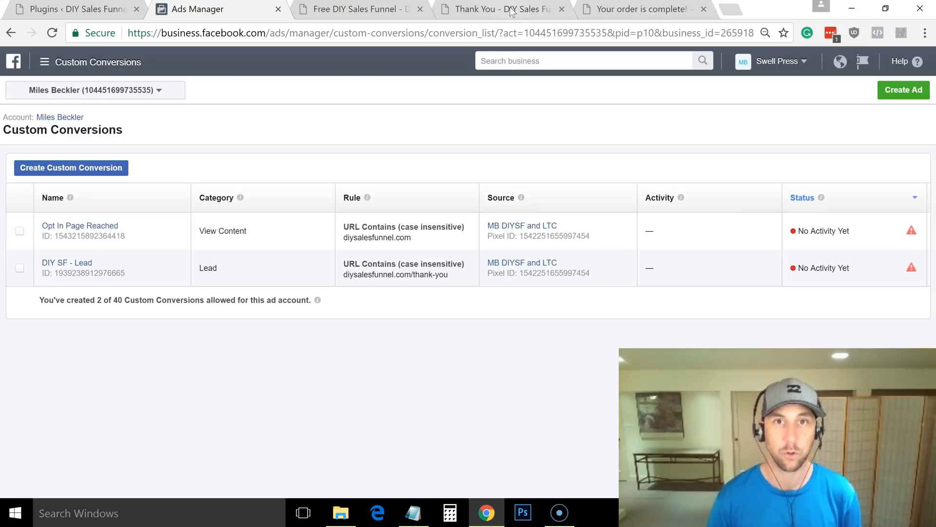
{"action": "left_click", "coordinate": [508, 9]}
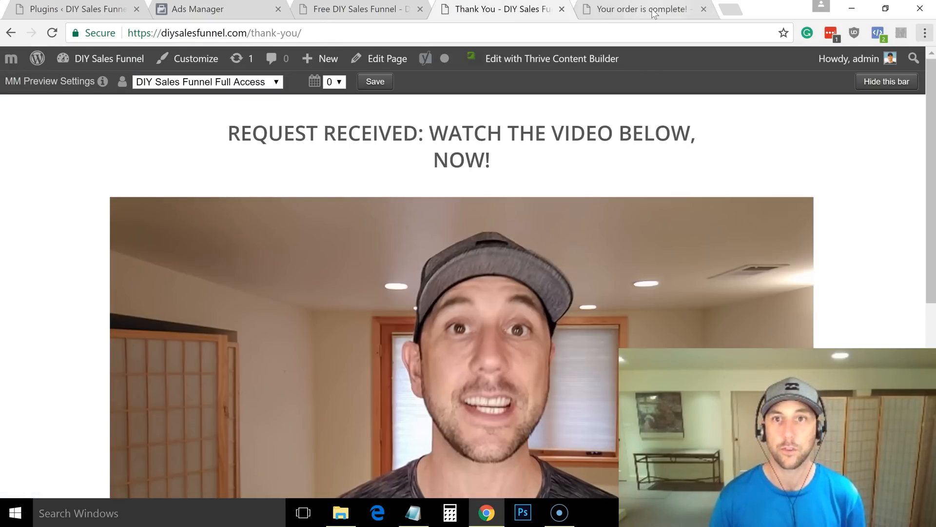
{"action": "left_click", "coordinate": [649, 9]}
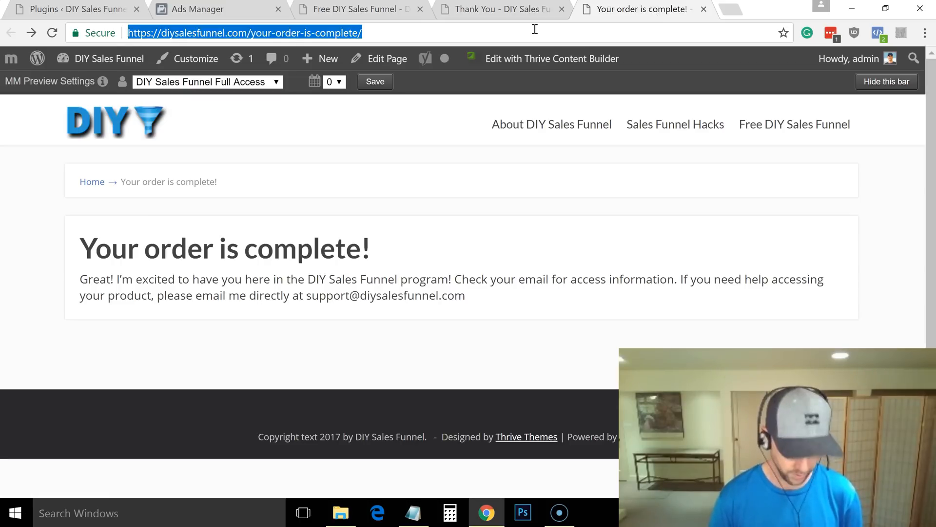
{"action": "left_click", "coordinate": [413, 512]}
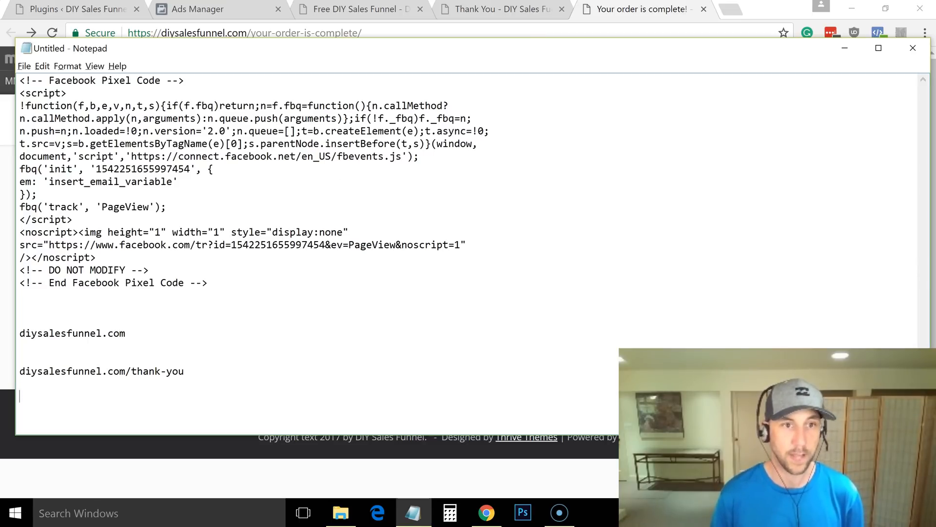
{"action": "type", "text": "https://diysalesfunnel.com/your-order-is-complete"}
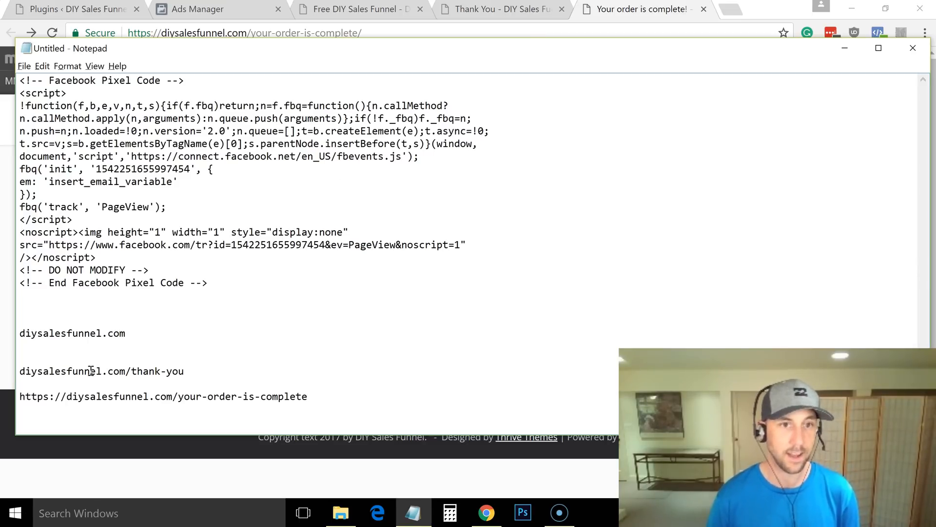
{"action": "double_click", "coordinate": [44, 396]}
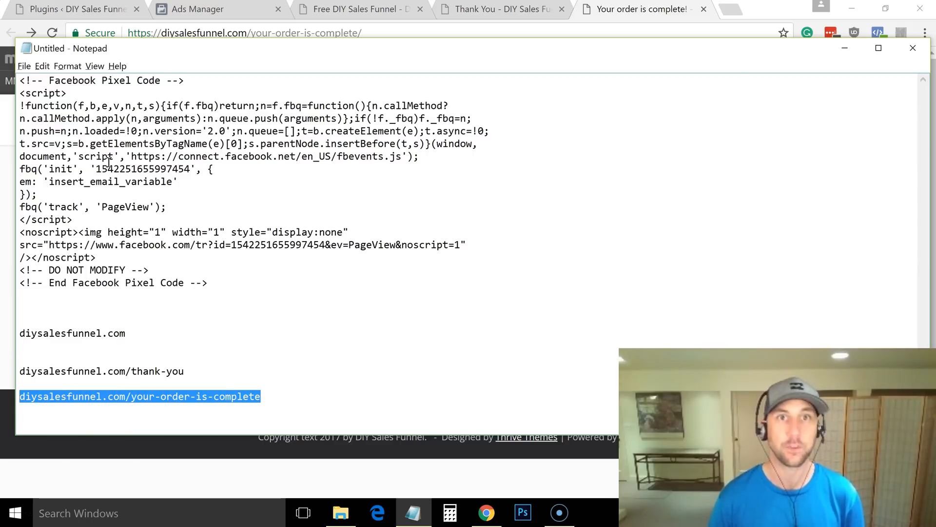
Start a conversion with URL rule your-order-is-complete, categorised Purchase.
{"action": "left_click", "coordinate": [205, 9]}
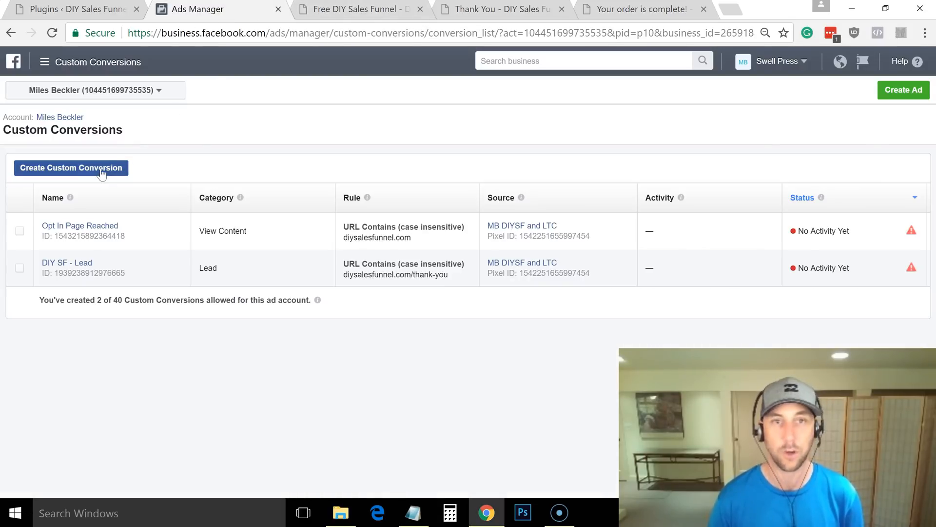
{"action": "left_click", "coordinate": [70, 168]}
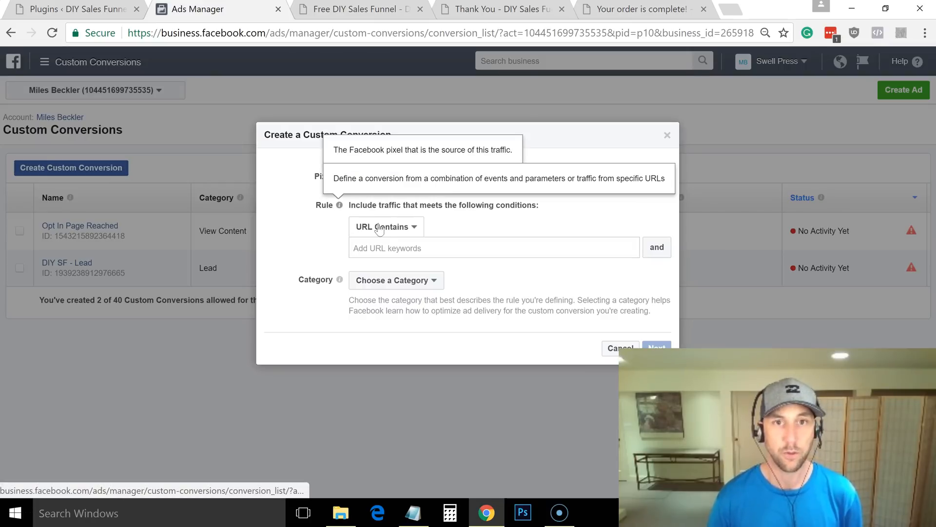
{"action": "type", "text": "your-order-is-complete"}
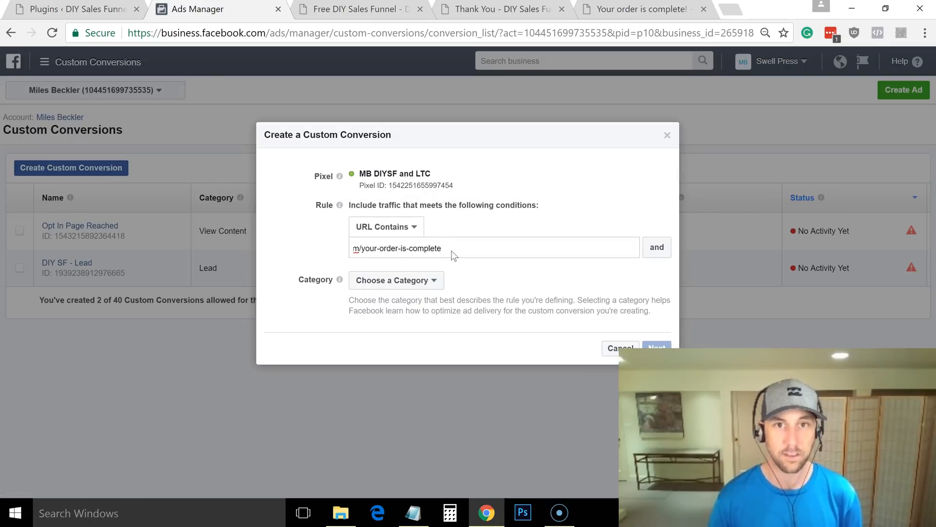
{"action": "left_click", "coordinate": [396, 280]}
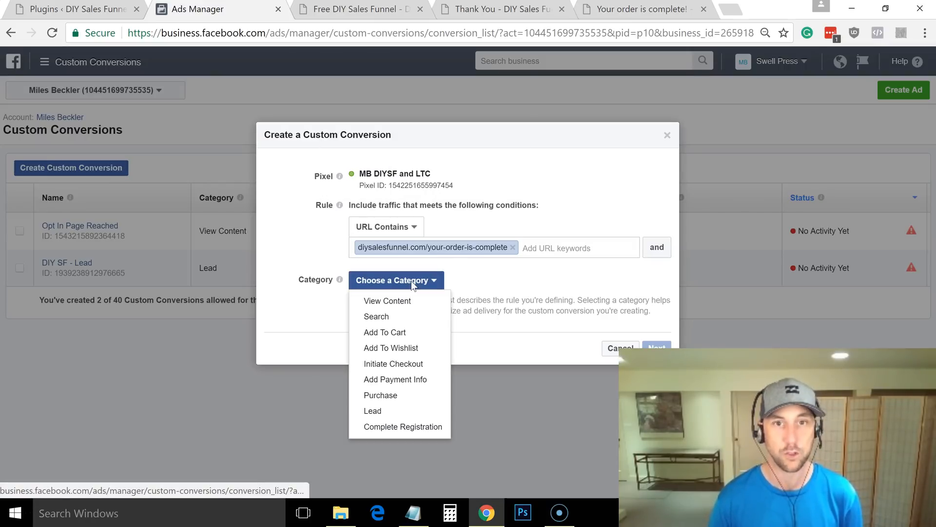
{"action": "mouse_move", "coordinate": [398, 331]}
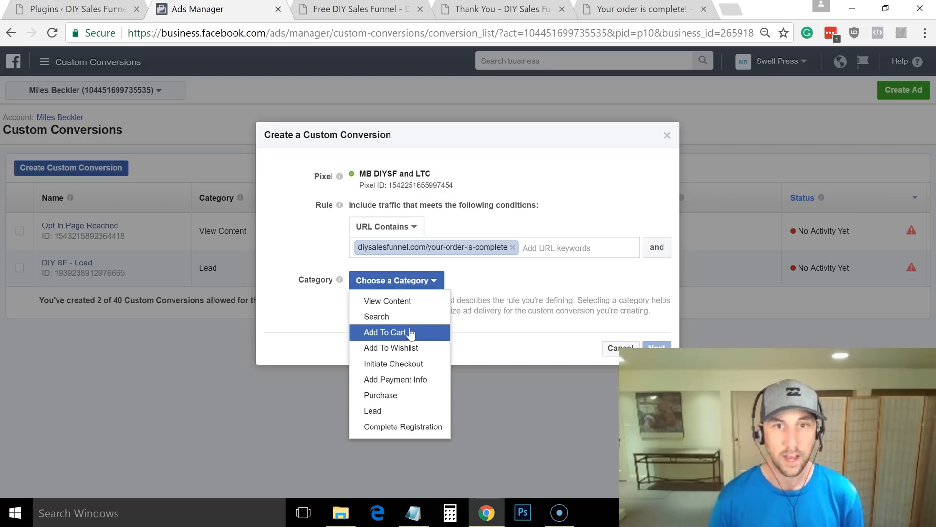
{"action": "left_click", "coordinate": [380, 395]}
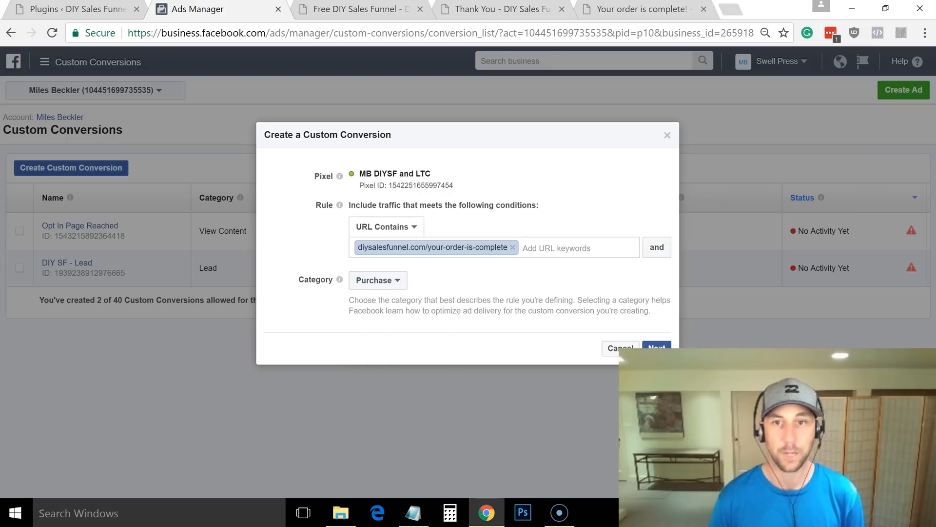
{"action": "left_click", "coordinate": [378, 280]}
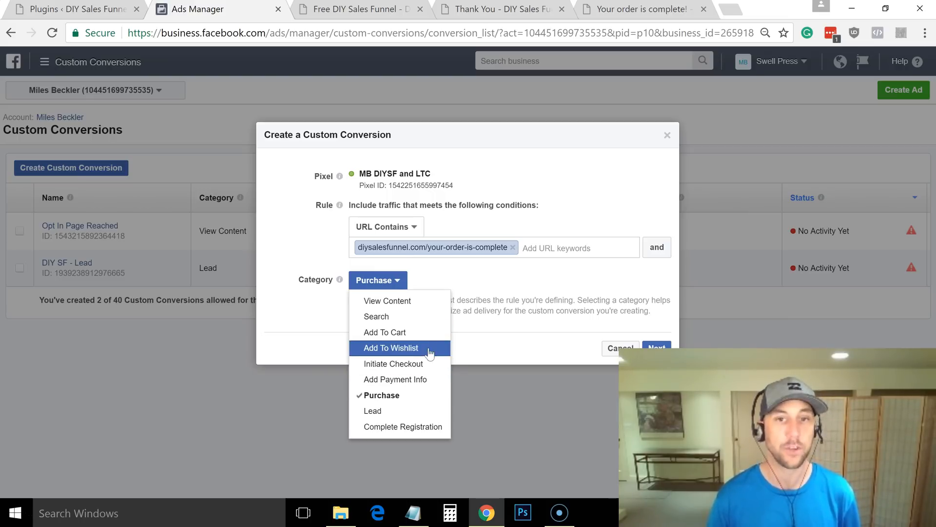
{"action": "mouse_move", "coordinate": [424, 428]}
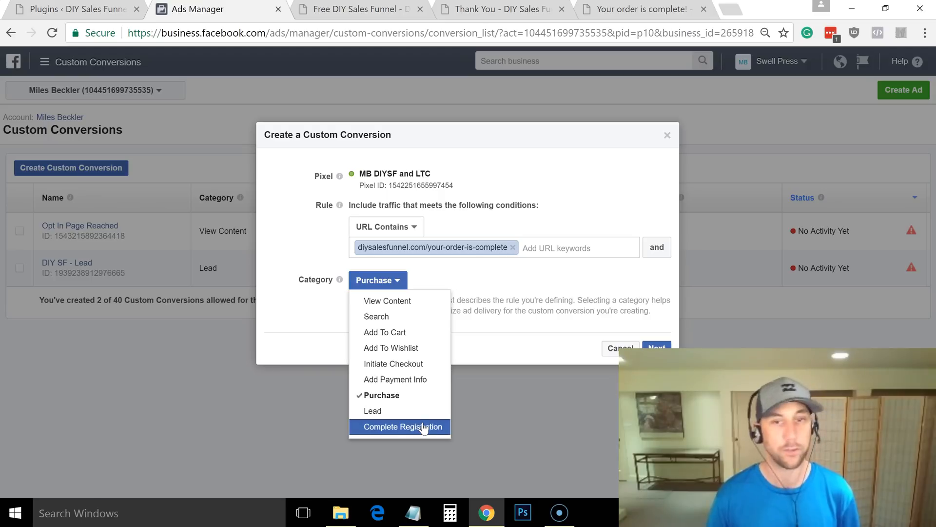
{"action": "mouse_move", "coordinate": [498, 423]}
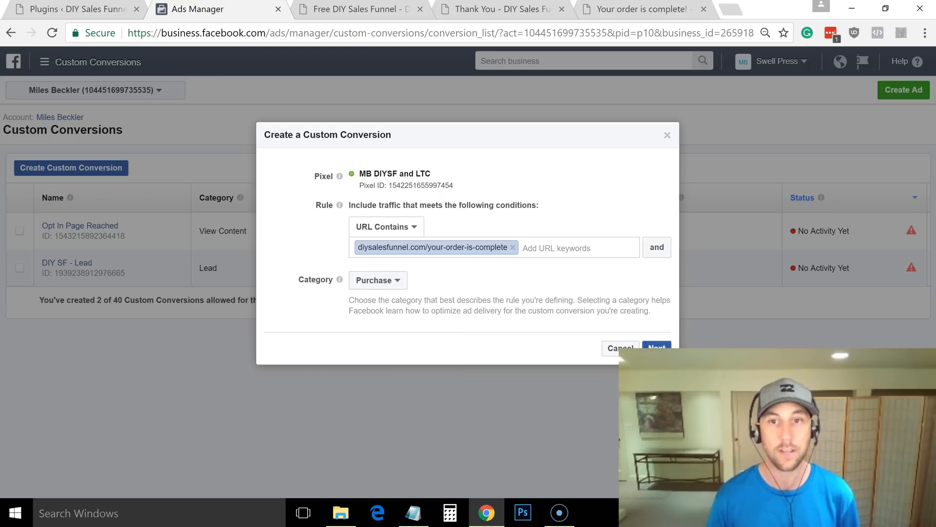
Name the conversion DIY SF - OTO Customer and enter a value of 25.00.
{"action": "left_click", "coordinate": [657, 347]}
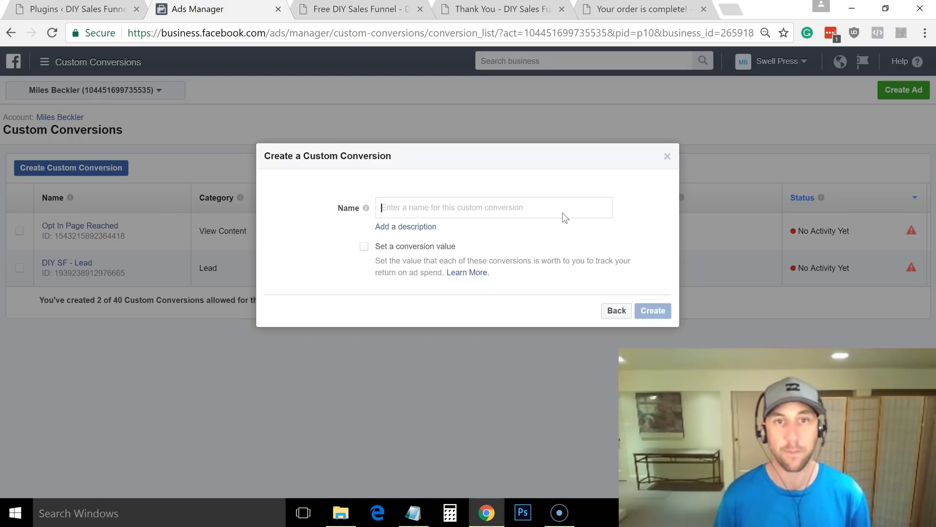
{"action": "type", "text": "DIY Sa"}
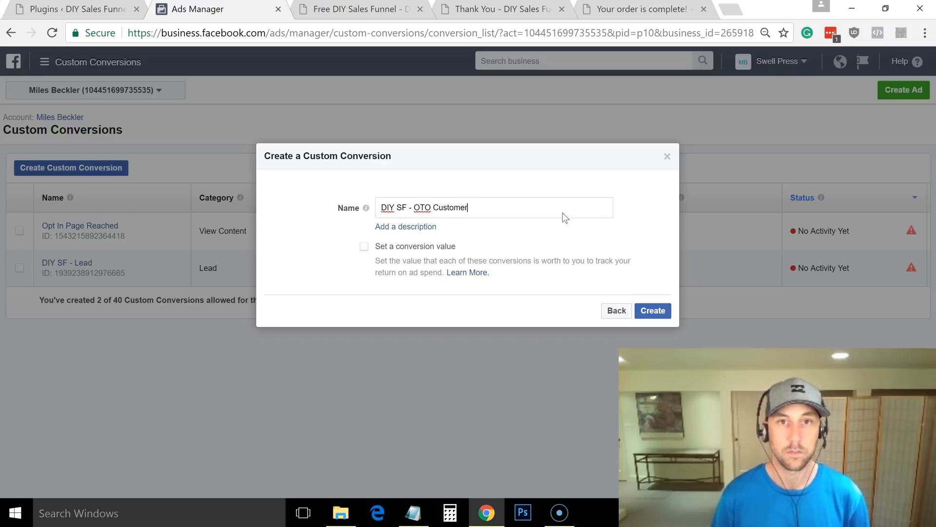
{"action": "left_click", "coordinate": [364, 245]}
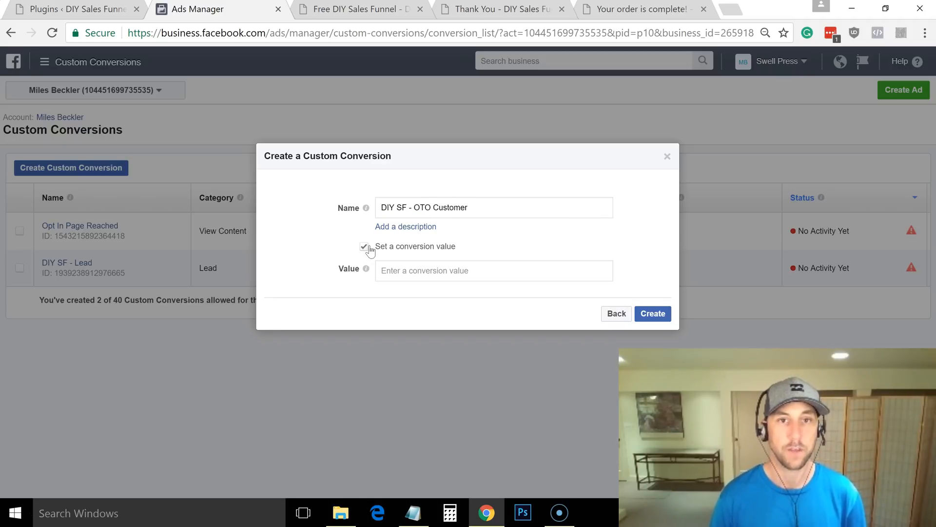
{"action": "left_click", "coordinate": [494, 271]}
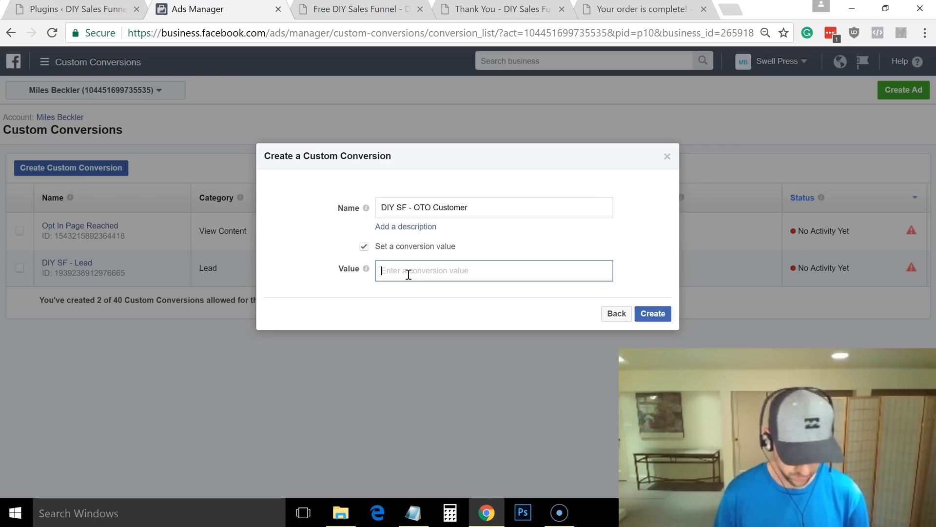
{"action": "type", "text": "2"}
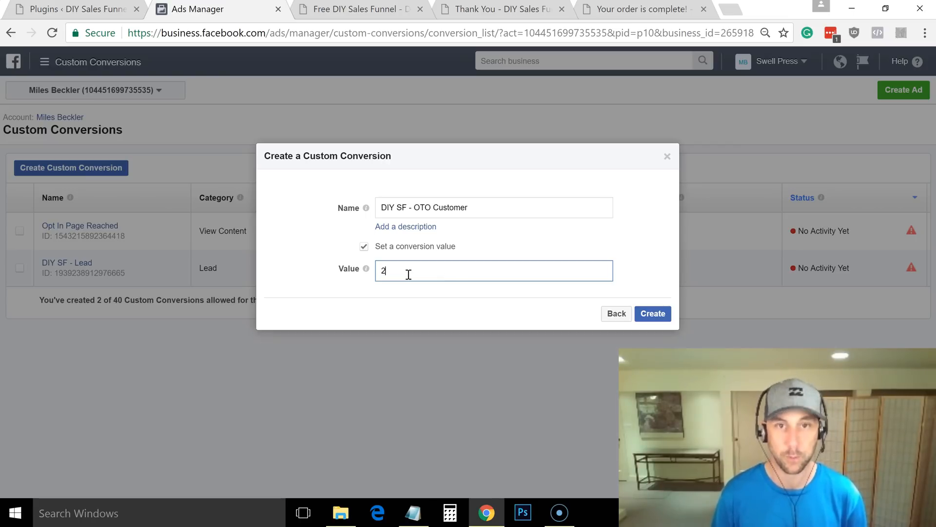
{"action": "type", "text": "5.00"}
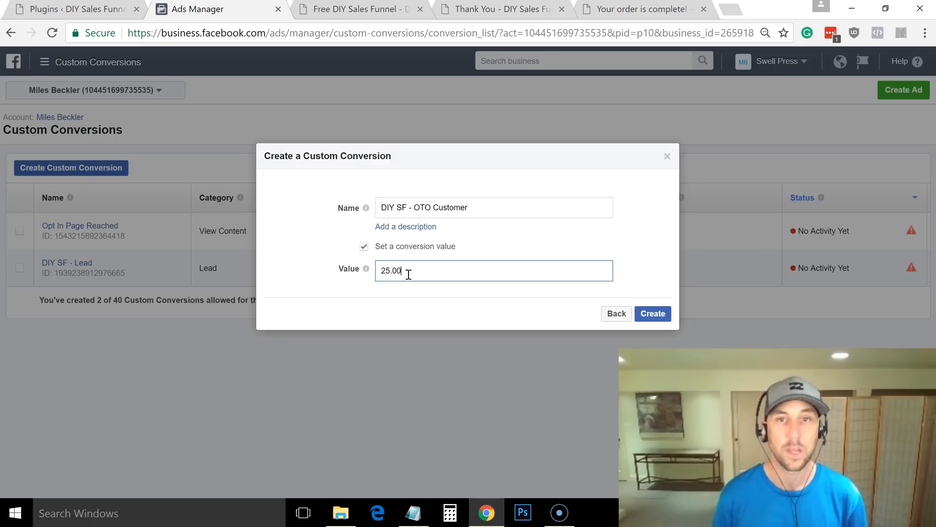
Create the DIY SF - OTO Customer conversion and dismiss the confirmation.
{"action": "left_click", "coordinate": [654, 314]}
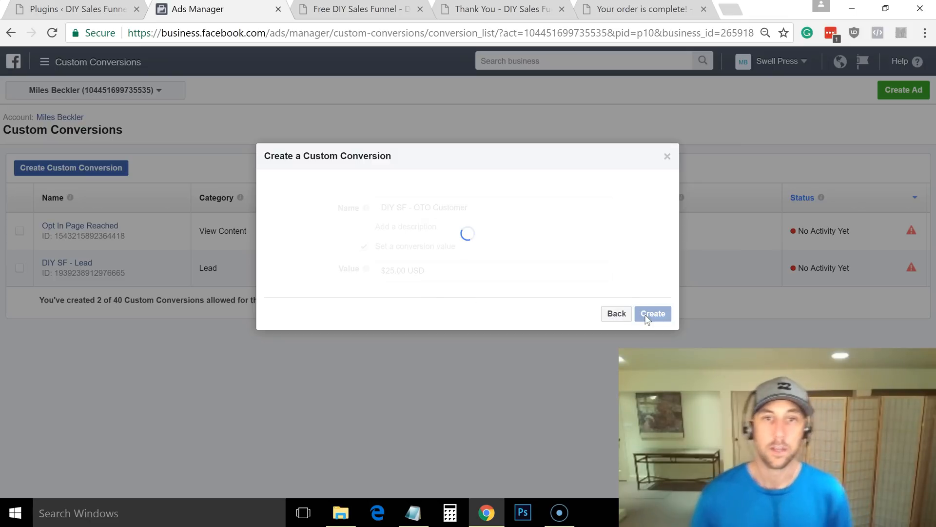
{"action": "left_click", "coordinate": [654, 314]}
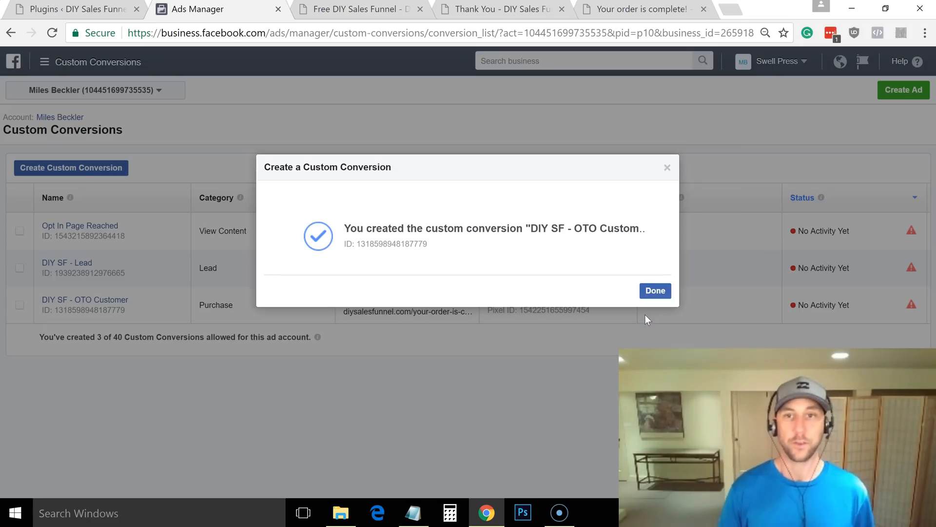
{"action": "left_click", "coordinate": [656, 291]}
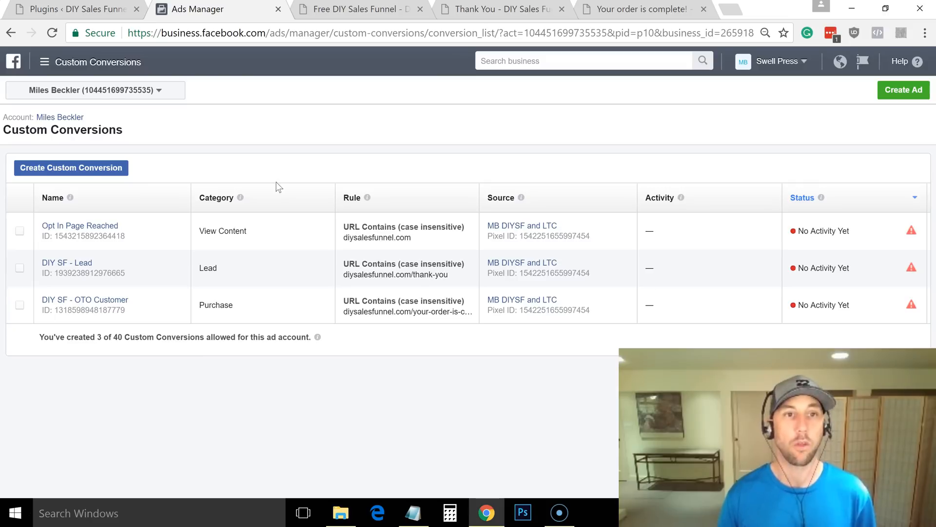
{"action": "mouse_move", "coordinate": [506, 365]}
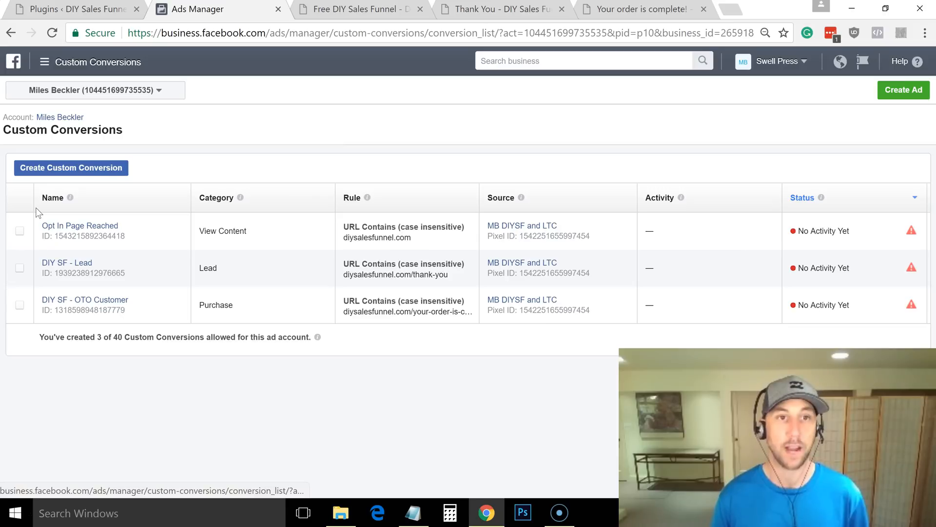
{"action": "mouse_move", "coordinate": [240, 150]}
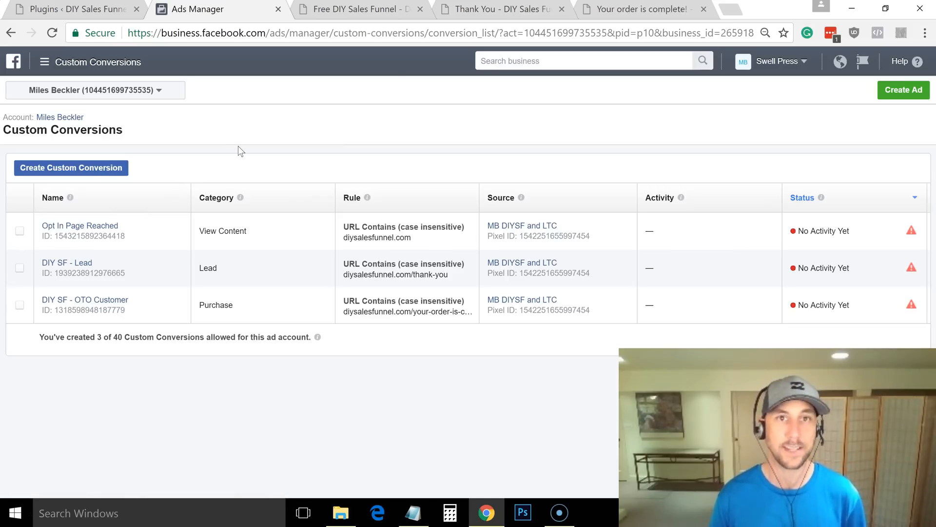
Revisit the opt-in, thank-you and order-complete pages so the pixel fires, then return to the conversions list.
{"action": "left_click", "coordinate": [365, 8]}
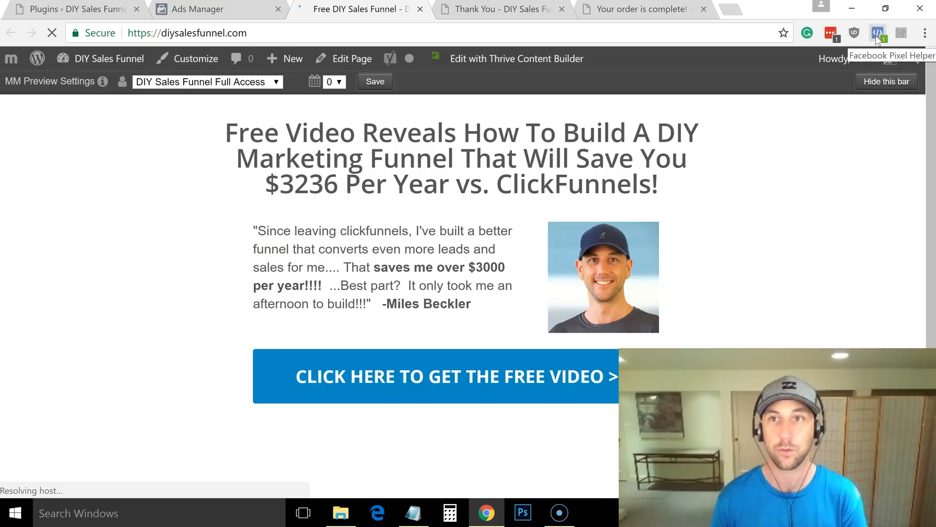
{"action": "left_click", "coordinate": [435, 376]}
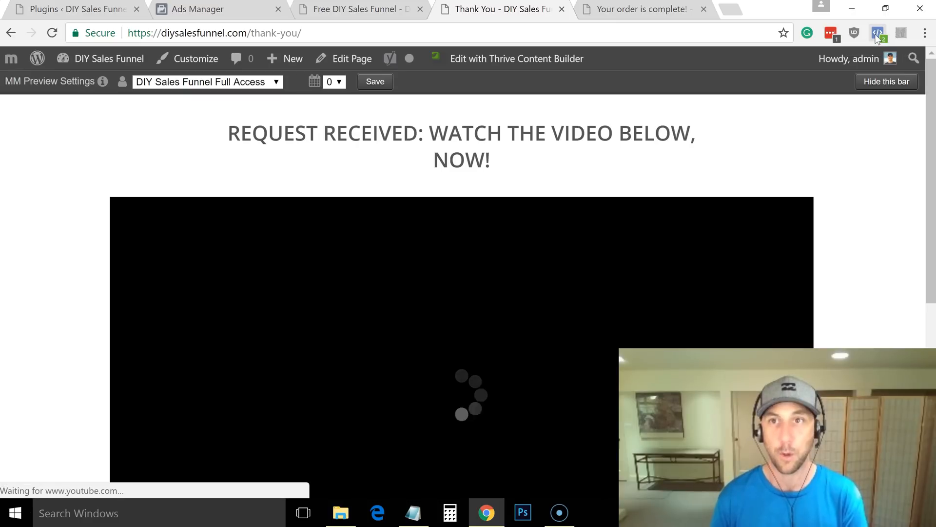
{"action": "left_click", "coordinate": [646, 9]}
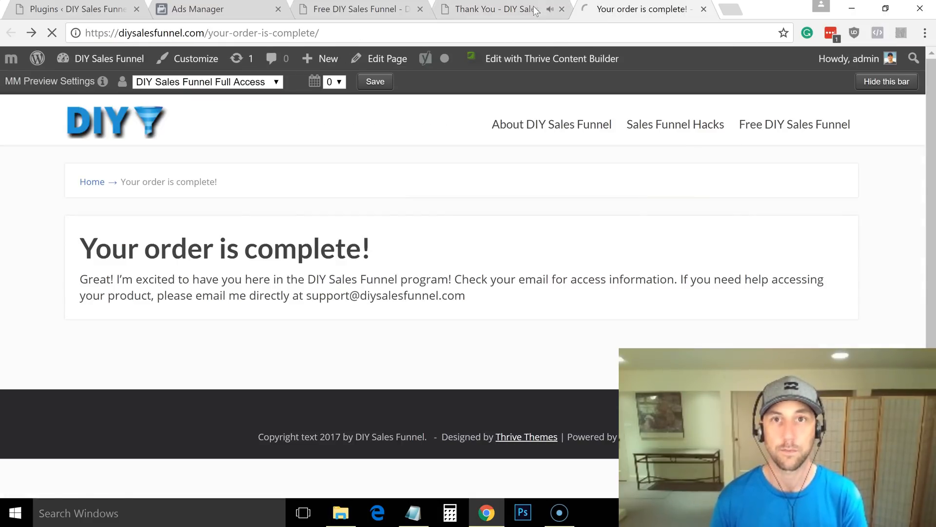
{"action": "left_click", "coordinate": [494, 10]}
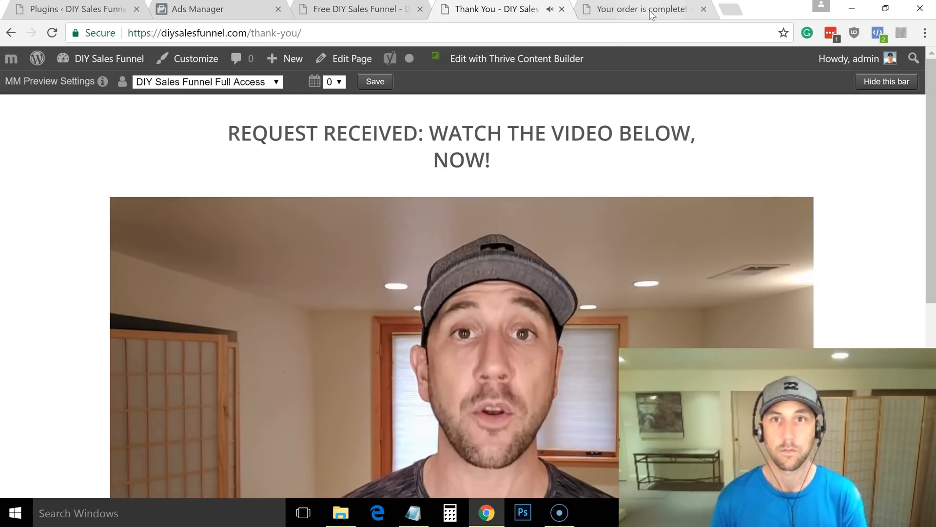
{"action": "left_click", "coordinate": [649, 9]}
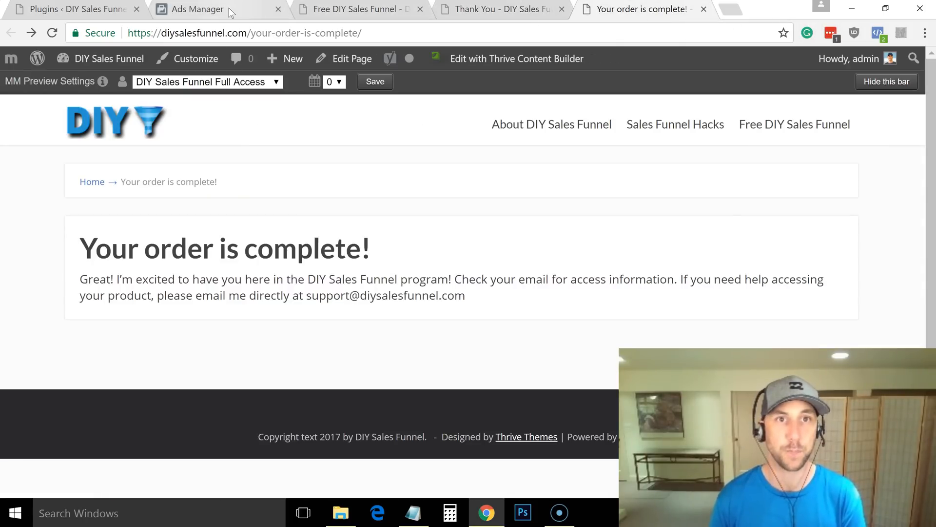
{"action": "left_click", "coordinate": [197, 9]}
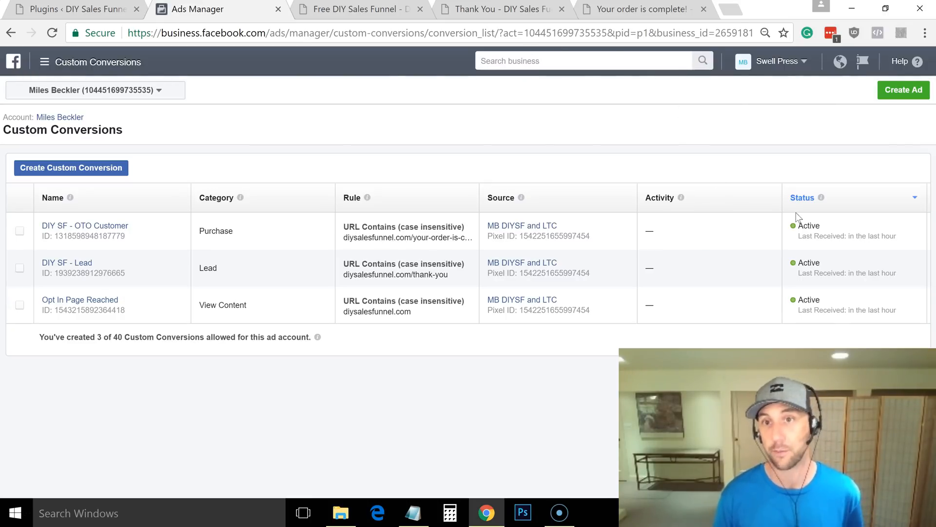
{"action": "mouse_move", "coordinate": [825, 309]}
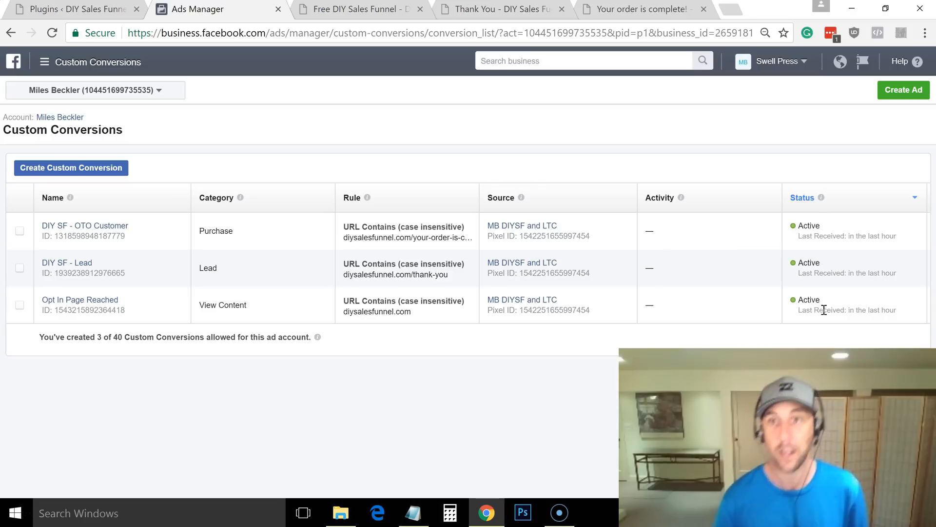
{"action": "mouse_move", "coordinate": [280, 209]}
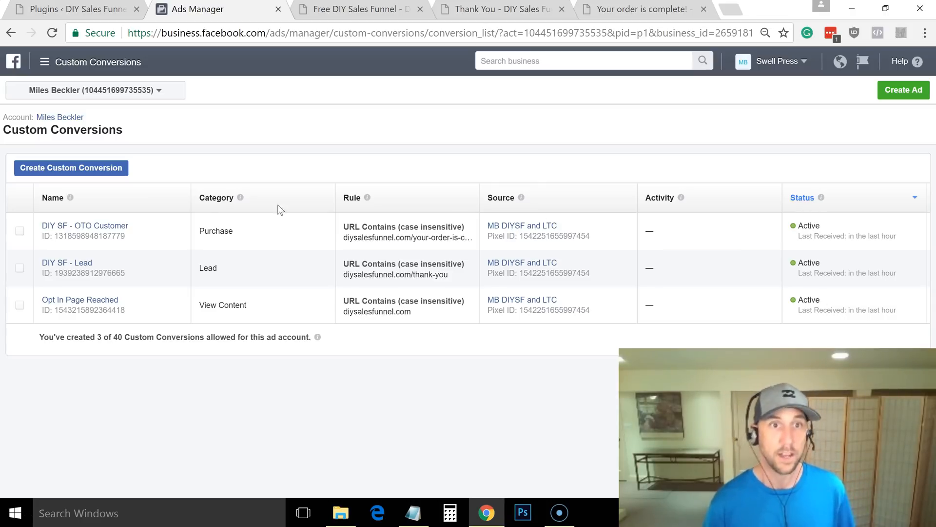
Select the DIY SF - OTO Customer conversion in the Active conversions list.
{"action": "left_click", "coordinate": [19, 230]}
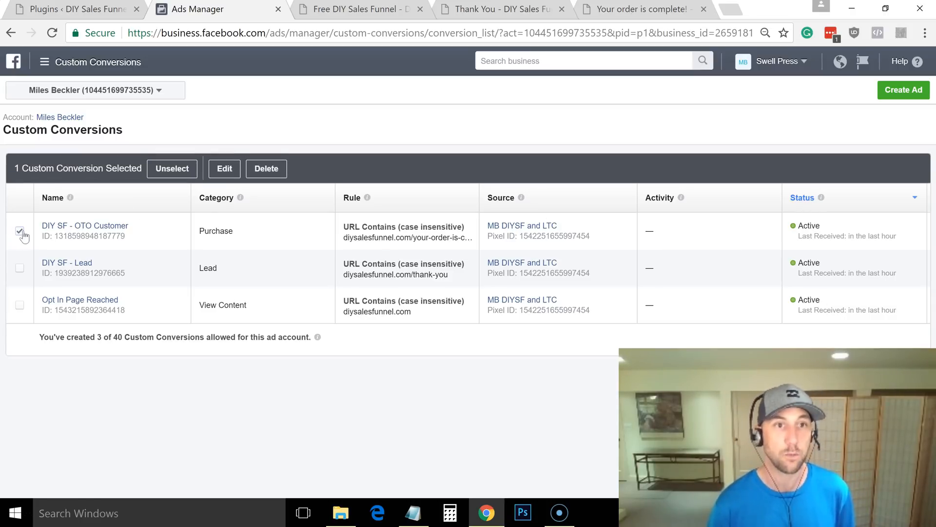
{"action": "mouse_move", "coordinate": [237, 135]}
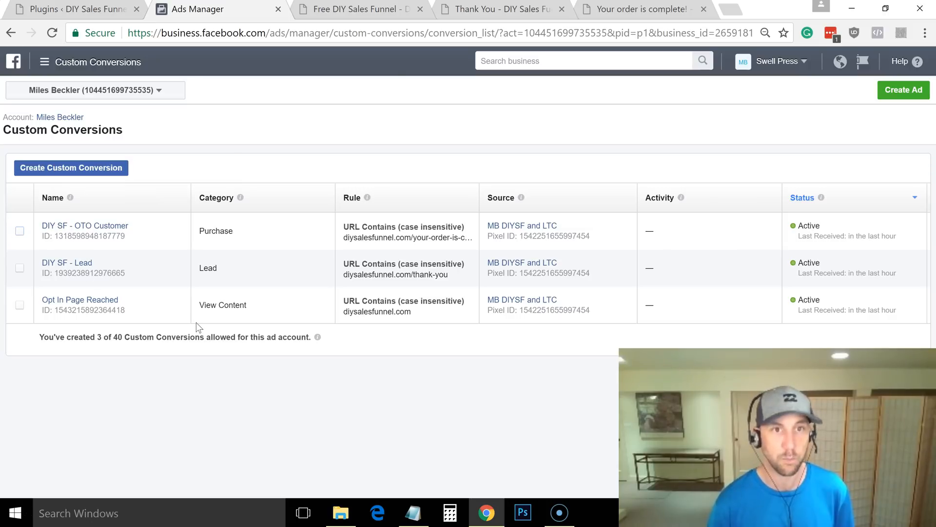
Navigate via the tools menu to the Asset Library's Audiences list.
{"action": "left_click", "coordinate": [44, 61]}
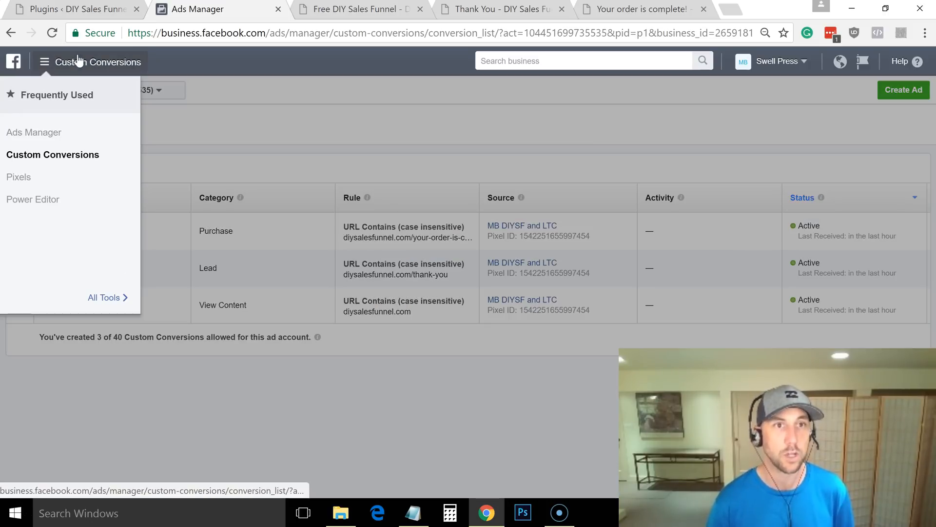
{"action": "left_click", "coordinate": [45, 61]}
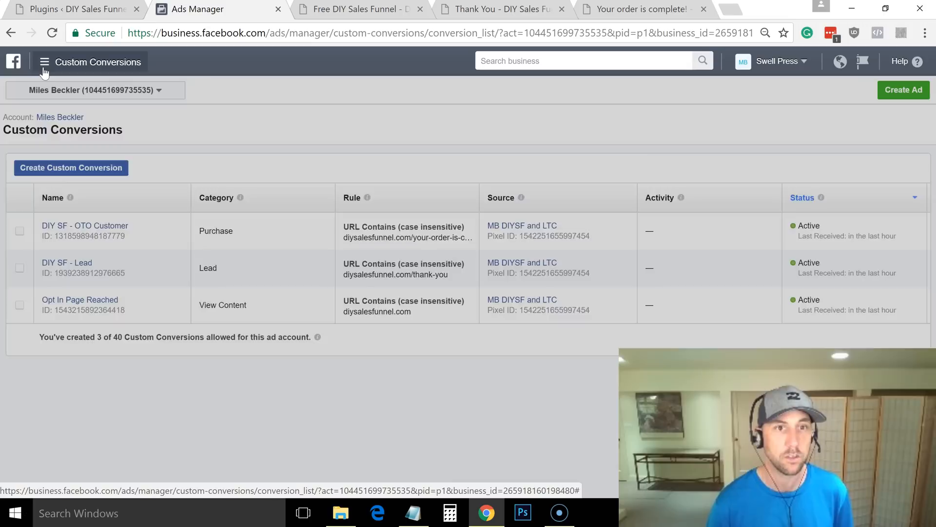
{"action": "left_click", "coordinate": [44, 62]}
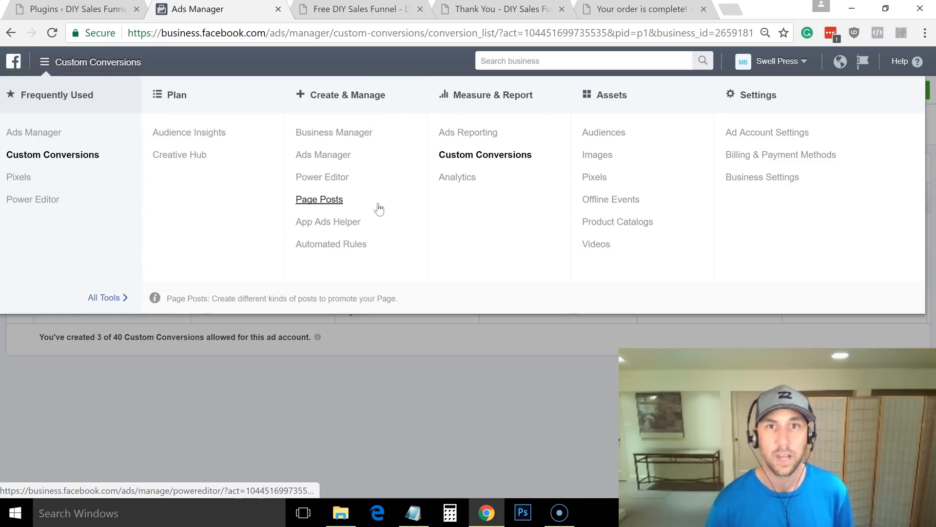
{"action": "mouse_move", "coordinate": [375, 205]}
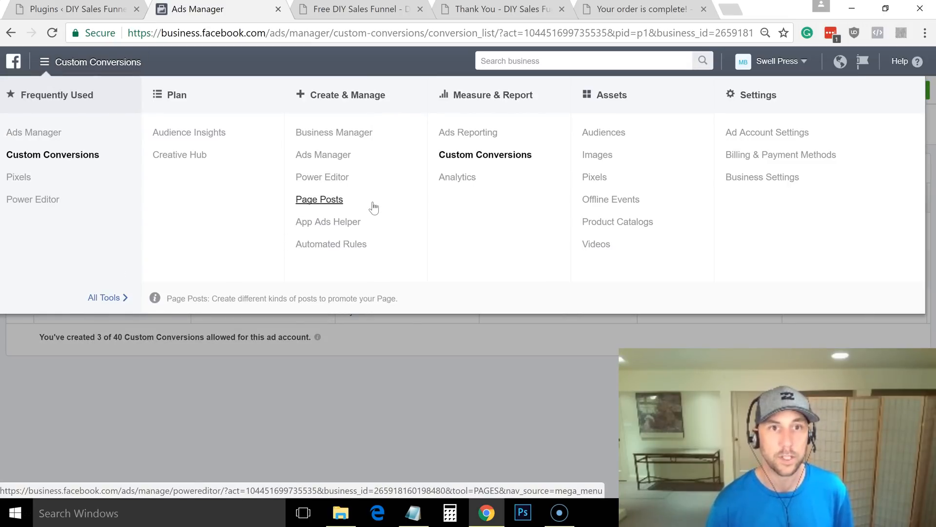
{"action": "left_click", "coordinate": [603, 132]}
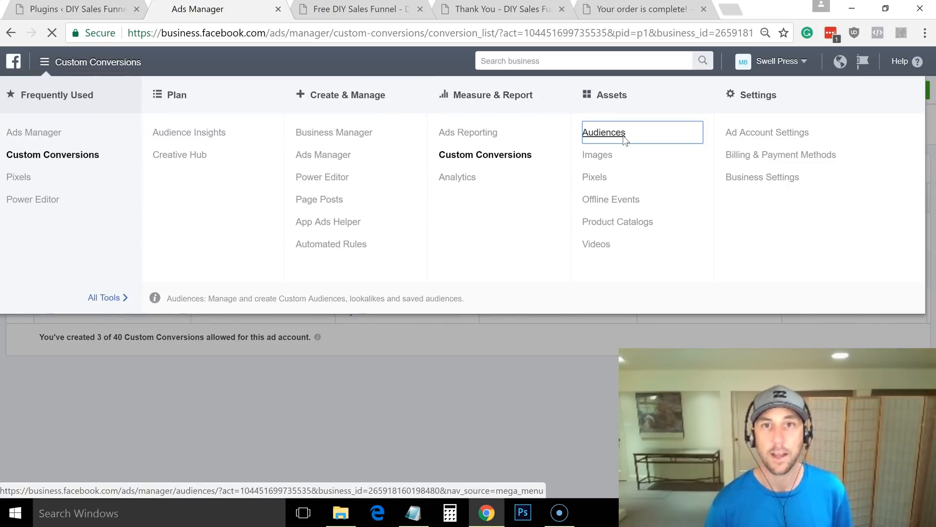
{"action": "left_click", "coordinate": [603, 132]}
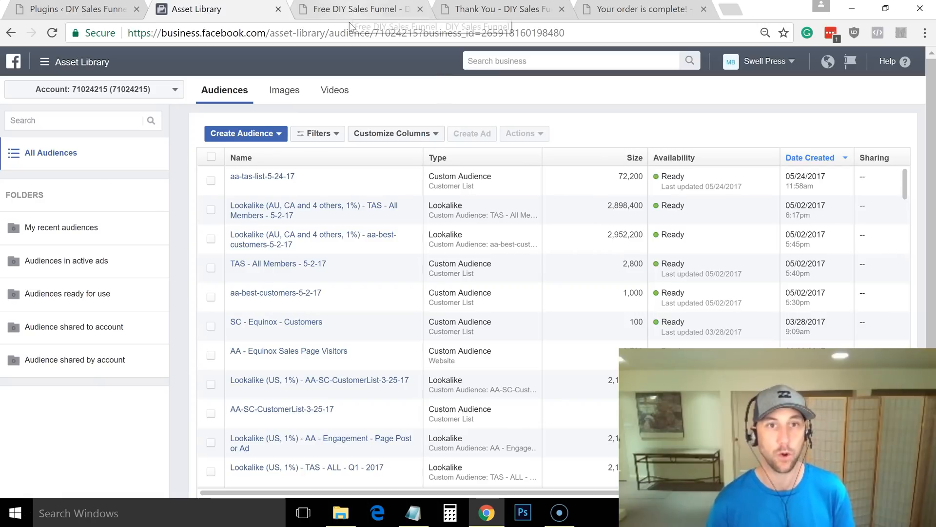
Start a Website Traffic custom audience and keep the already selected pixel.
{"action": "left_click", "coordinate": [246, 133]}
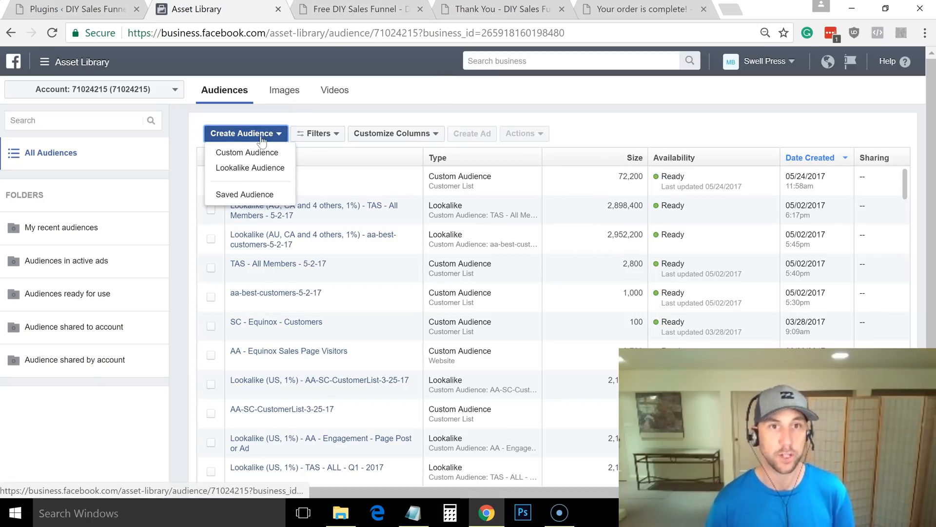
{"action": "left_click", "coordinate": [247, 152]}
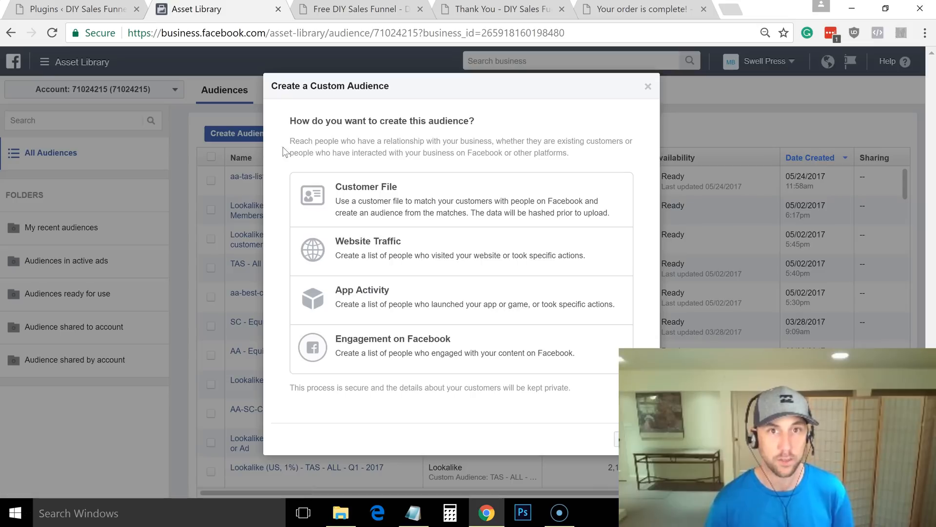
{"action": "mouse_move", "coordinate": [395, 244]}
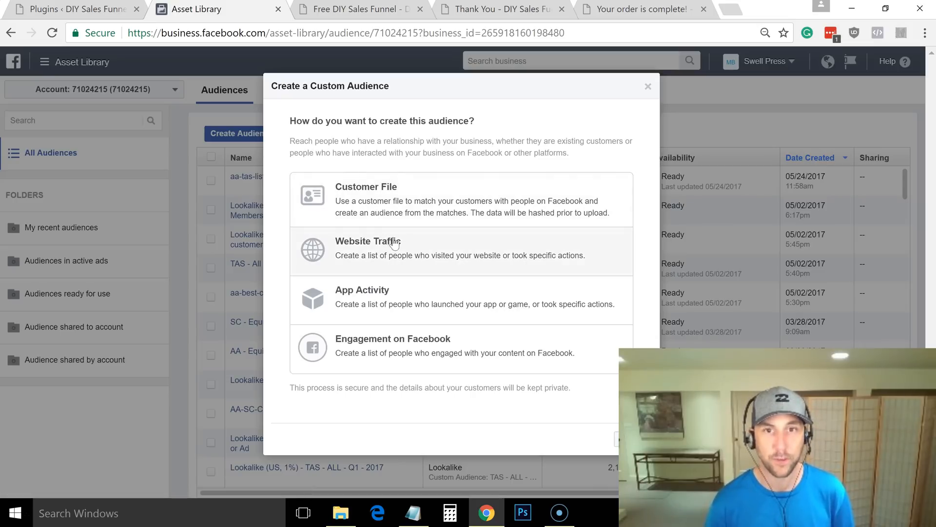
{"action": "left_click", "coordinate": [377, 248]}
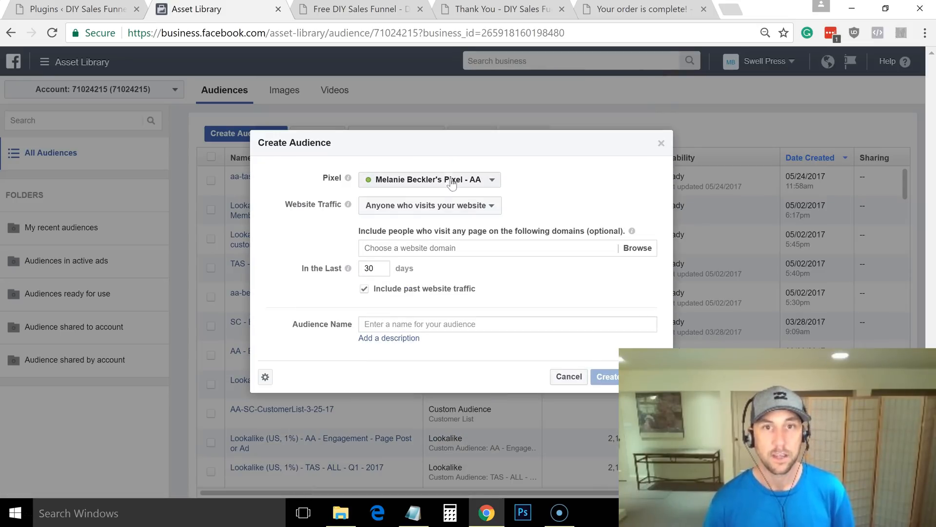
{"action": "left_click", "coordinate": [429, 179]}
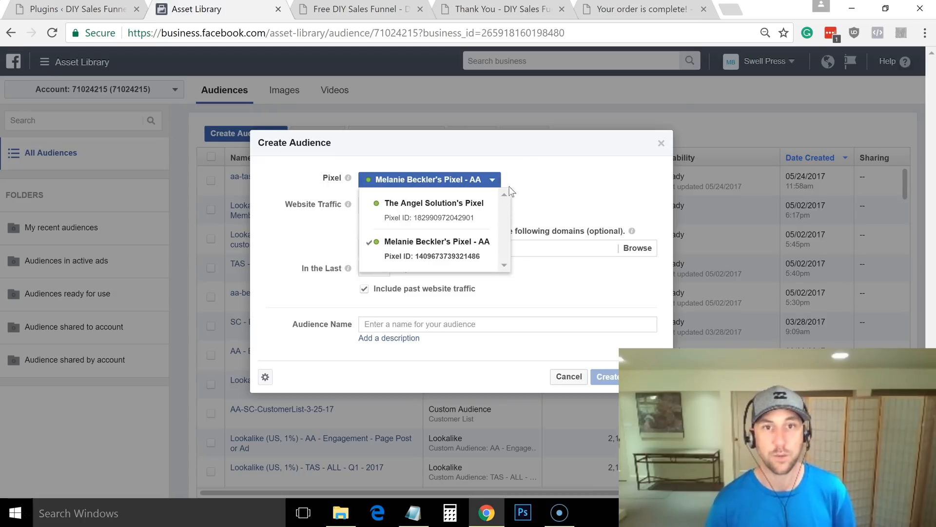
{"action": "left_click", "coordinate": [437, 241]}
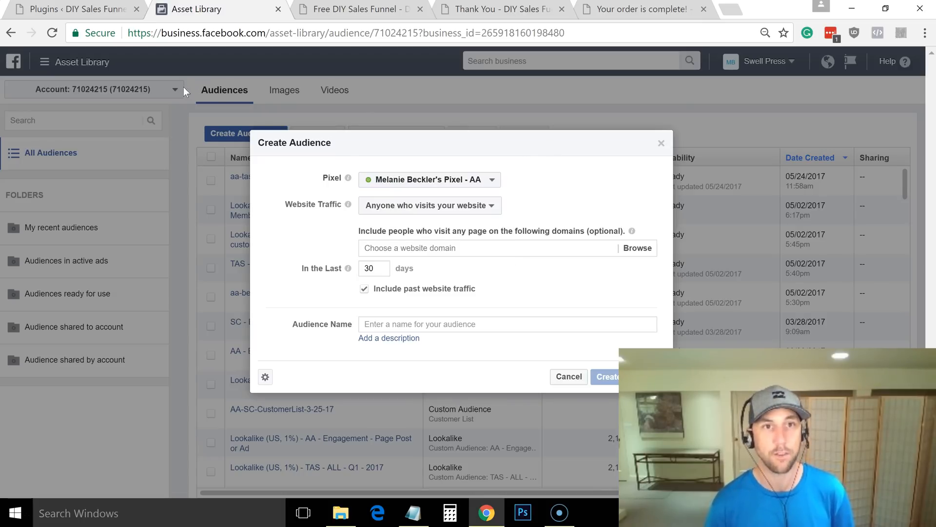
{"action": "mouse_move", "coordinate": [661, 142]}
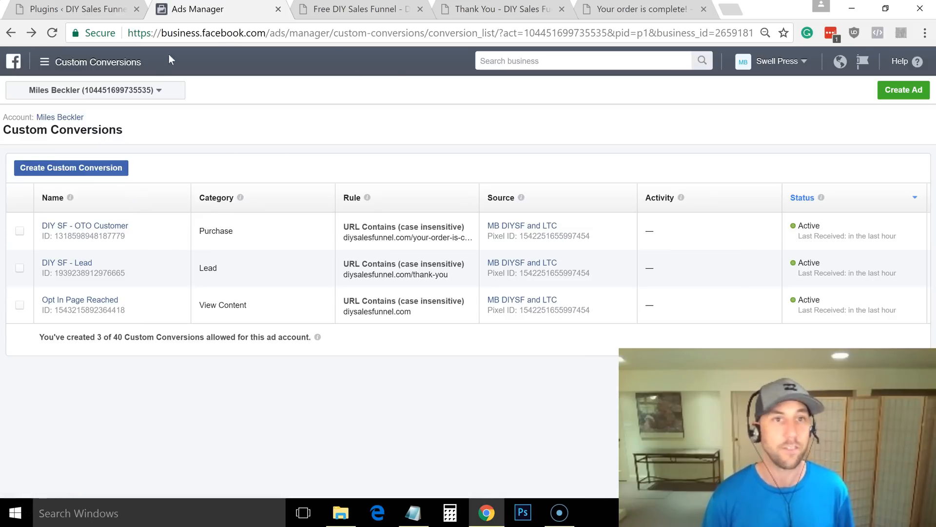
{"action": "left_click", "coordinate": [96, 89]}
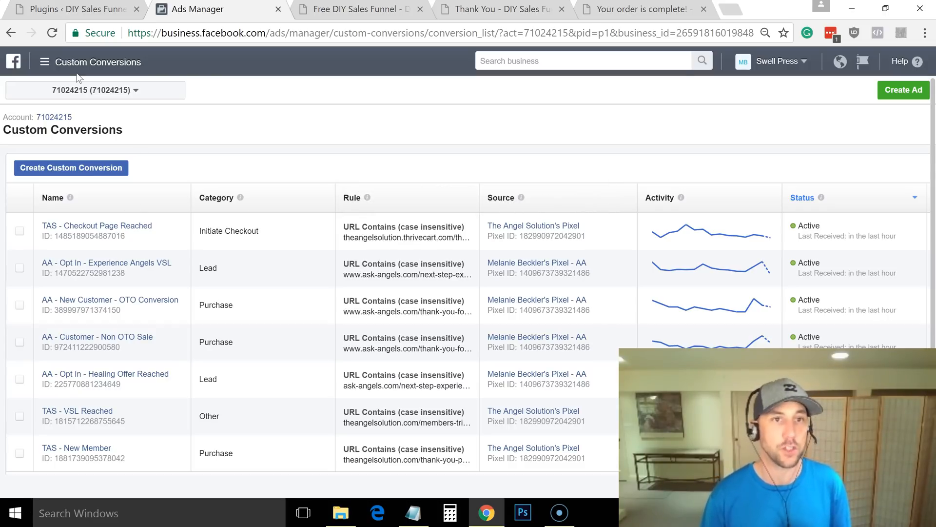
{"action": "left_click", "coordinate": [45, 62]}
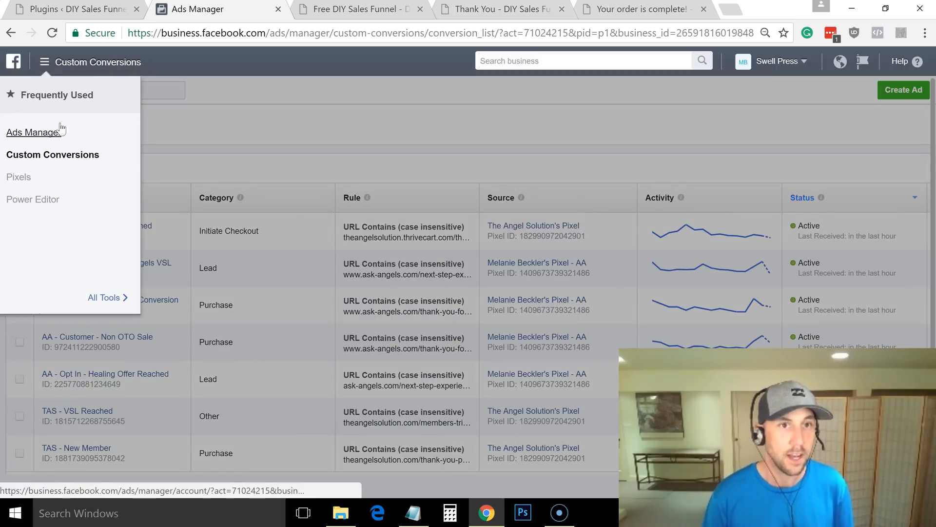
{"action": "left_click", "coordinate": [29, 130]}
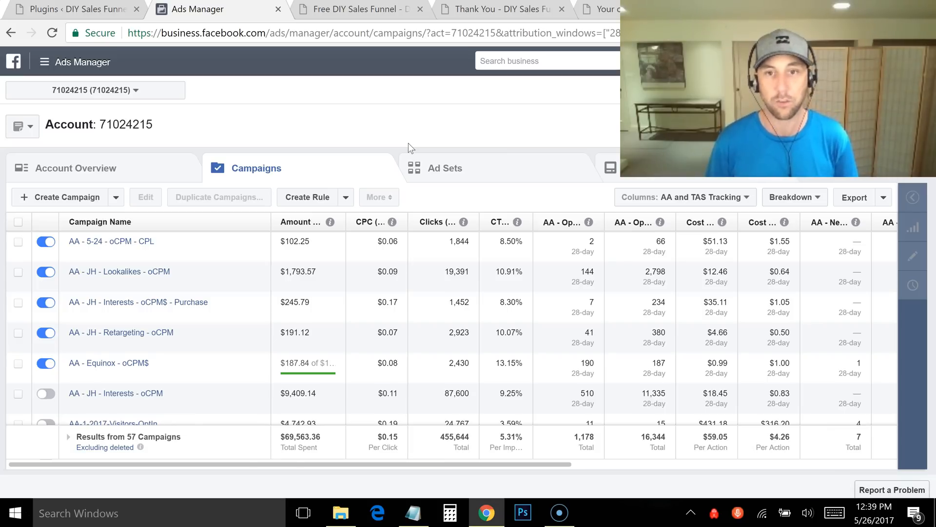
{"action": "mouse_move", "coordinate": [554, 334]}
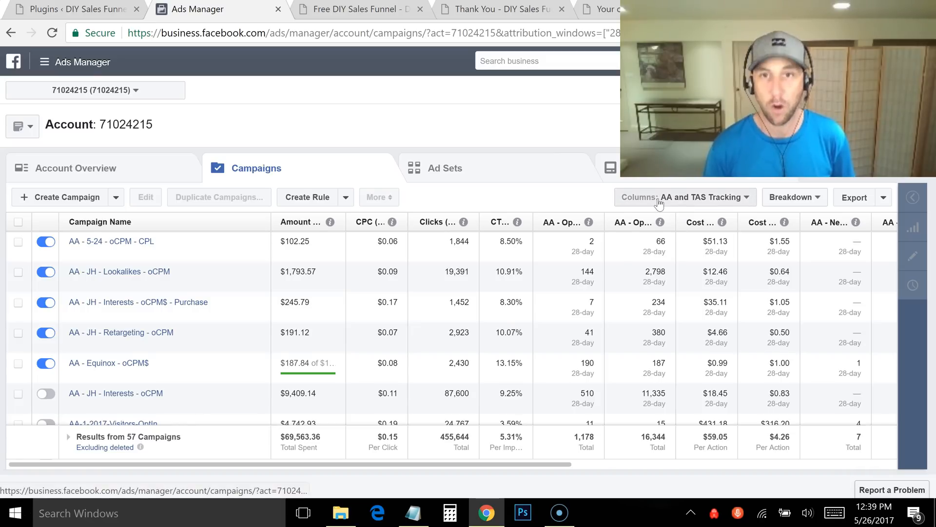
Bring up Customize Columns from the 'Columns: AA and TAS Tracking' dropdown.
{"action": "left_click", "coordinate": [684, 197]}
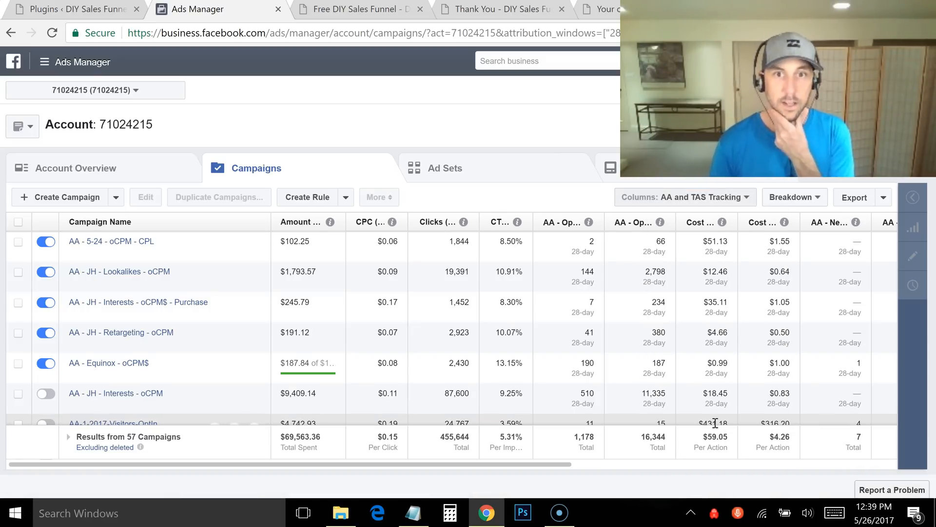
{"action": "left_click", "coordinate": [683, 197]}
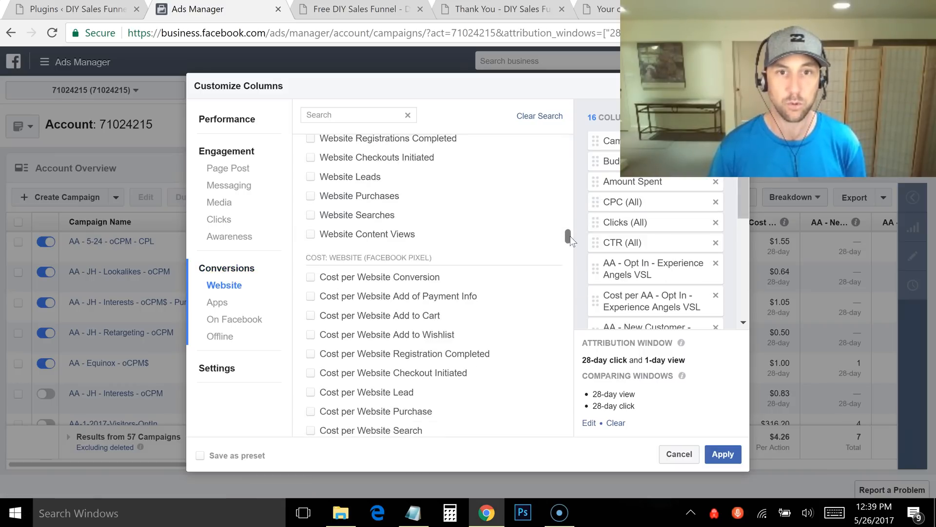
Add the Website Custom Conversion columns such as TAS - New Member with their cost columns and apply them.
{"action": "scroll", "scroll_direction": "down", "scroll_amount": 3}
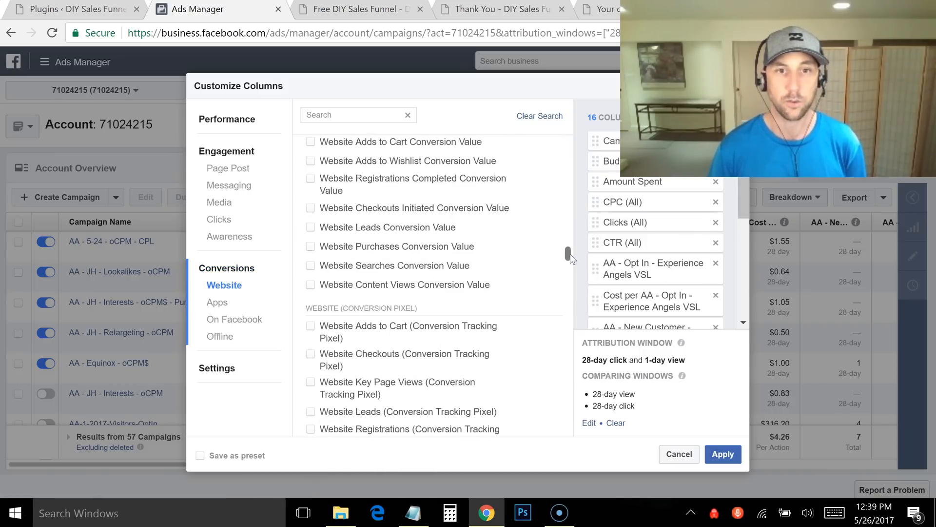
{"action": "scroll", "scroll_direction": "down", "scroll_amount": 3}
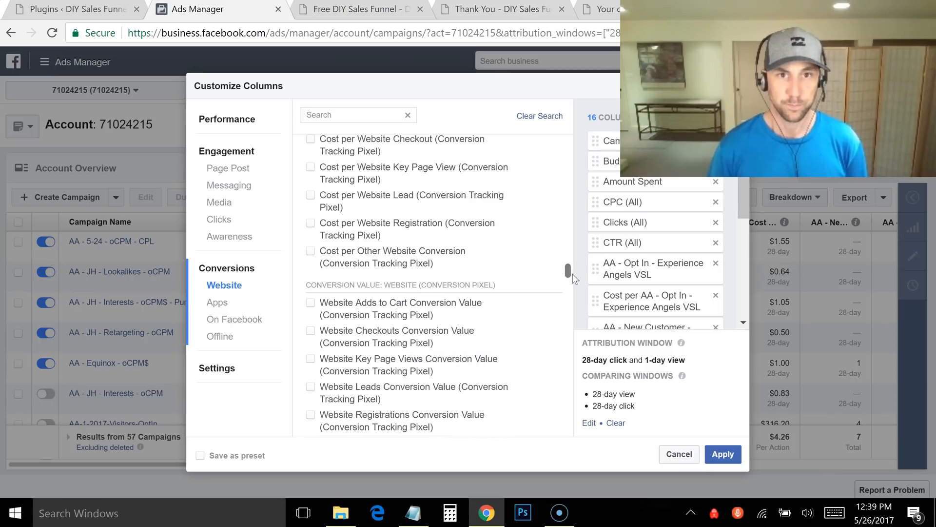
{"action": "scroll", "scroll_direction": "down", "scroll_amount": 3}
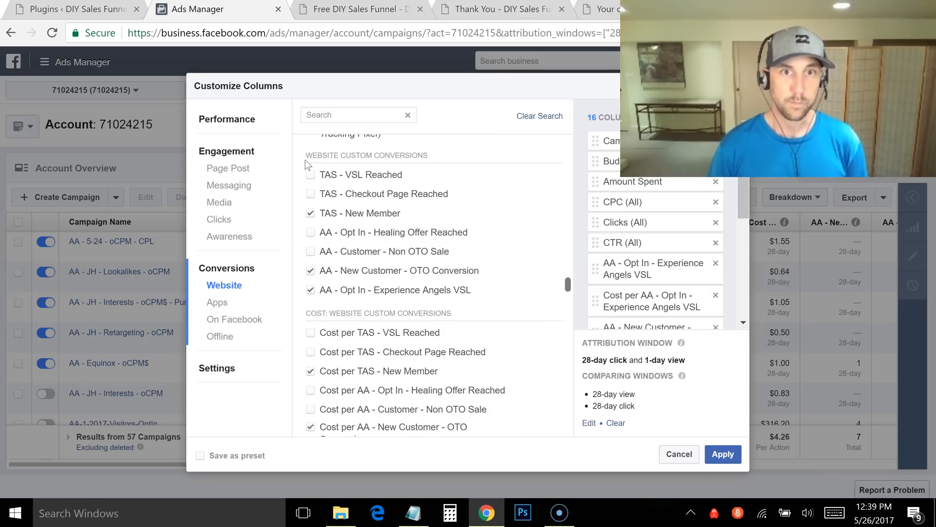
{"action": "mouse_move", "coordinate": [417, 154]}
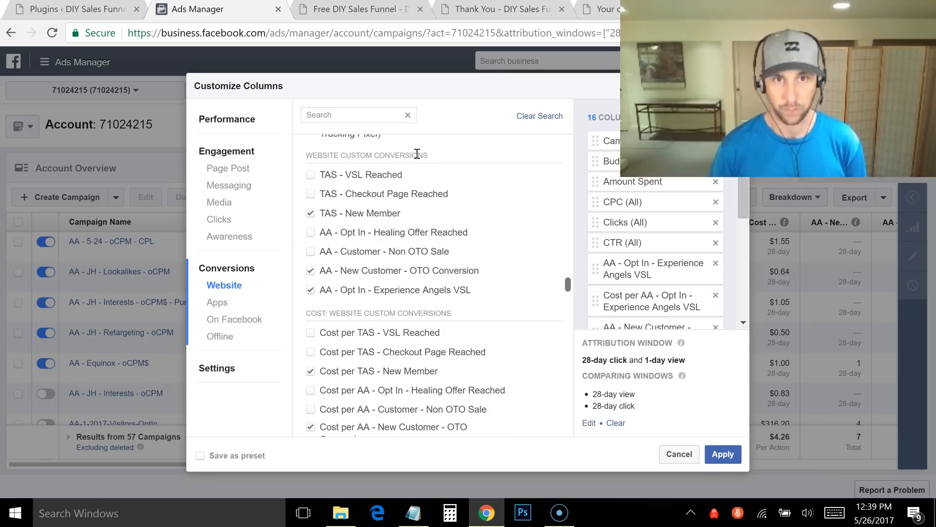
{"action": "mouse_move", "coordinate": [344, 221]}
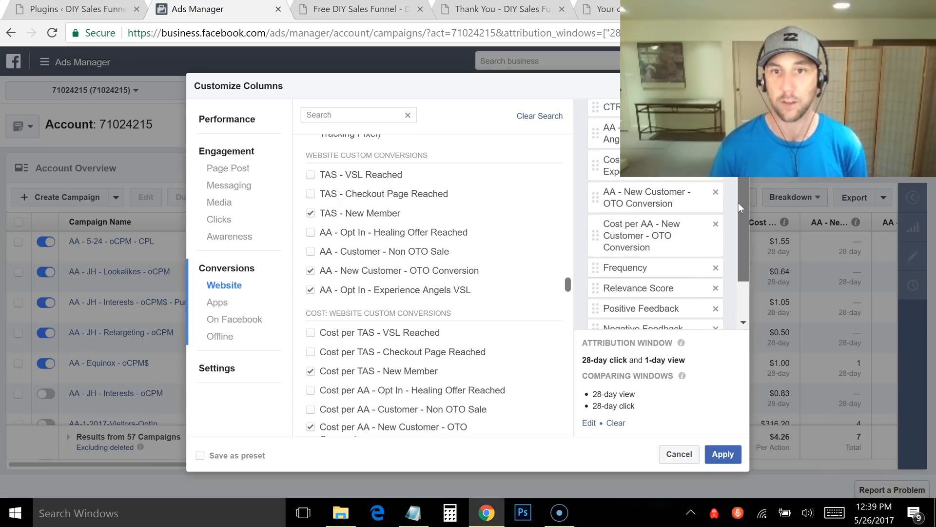
{"action": "scroll", "scroll_direction": "down", "scroll_amount": 3}
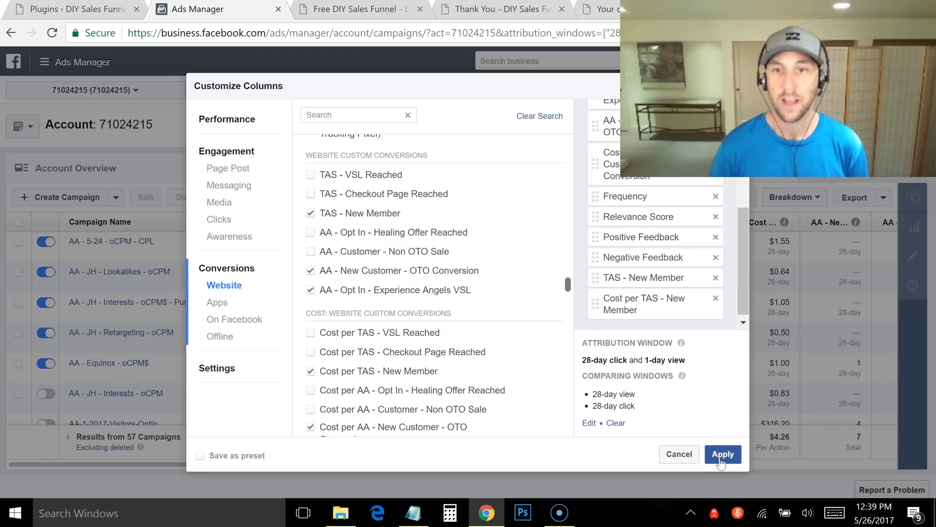
{"action": "left_click", "coordinate": [723, 454]}
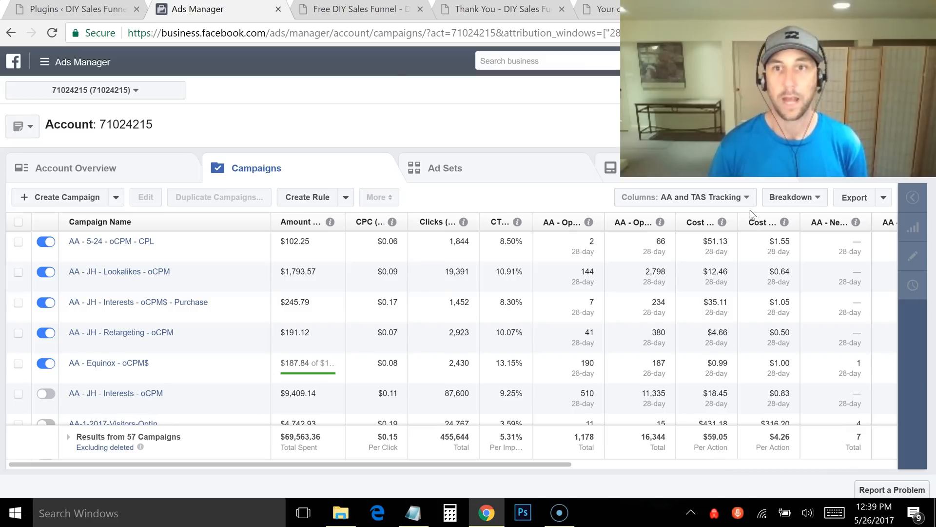
Review the saved column presets, keep the current one, and return to the WordPress Plugins page.
{"action": "left_click", "coordinate": [685, 197]}
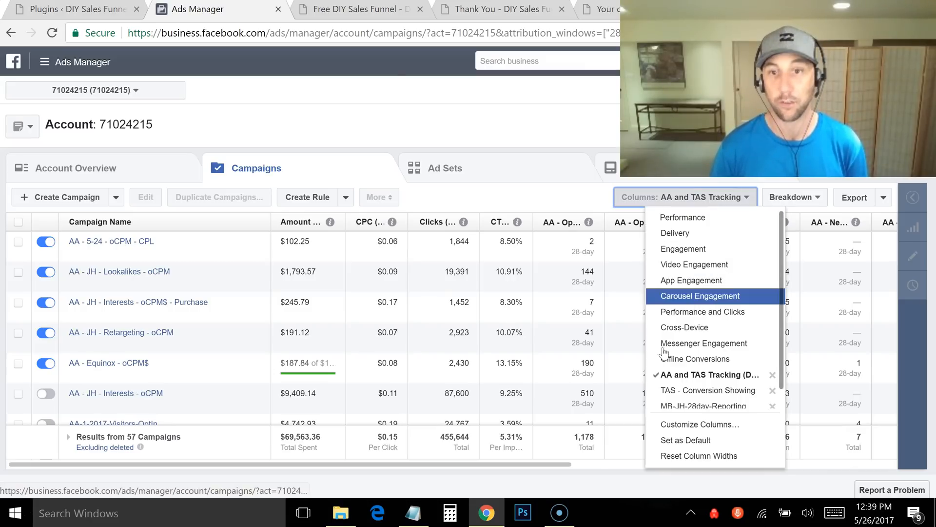
{"action": "mouse_move", "coordinate": [696, 439]}
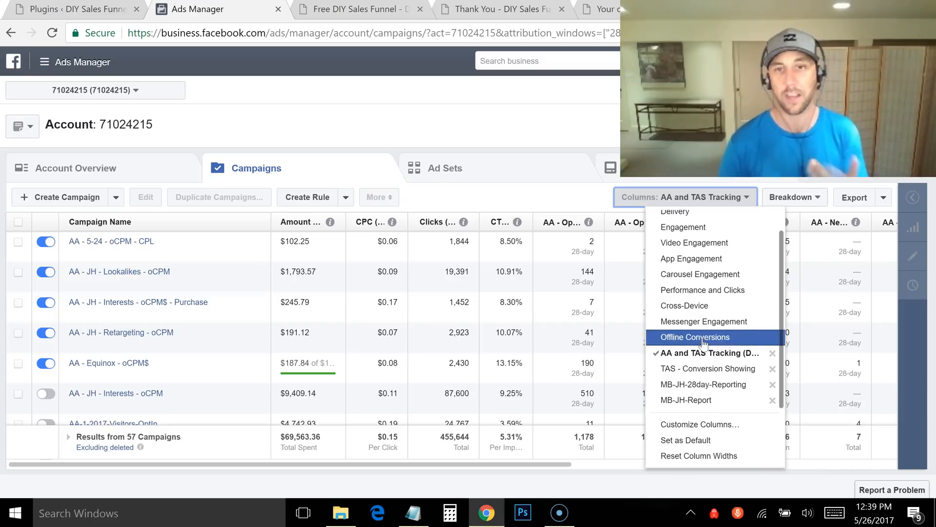
{"action": "left_click", "coordinate": [694, 337]}
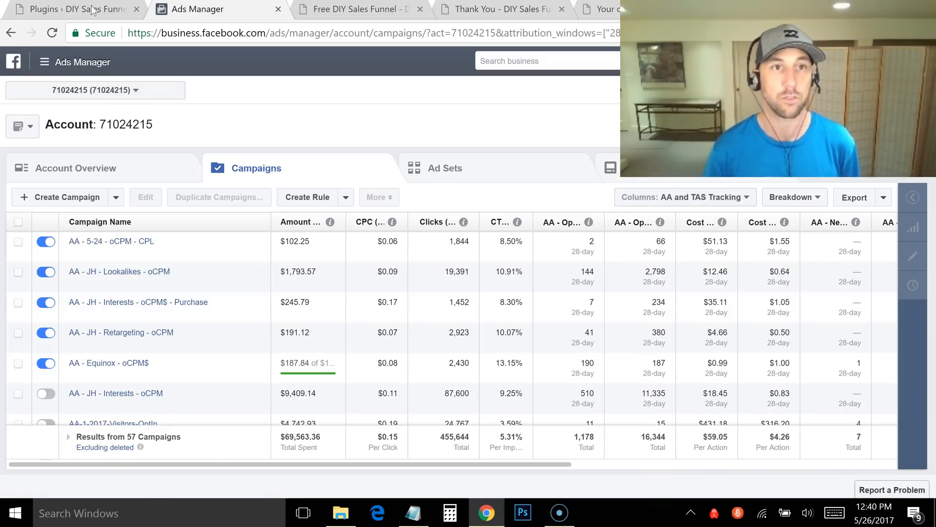
{"action": "left_click", "coordinate": [79, 10]}
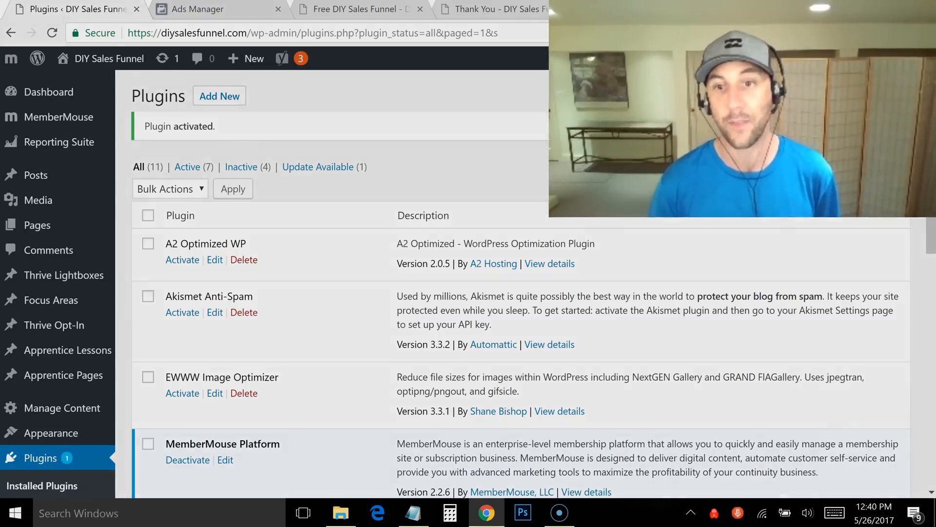